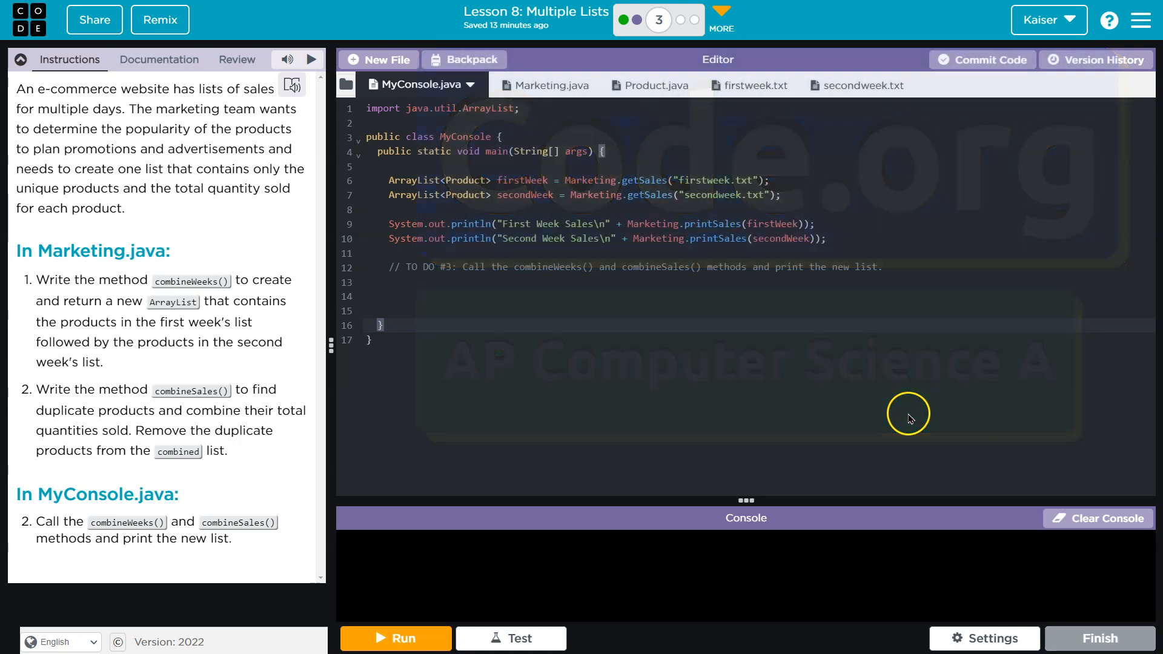
mouse_move(860, 381)
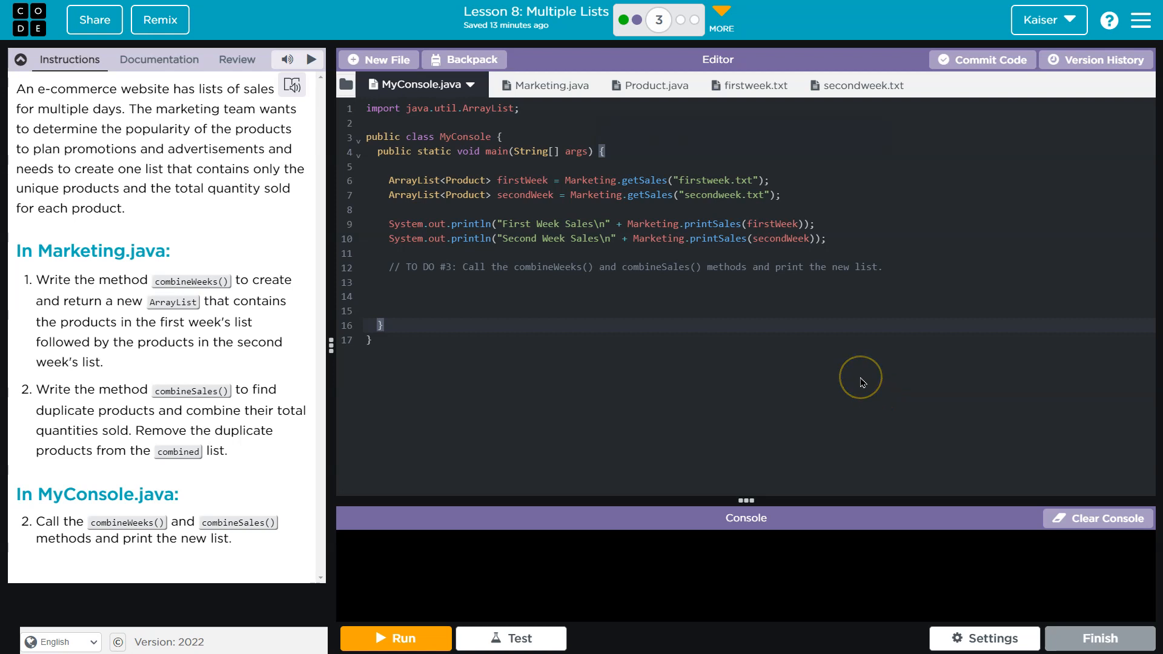
mouse_move(854, 369)
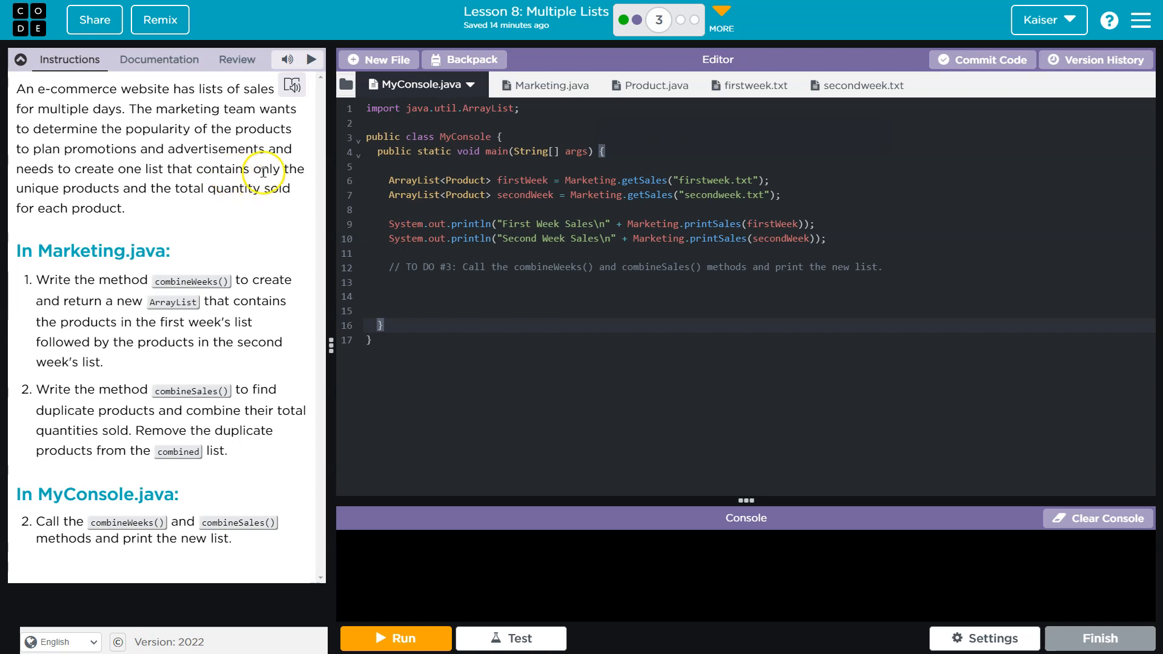
mouse_move(186, 196)
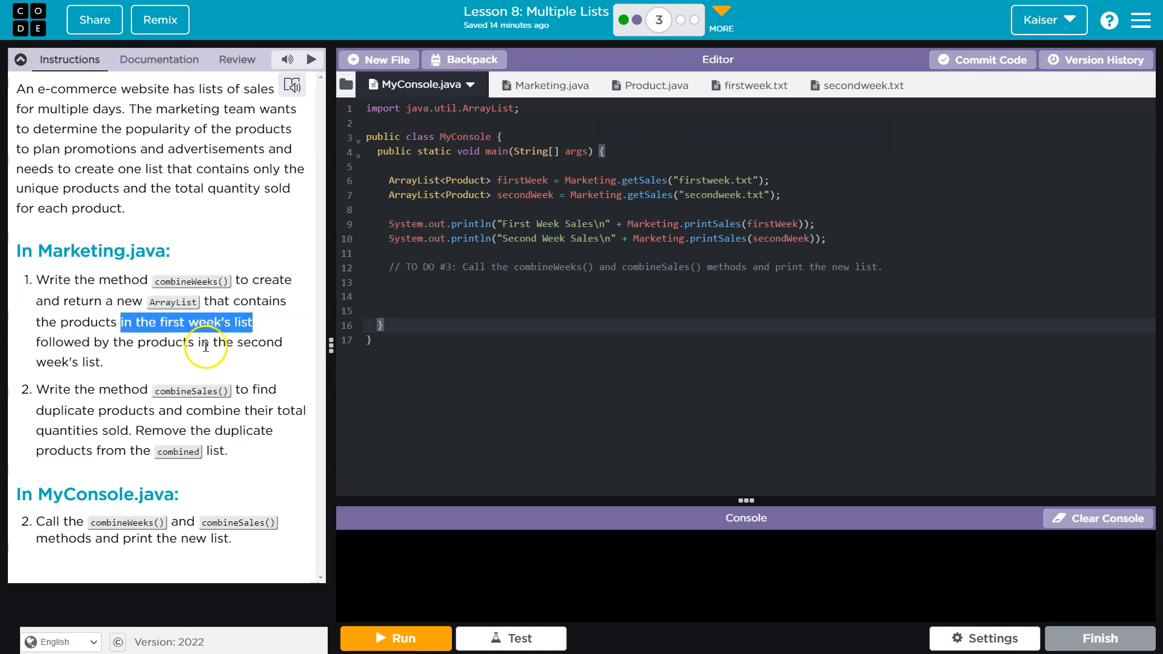
mouse_move(106, 381)
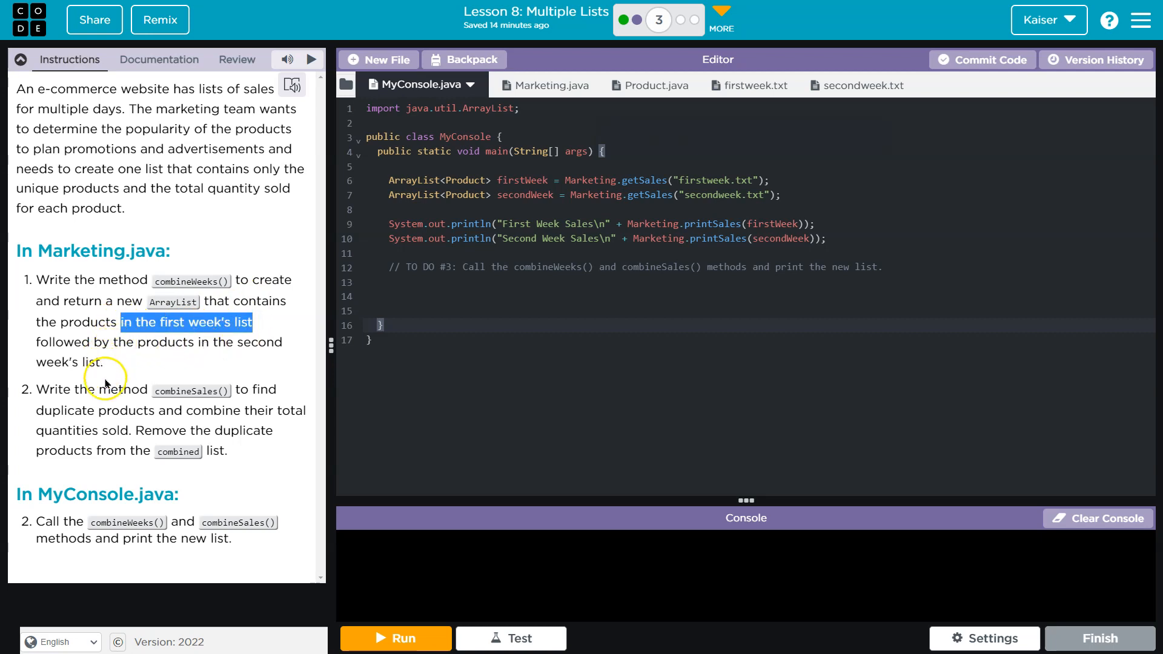
- Run the project with combineWeeks still empty in Marketing.java; compile fails on a missing return statement
left_click(540, 84)
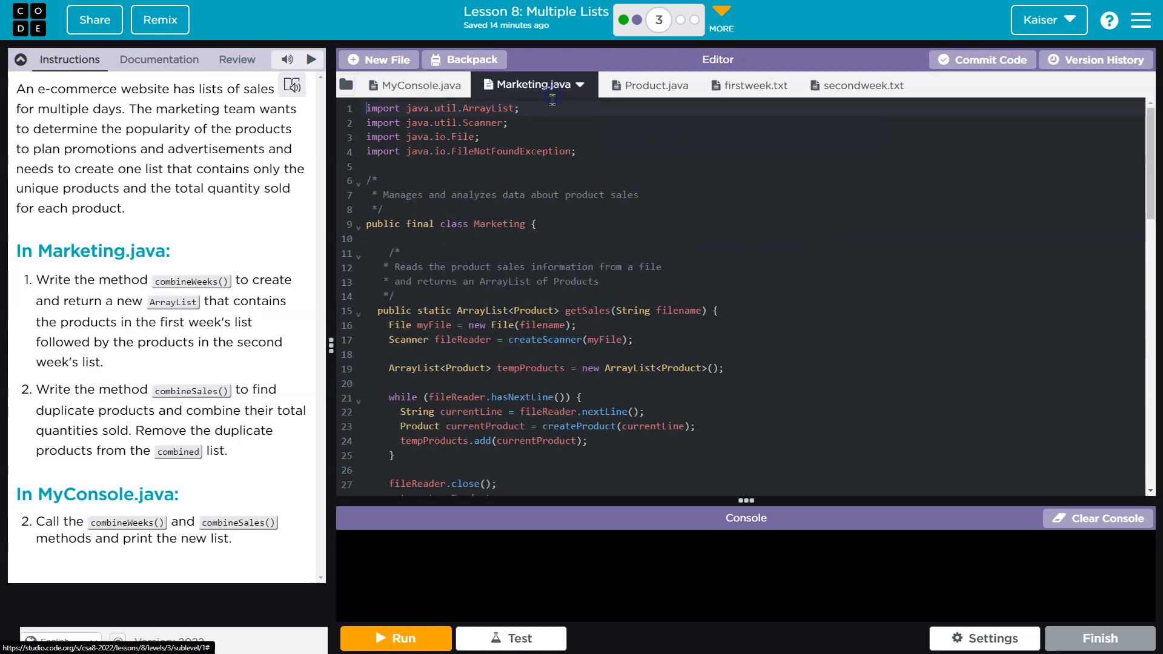
scroll("down", 3)
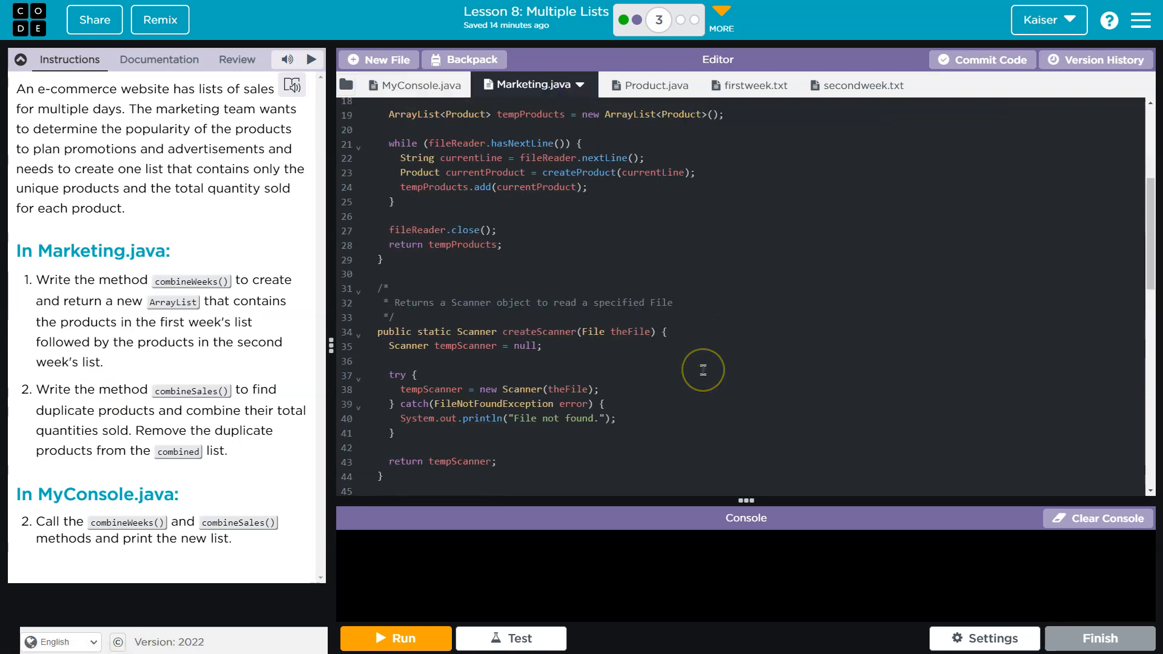
scroll("down", 3)
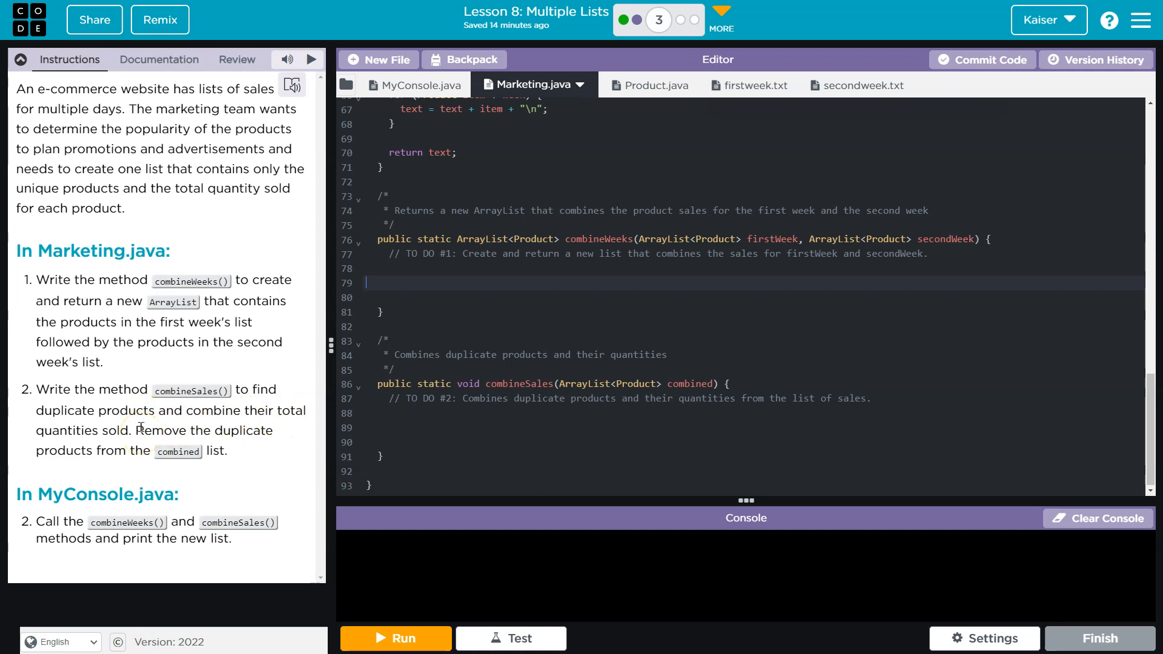
left_click(415, 84)
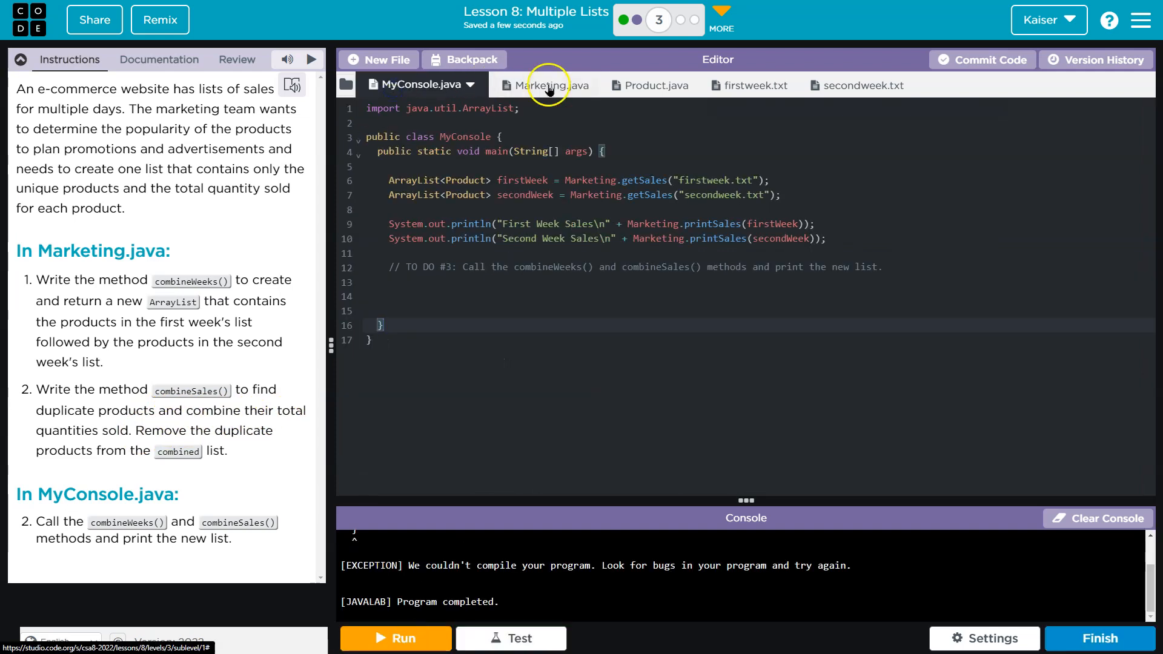
left_click(395, 639)
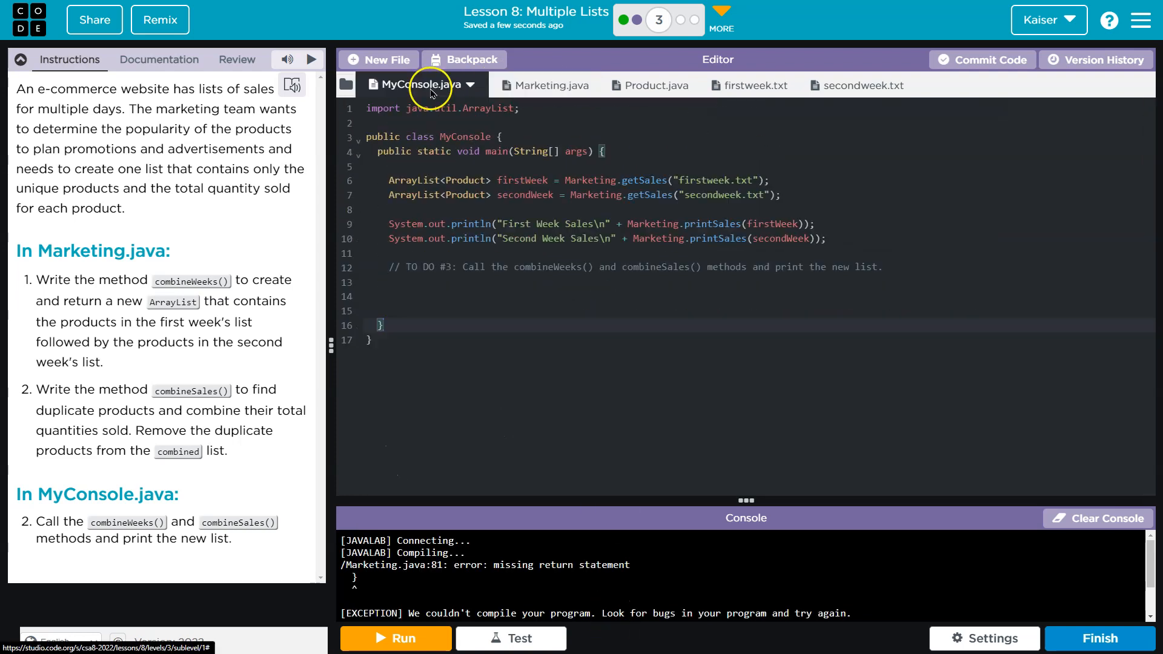
left_click(530, 85)
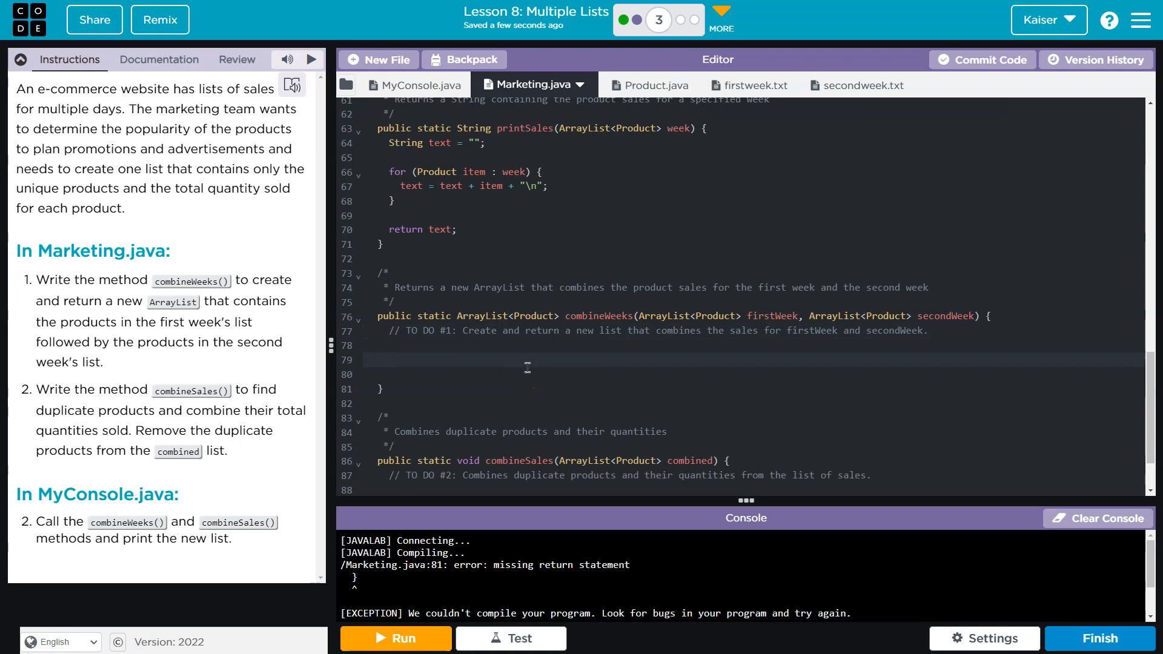
- In combineWeeks declare ArrayList<Product> combo = new ArrayList<Product>(), return combo, and run to print sales
left_click(378, 360)
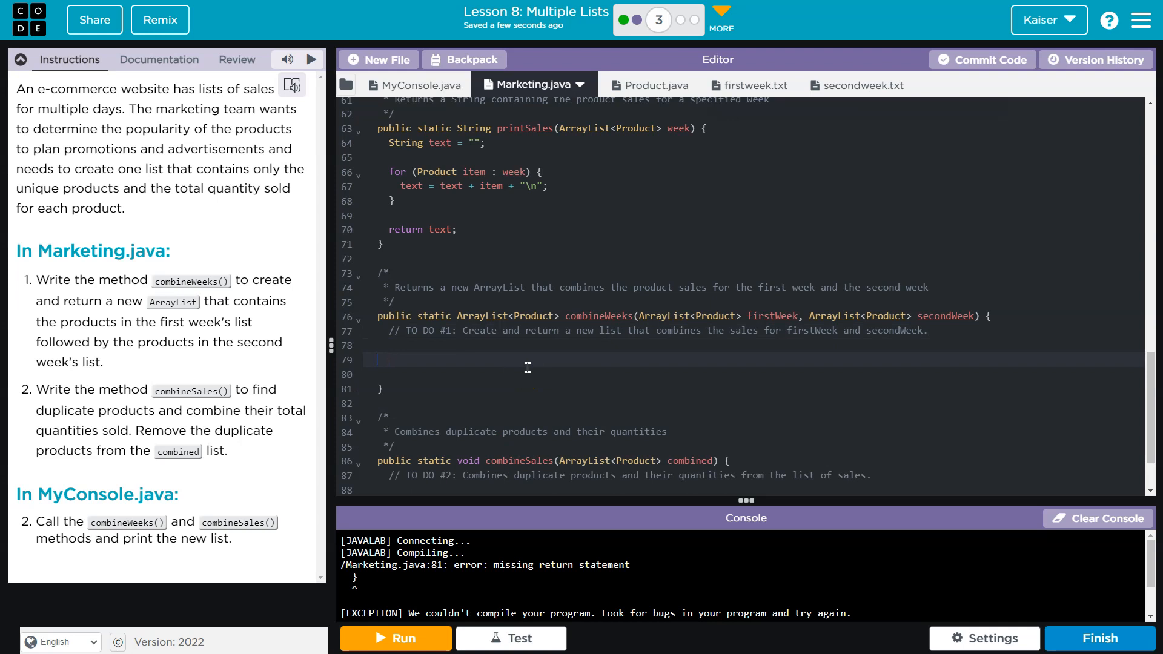
type("A")
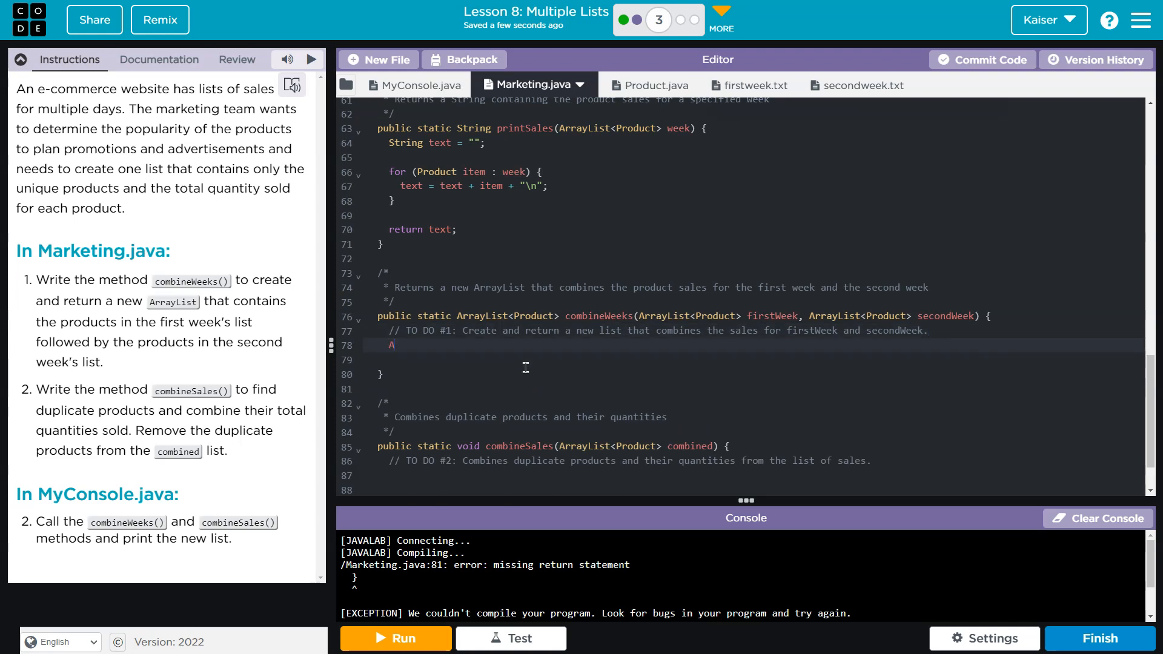
type("rrayList<")
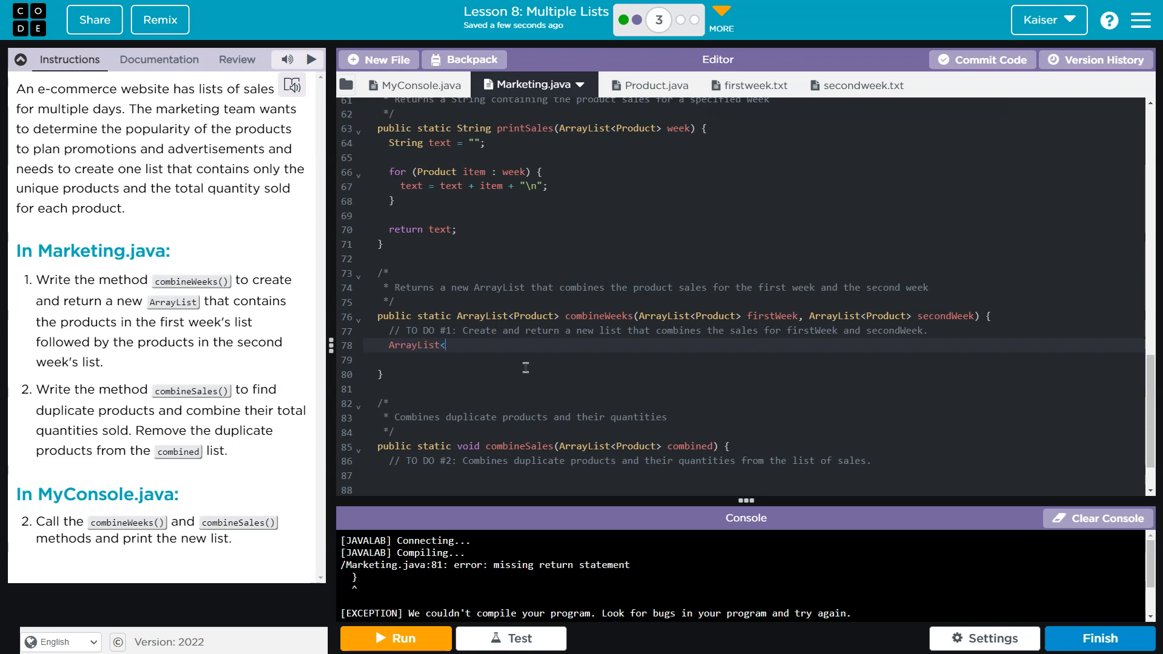
type("Product> combo")
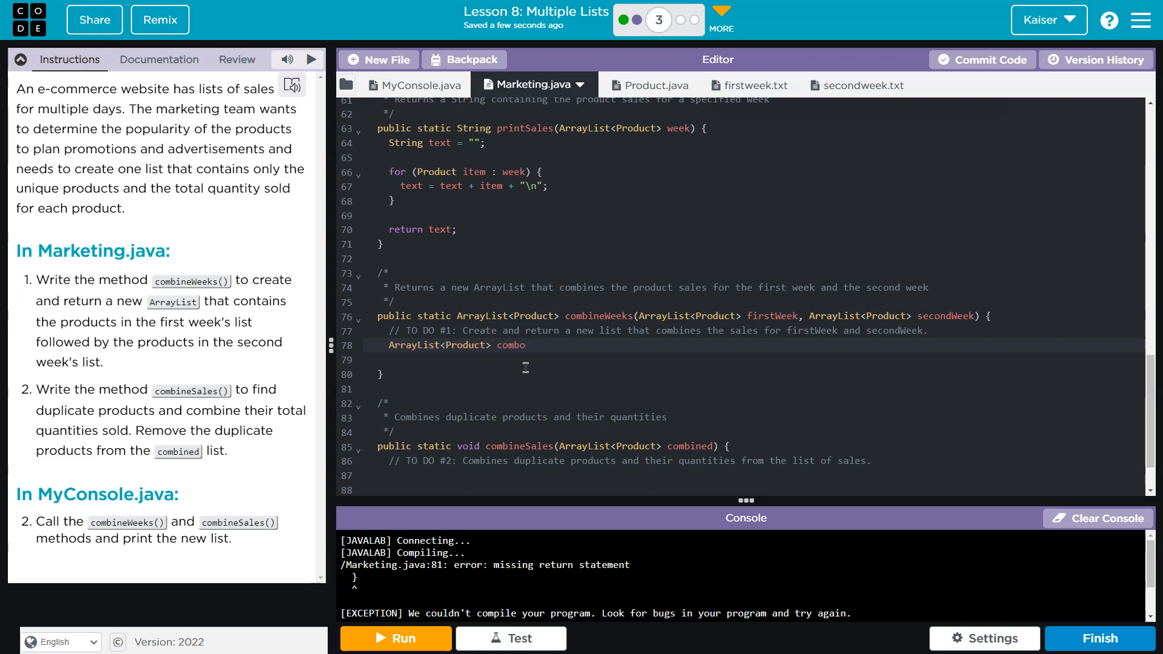
type("= new ArrayList<Product>();")
type("retu")
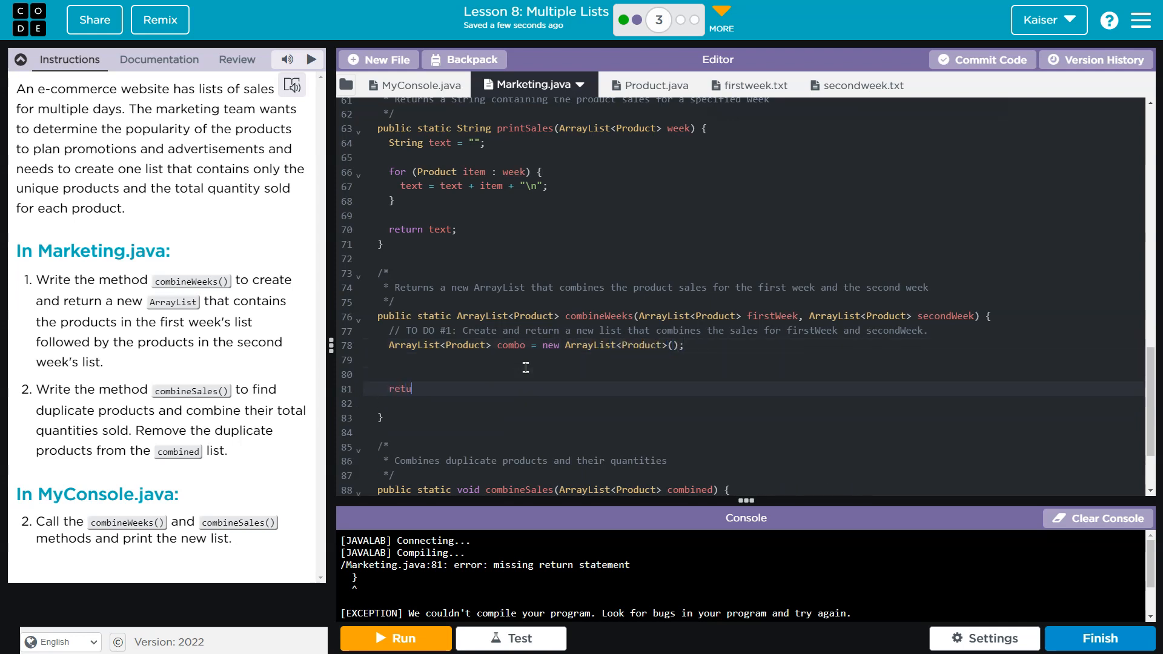
type("rn combo.")
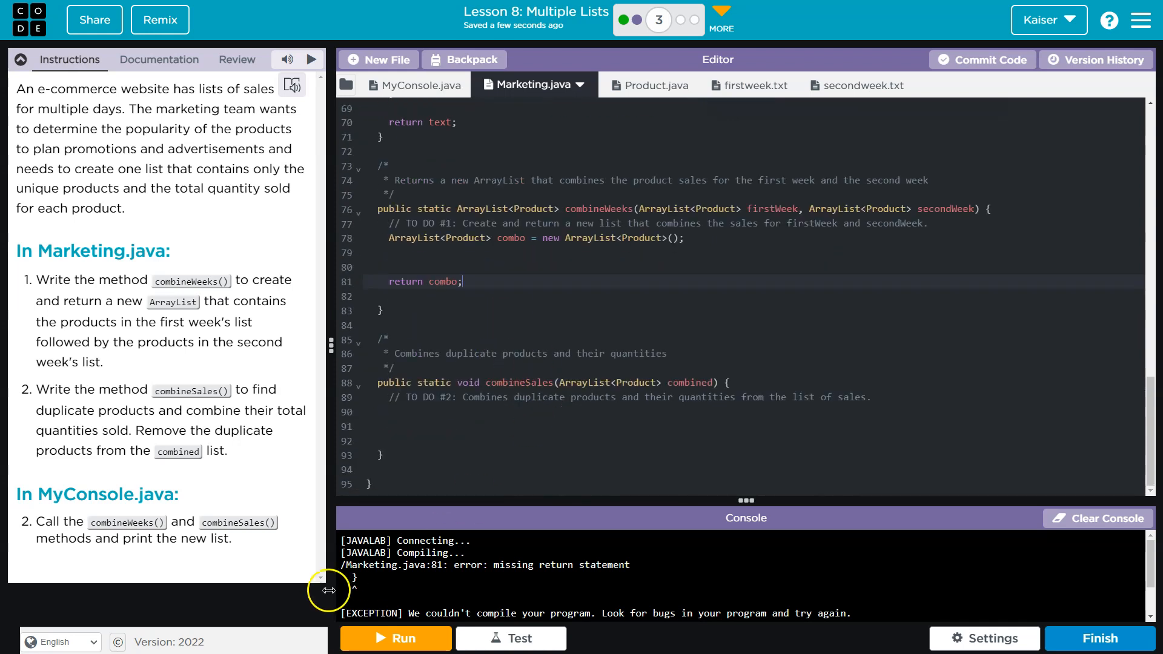
left_click(395, 639)
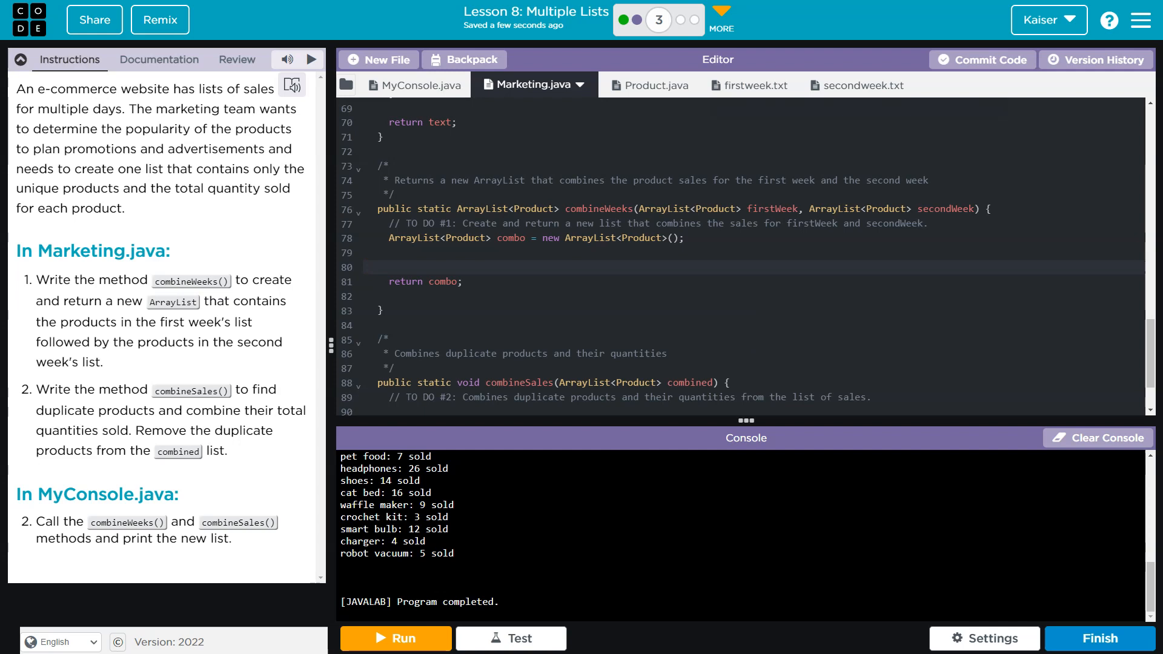
mouse_move(659, 266)
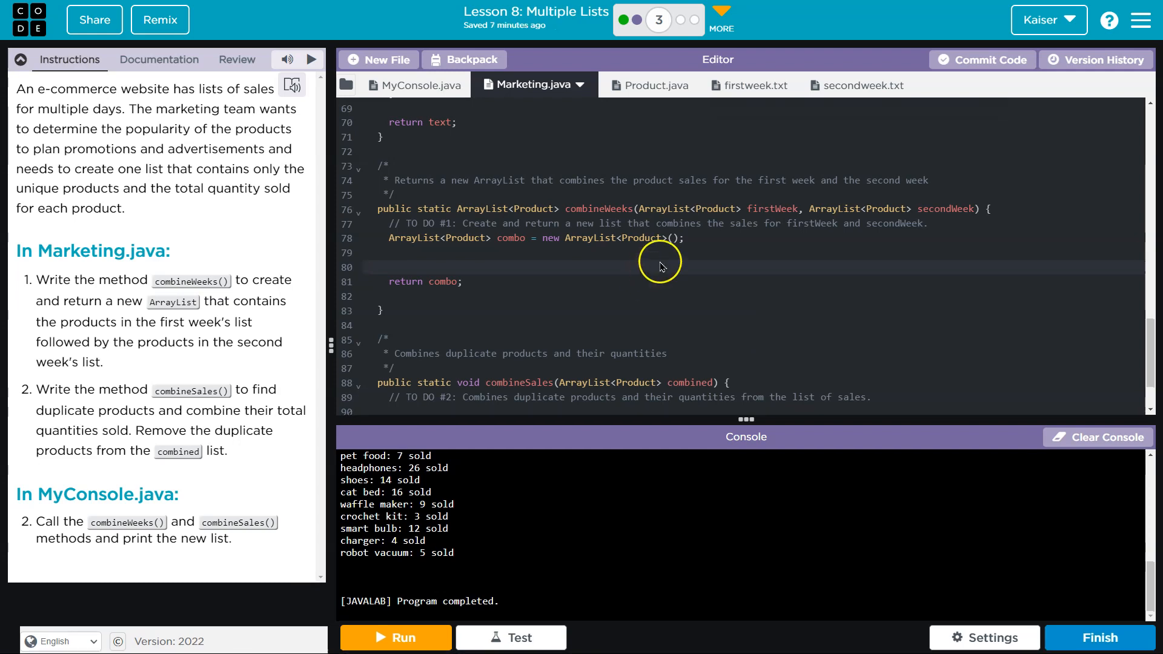
scroll("down", 3)
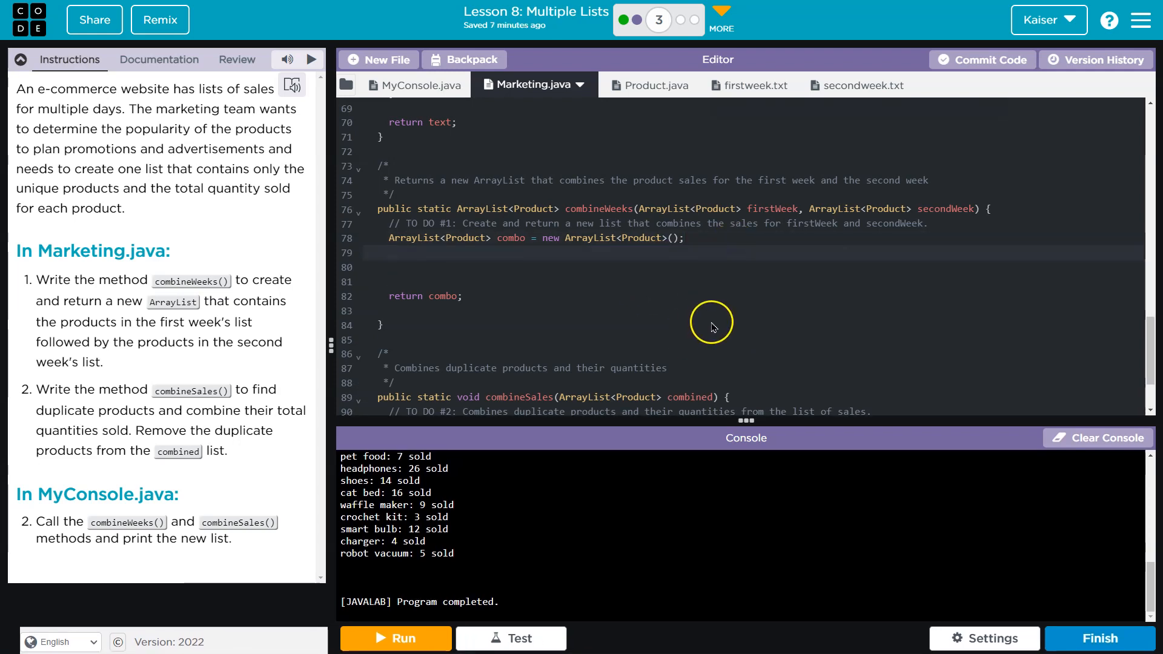
mouse_move(711, 327)
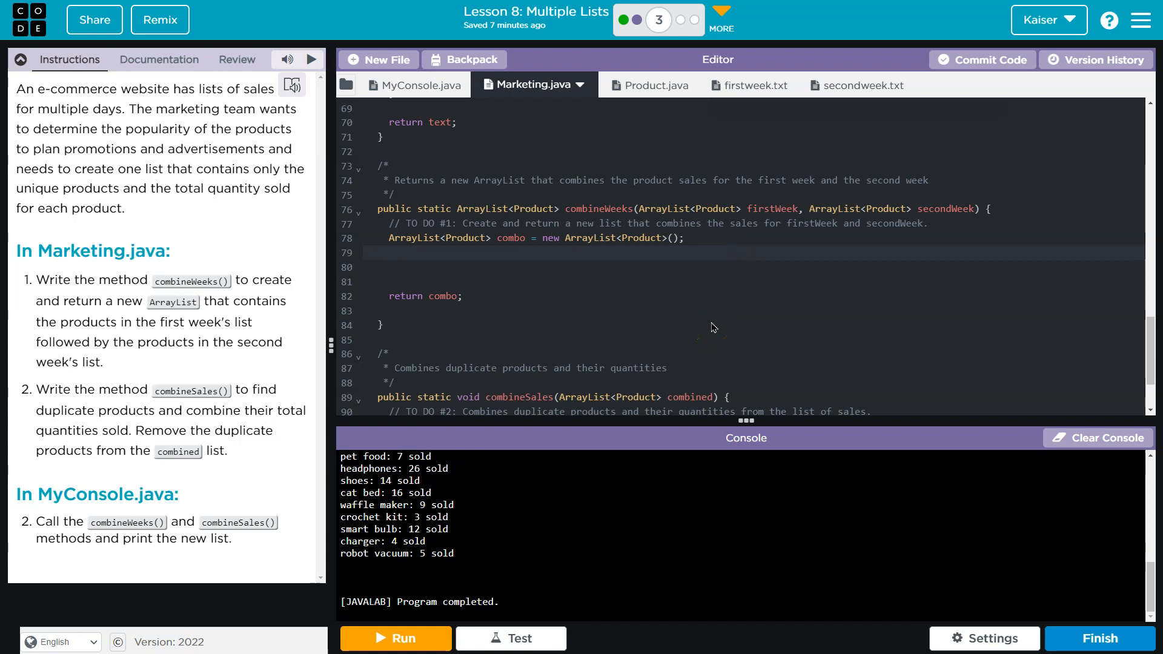
- Add for loops over firstWeek and secondWeek calling combo.add(...get(i)) before return combo
left_click(388, 253)
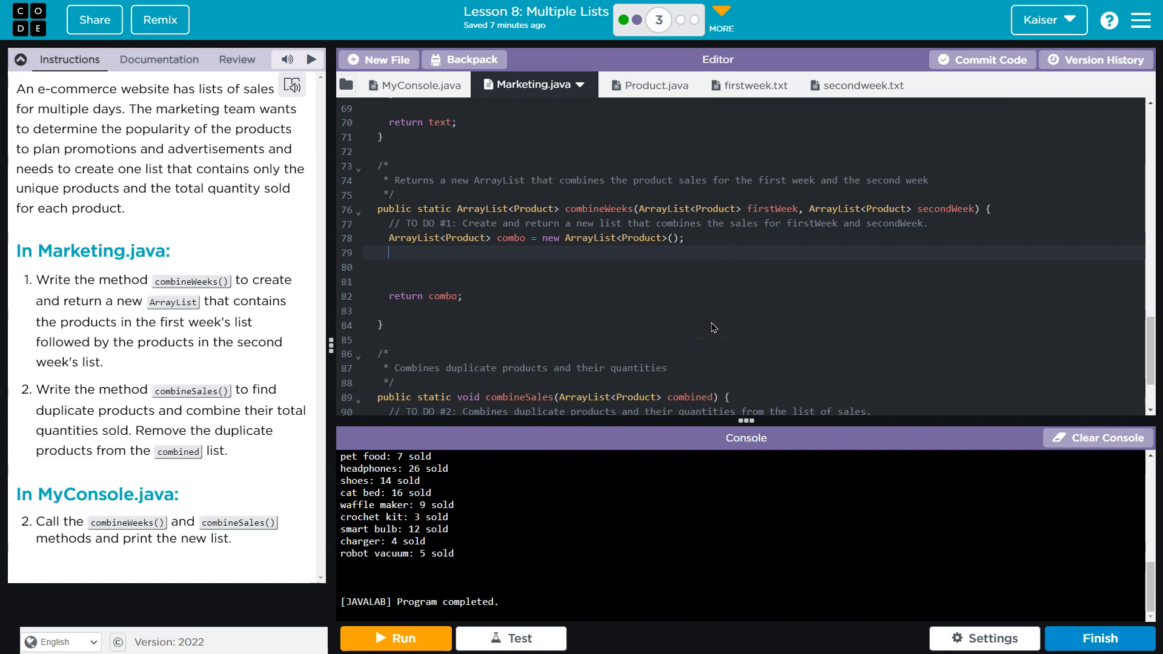
type("for (")
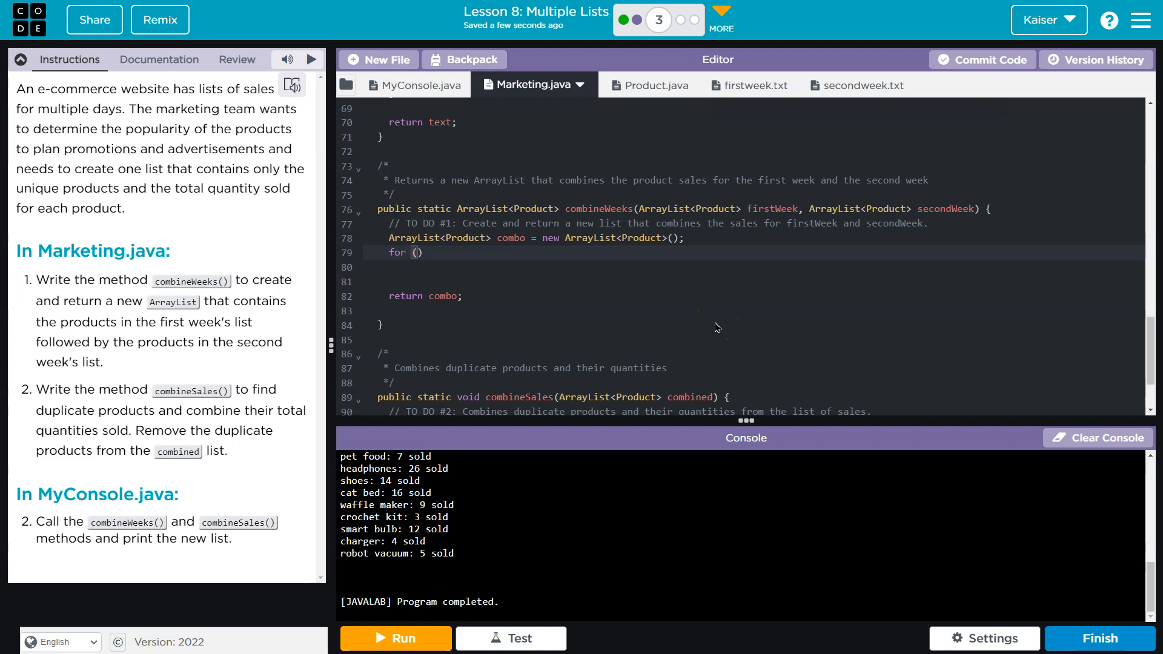
type("int i")
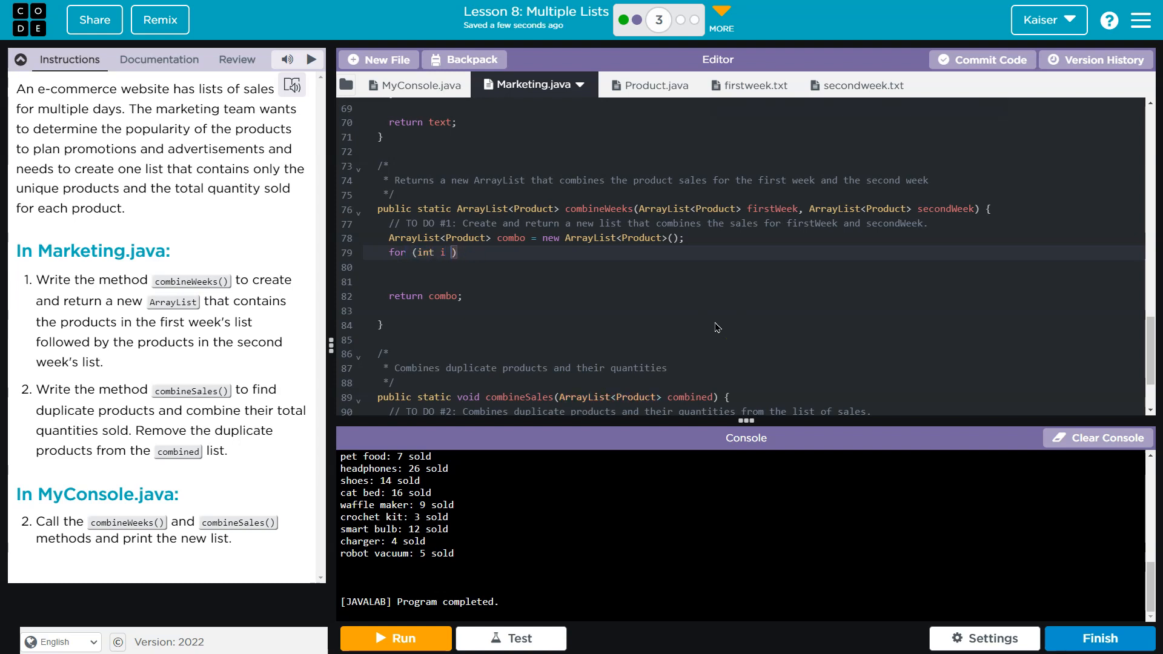
key("Backspace")
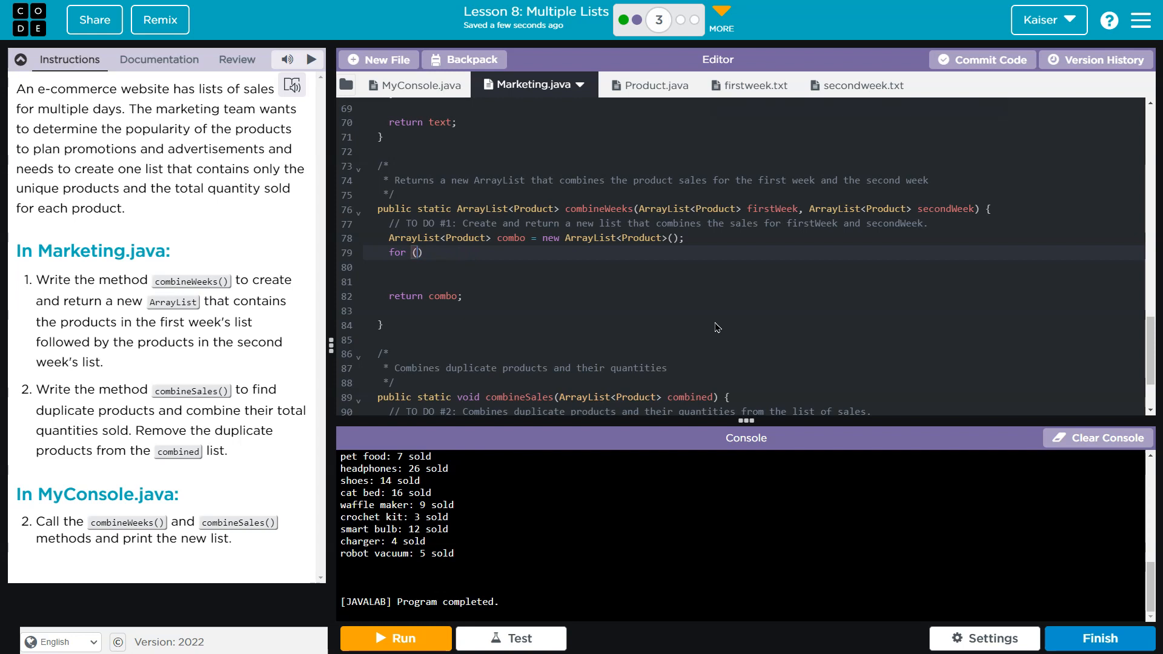
type("int i")
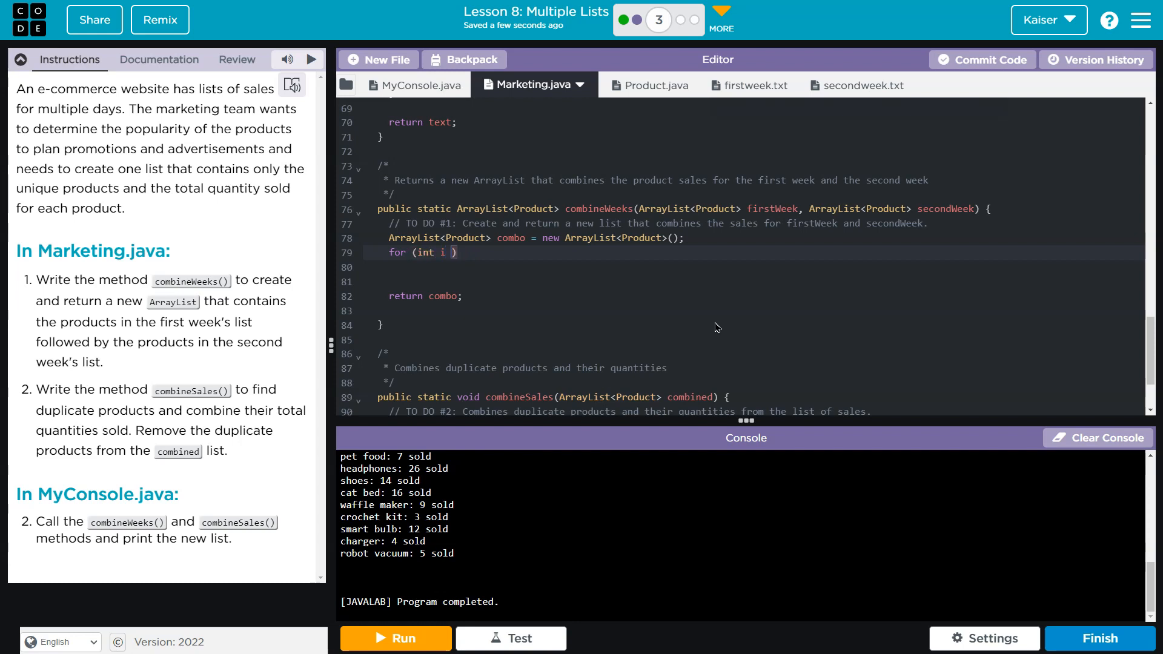
type("= 0; i < firstWeek.size(")
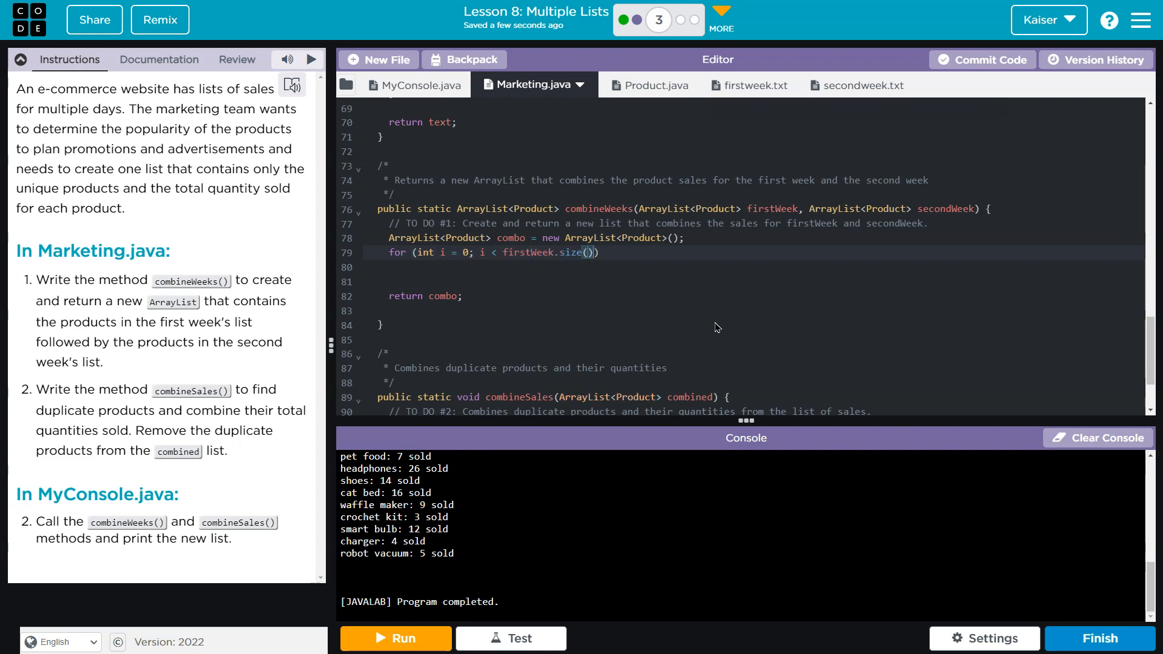
type("; i++) {")
left_click(753, 266)
type("comb")
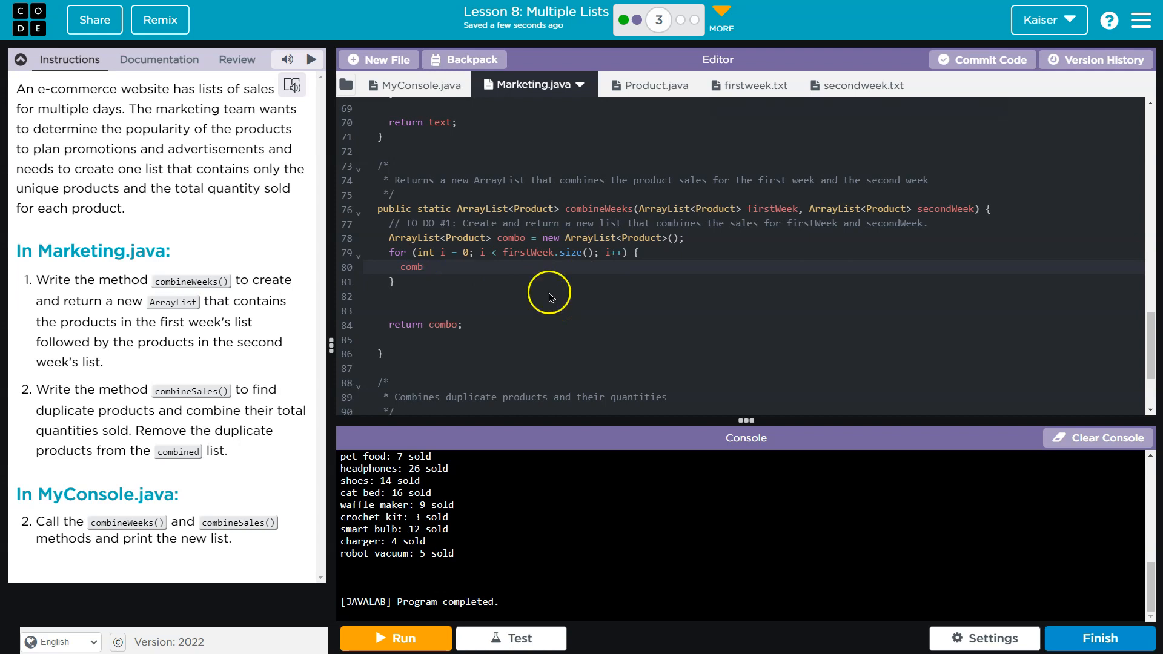
type("o.add(firstWeek.get(i));")
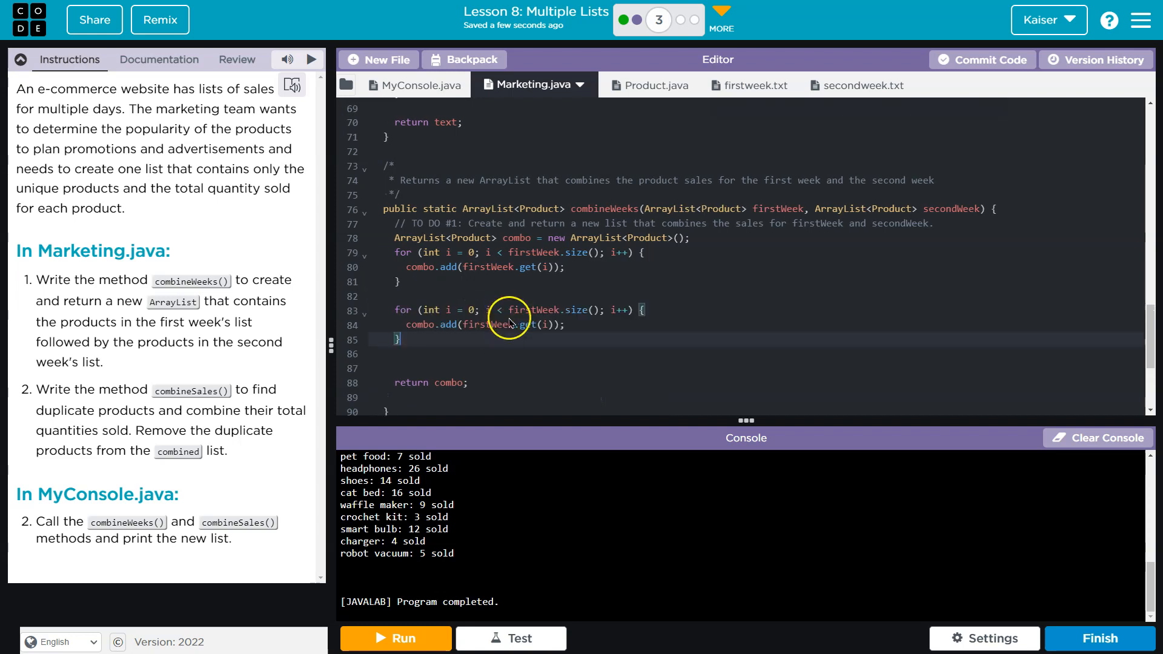
mouse_move(456, 256)
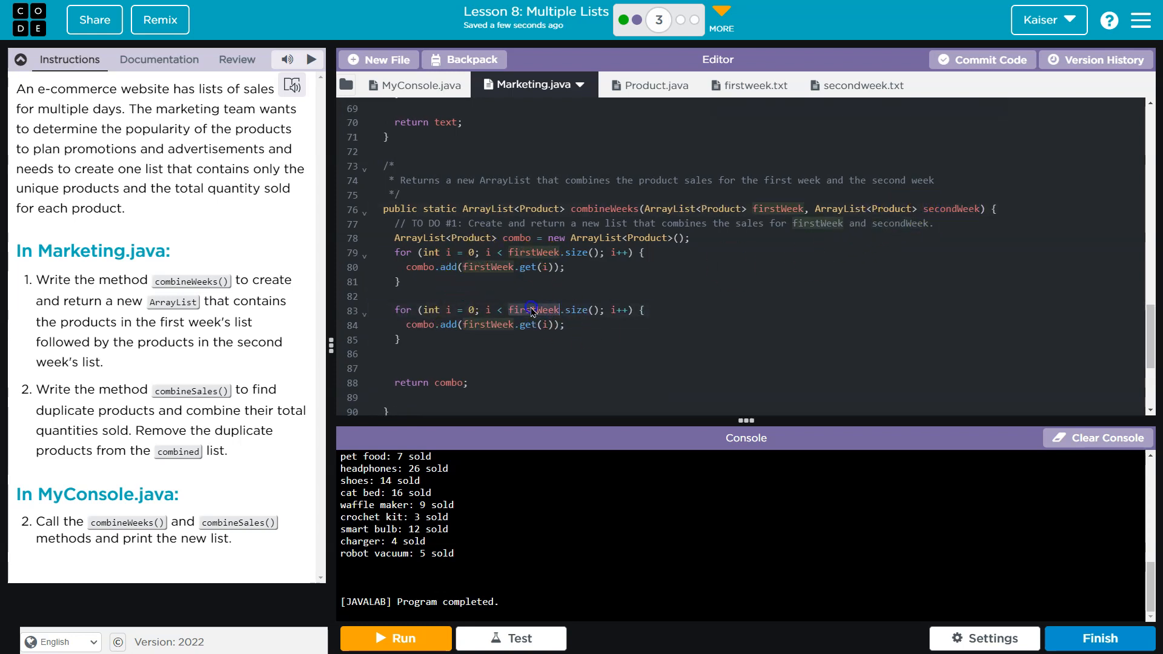
left_click(395, 639)
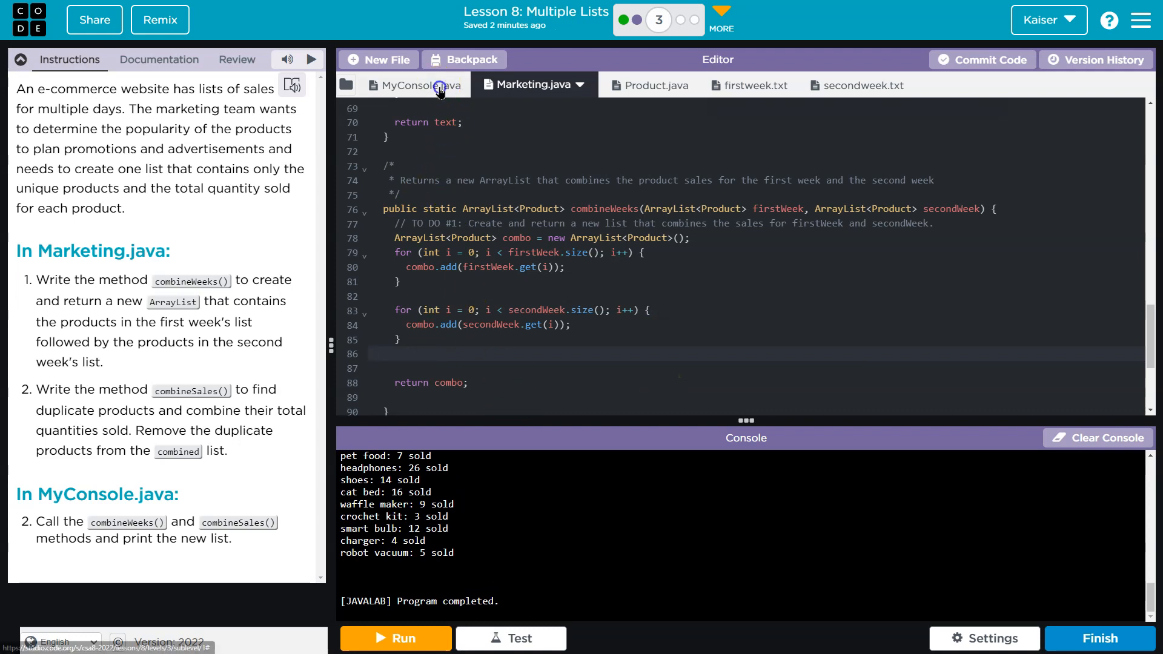
- In MyConsole.java assign combo = Marketing.combineWeeks(firstWeek, secondWeek) and print the combined sales
left_click(415, 85)
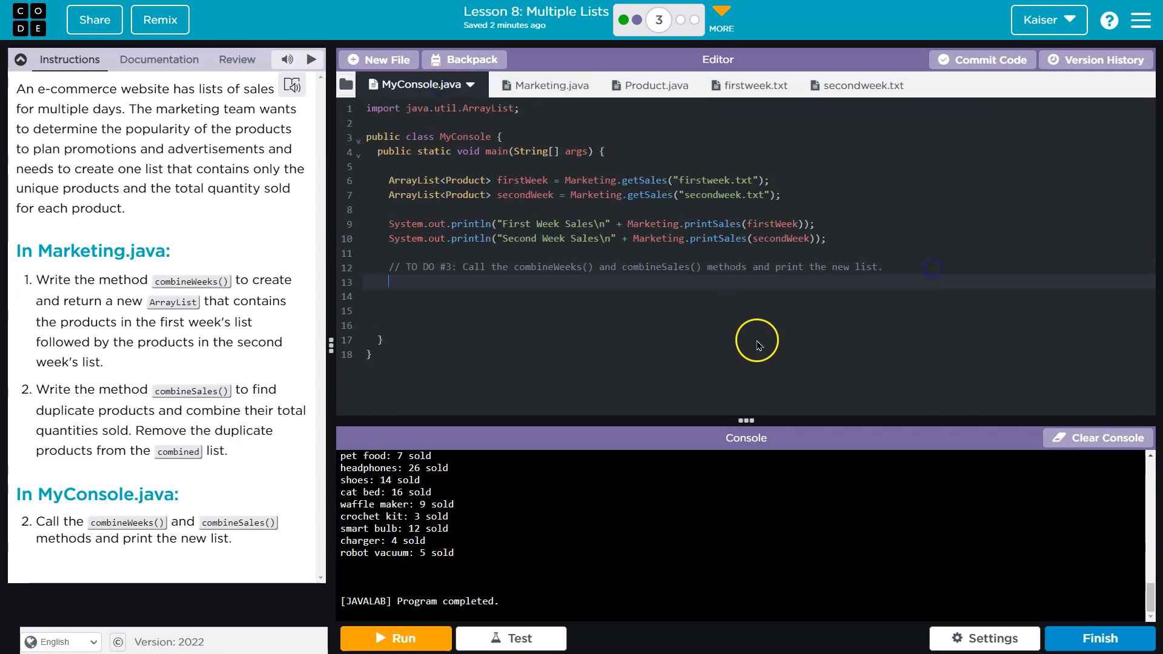
mouse_move(769, 270)
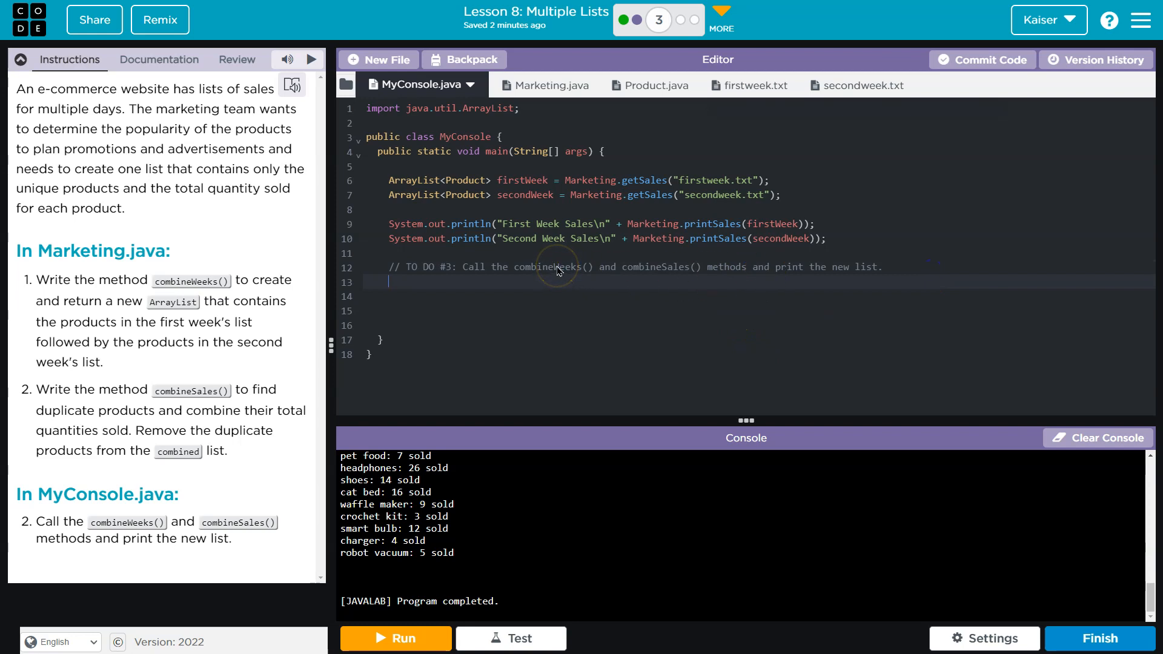
type("ArrayList<Product> com =")
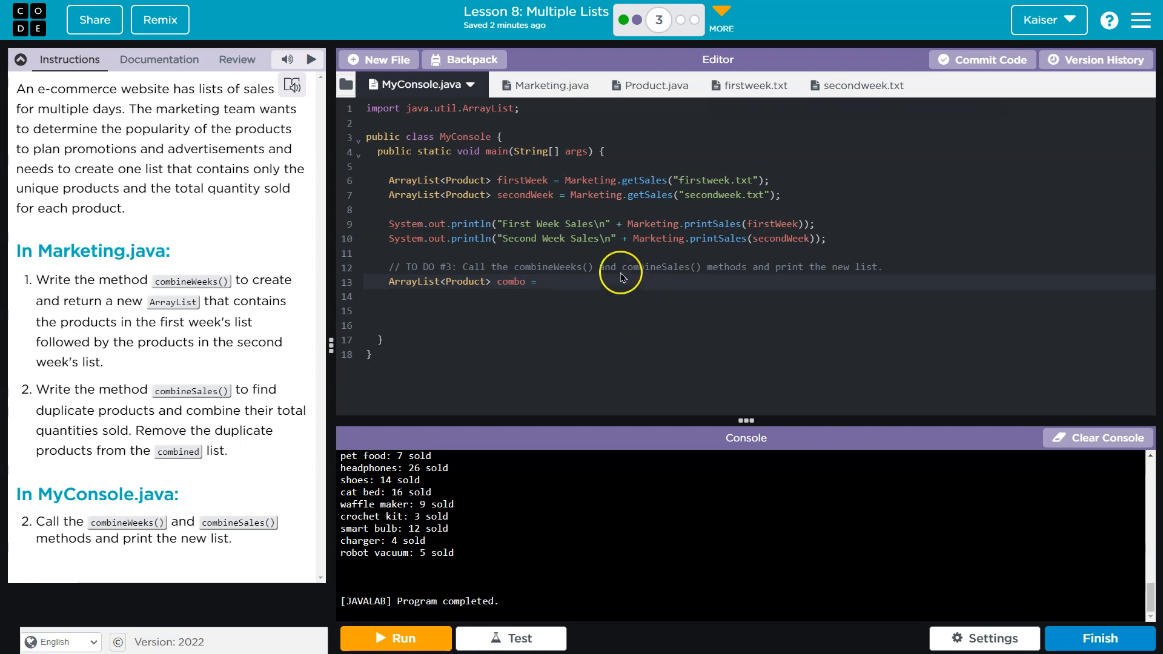
type("Marketing.combi")
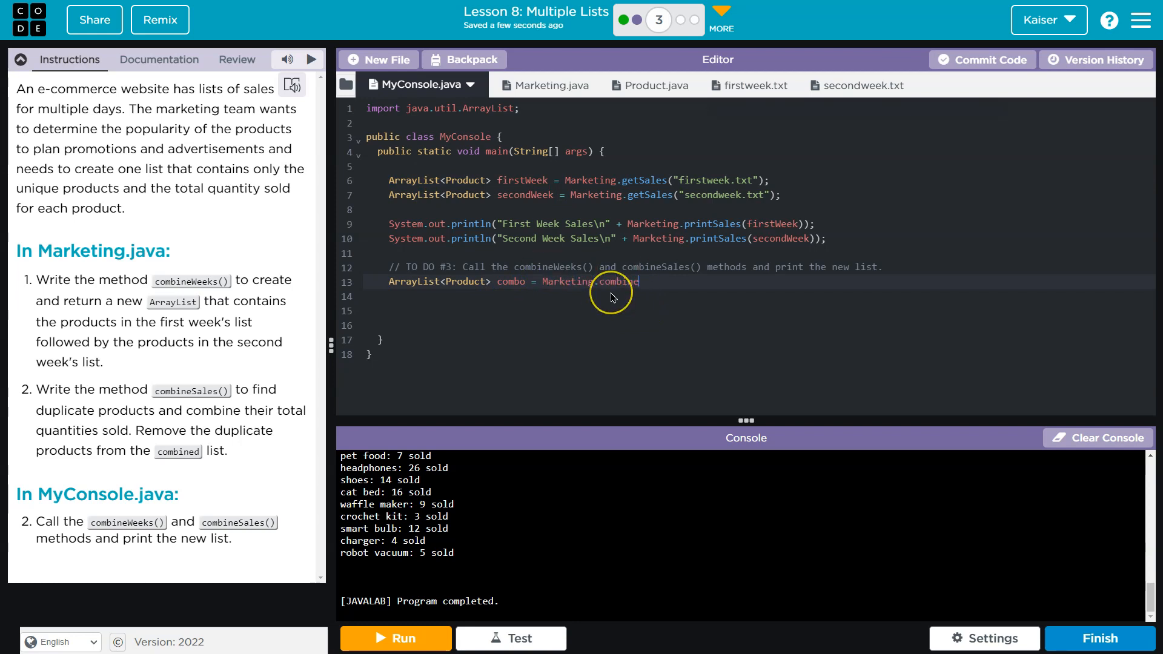
type("neWeeks();")
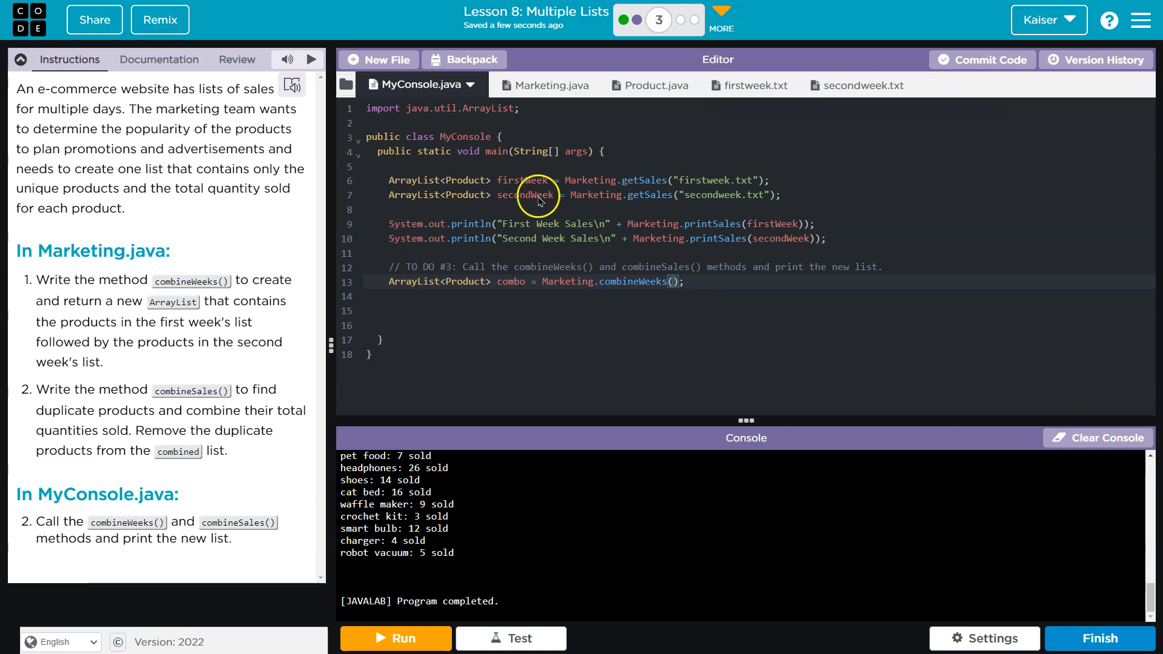
type("firstW")
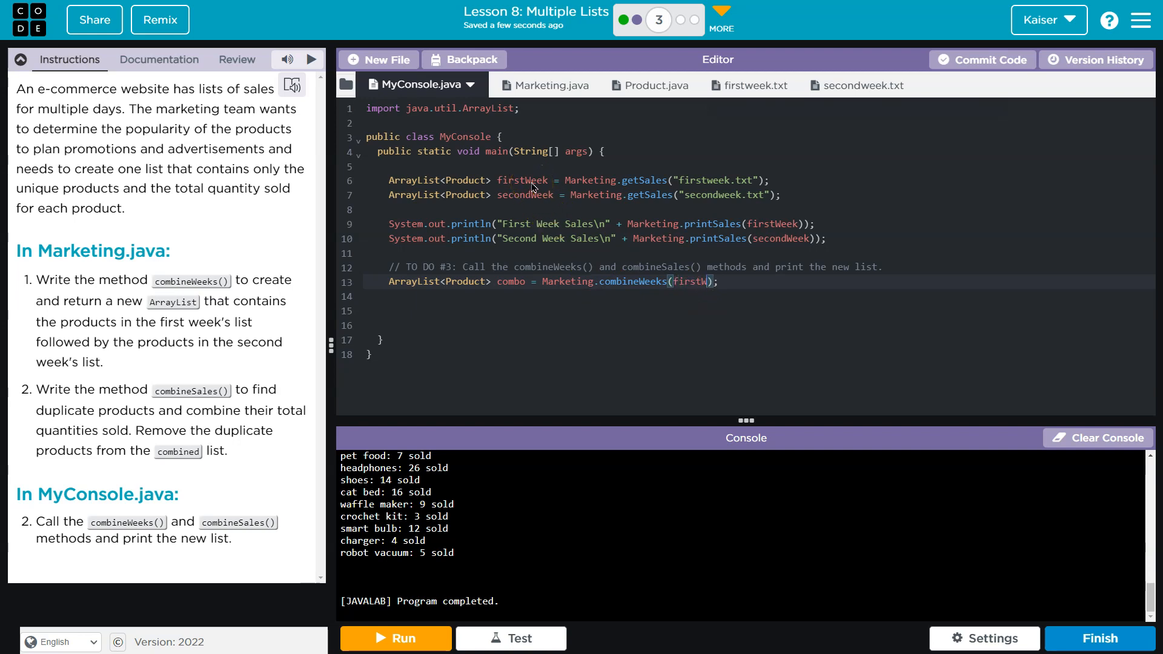
type(", secondWeek")
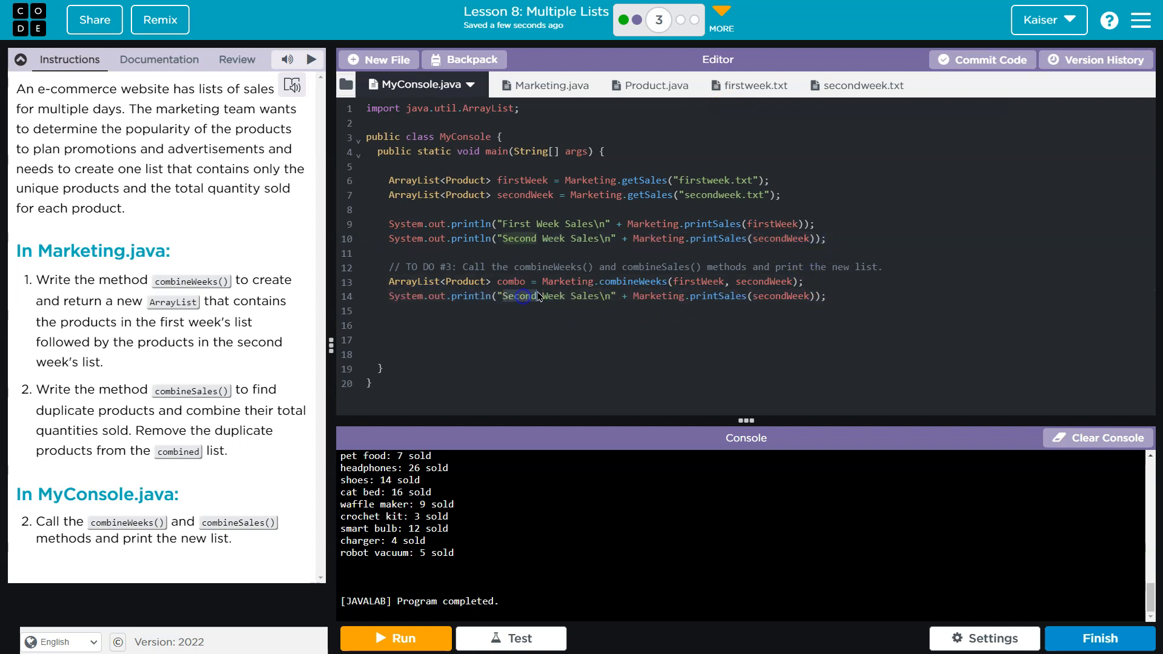
type("Bot")
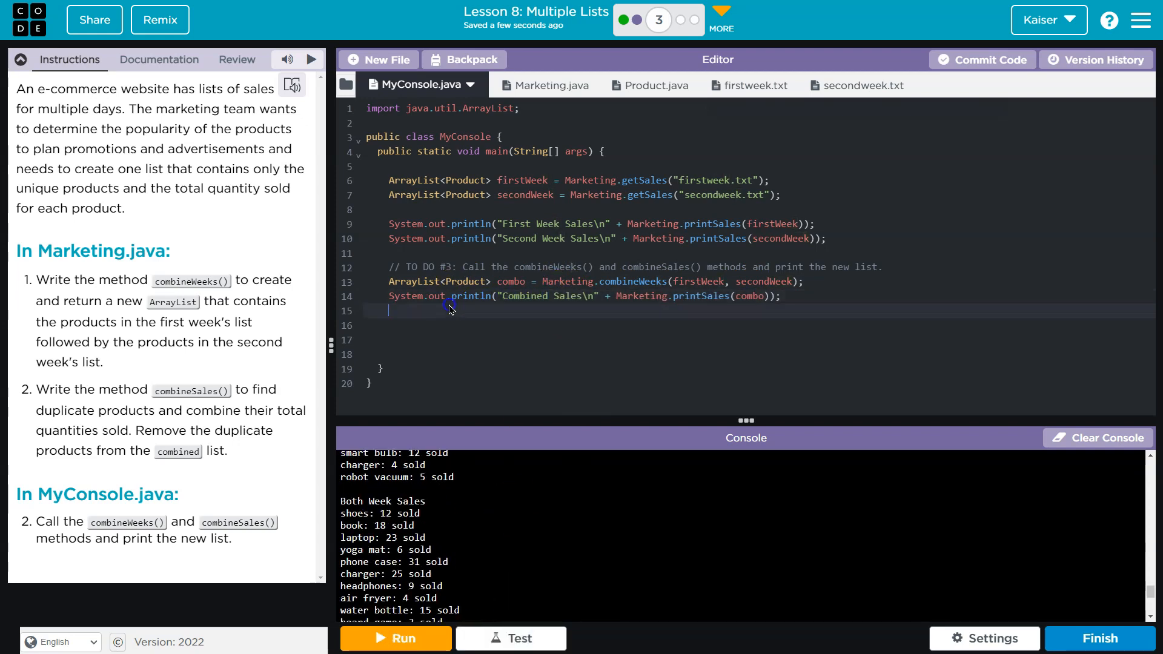
- In combineSales write nested loops over combined with next = index + 1, taking Product current from combined
left_click(527, 85)
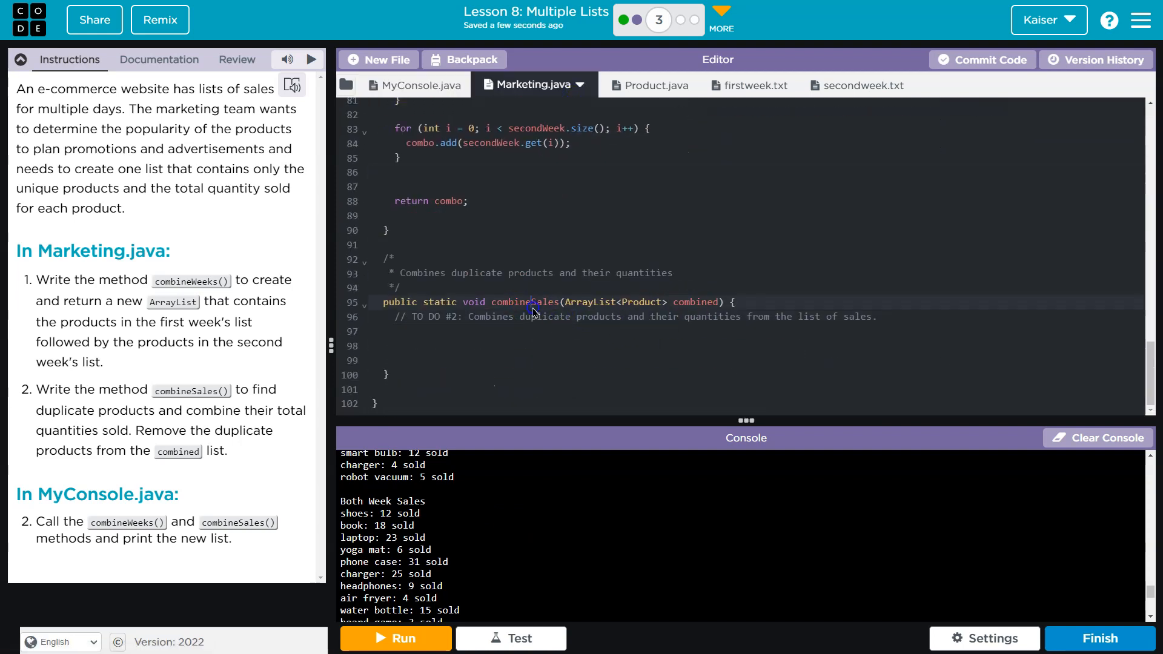
mouse_move(503, 338)
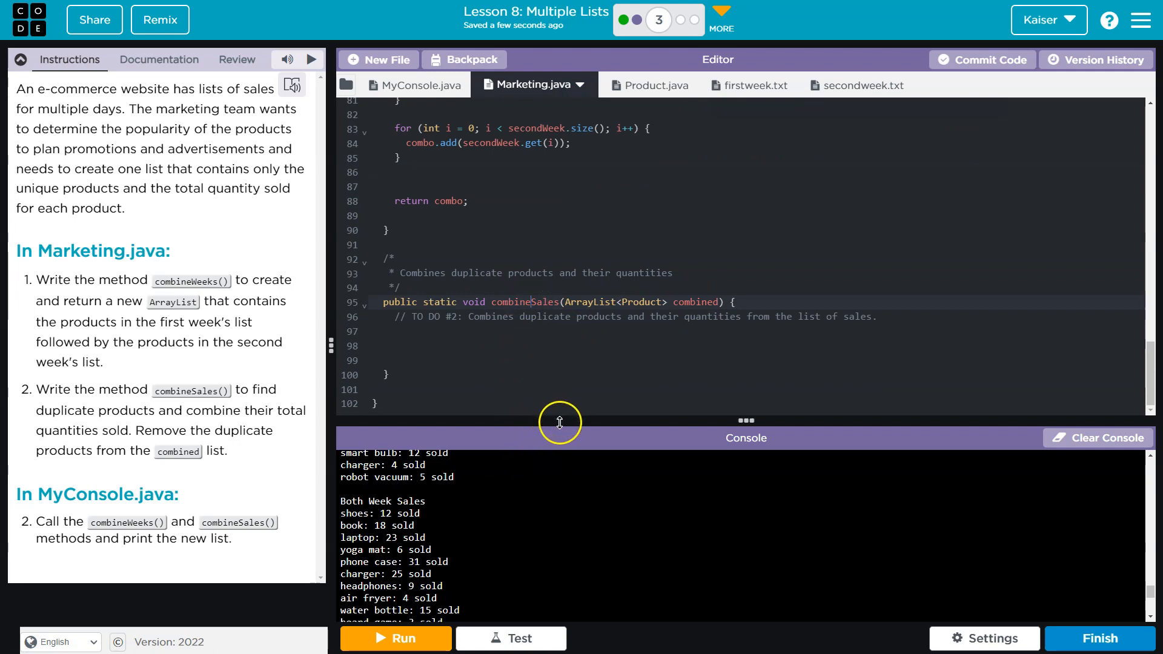
scroll("down", 3)
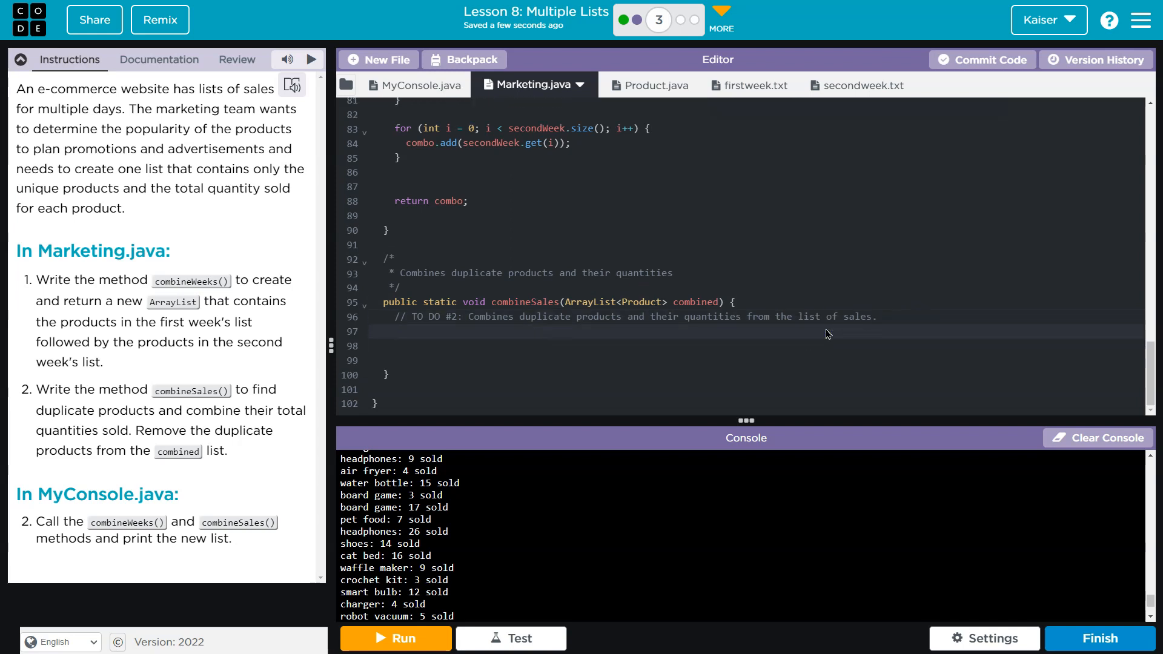
type("for")
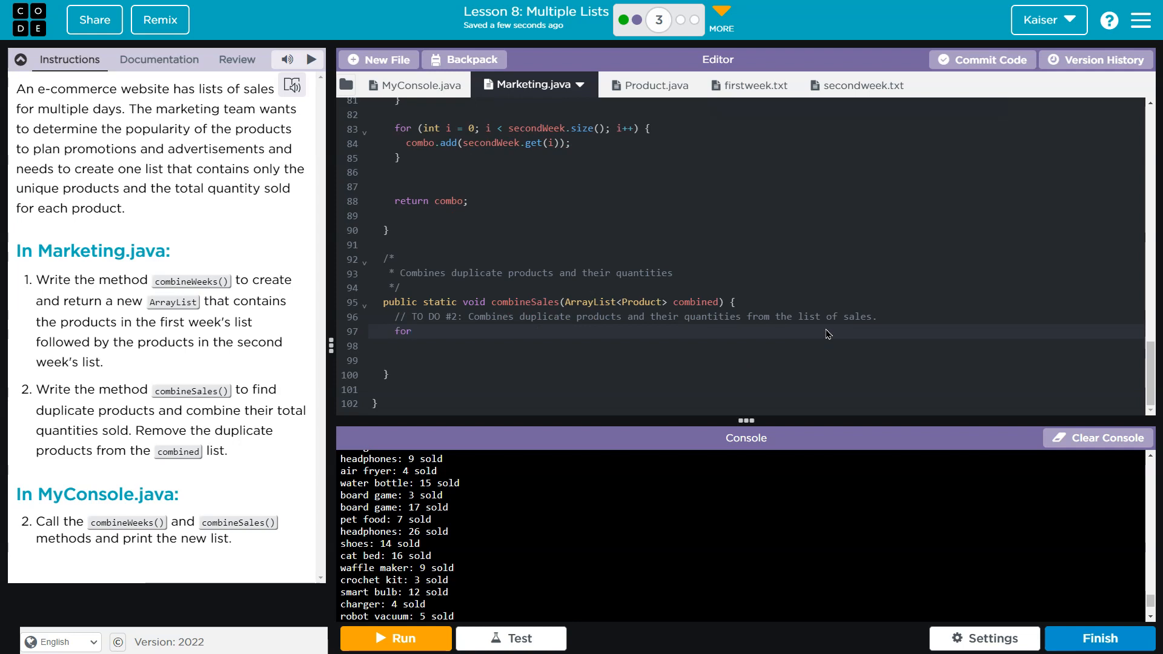
type("(int i = 0; i < combined.size(); i++) {")
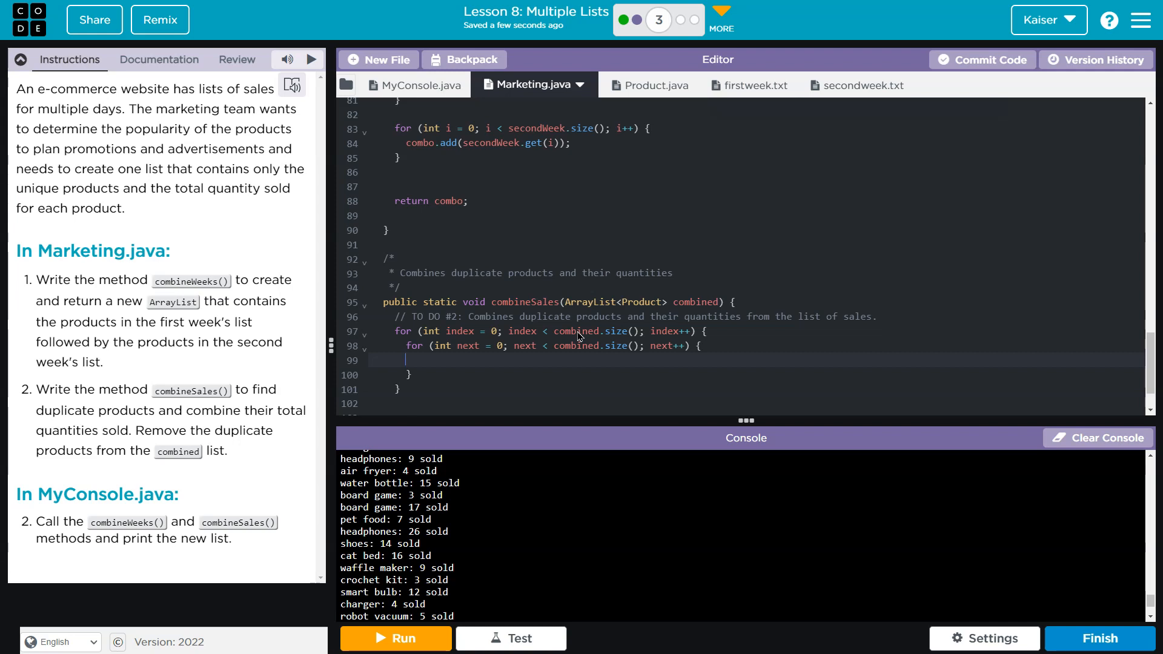
mouse_move(507, 352)
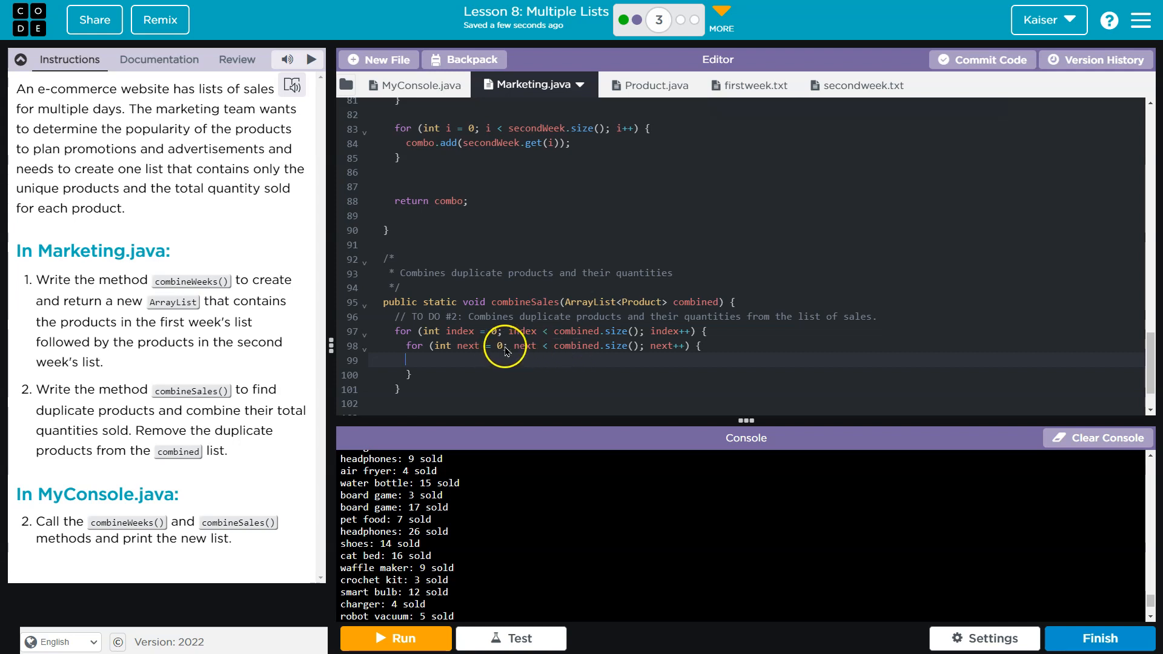
type("i")
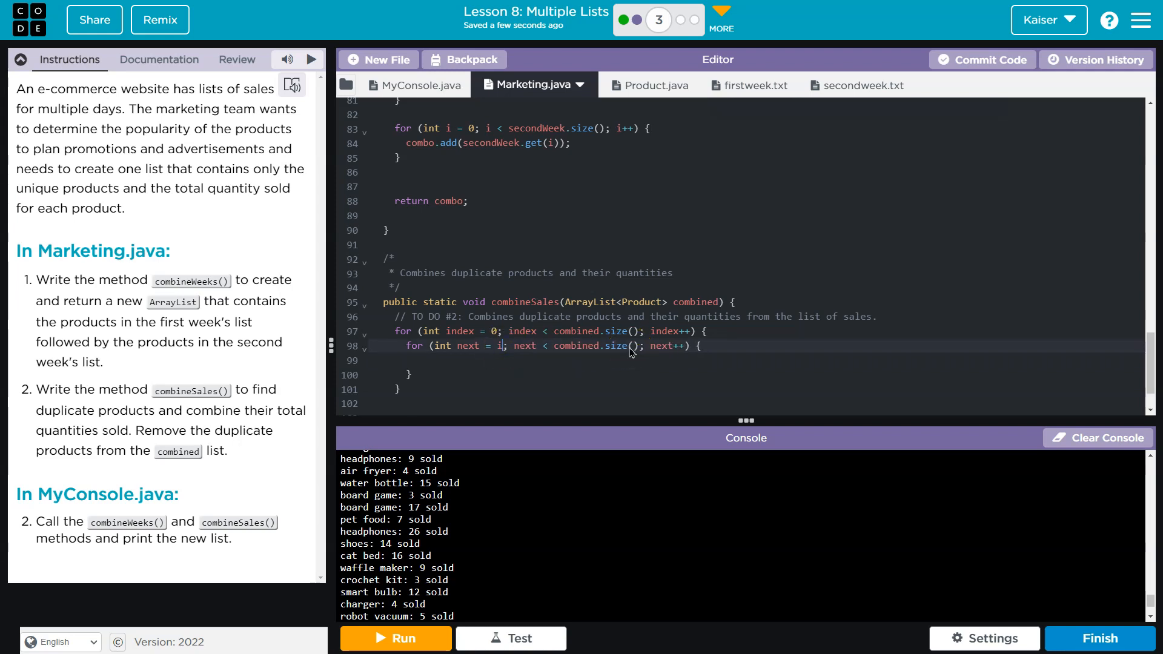
type("ndex")
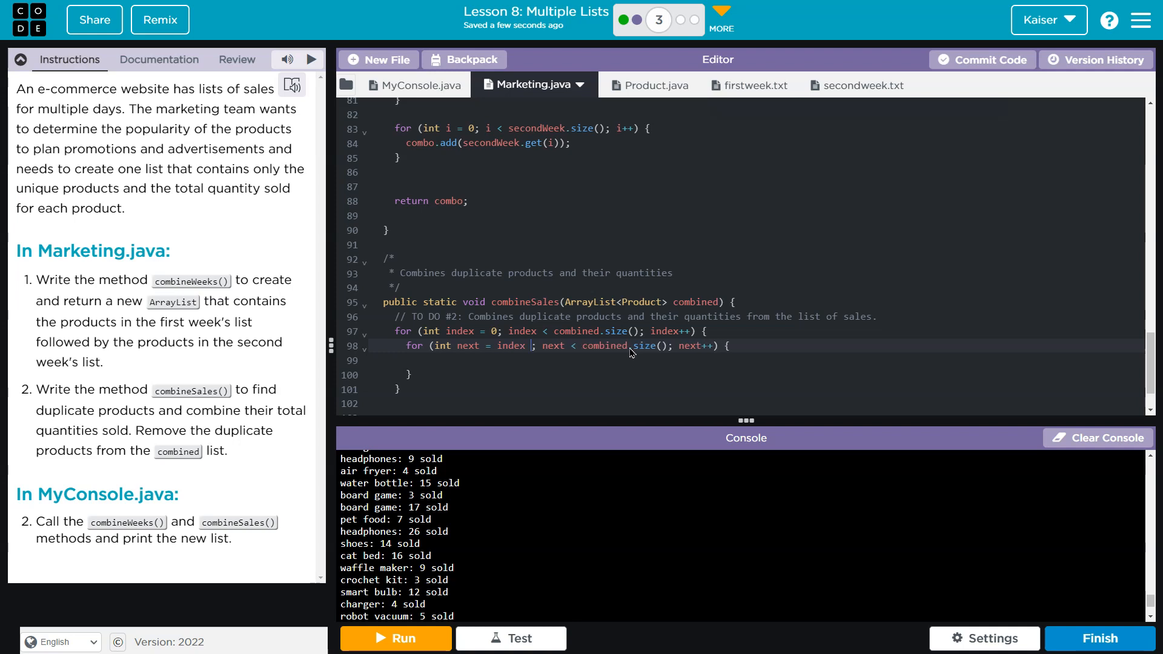
type("+ 1")
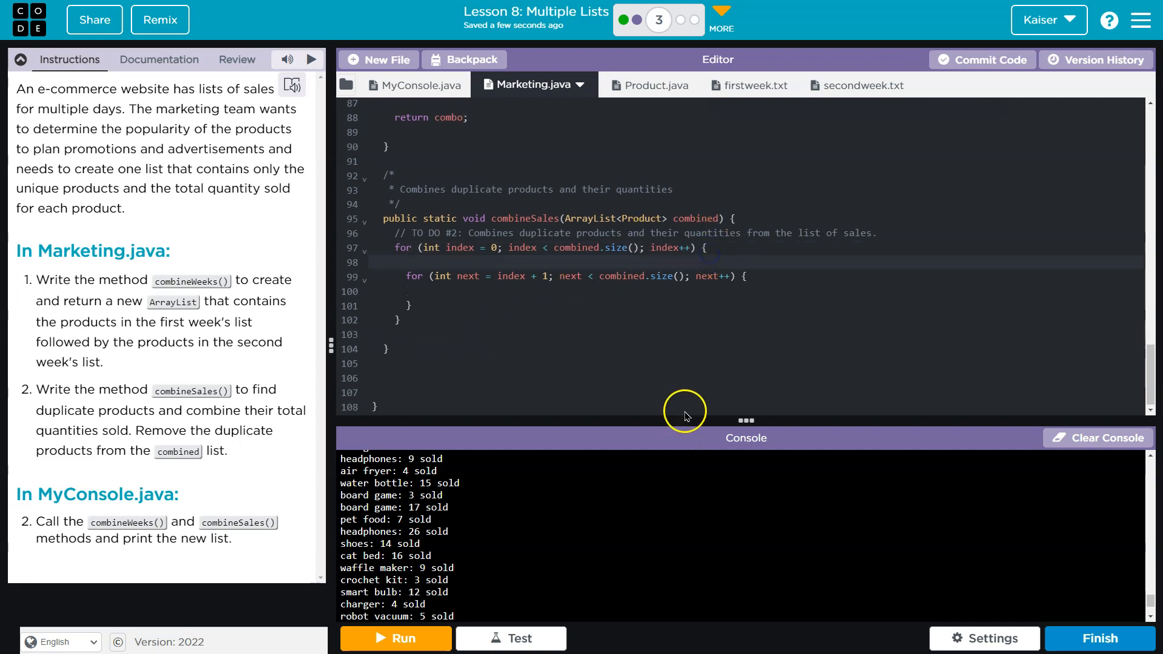
type("Product current - combined.get(index);")
left_click(755, 291)
type("Product nextProduct = combined.get(next);")
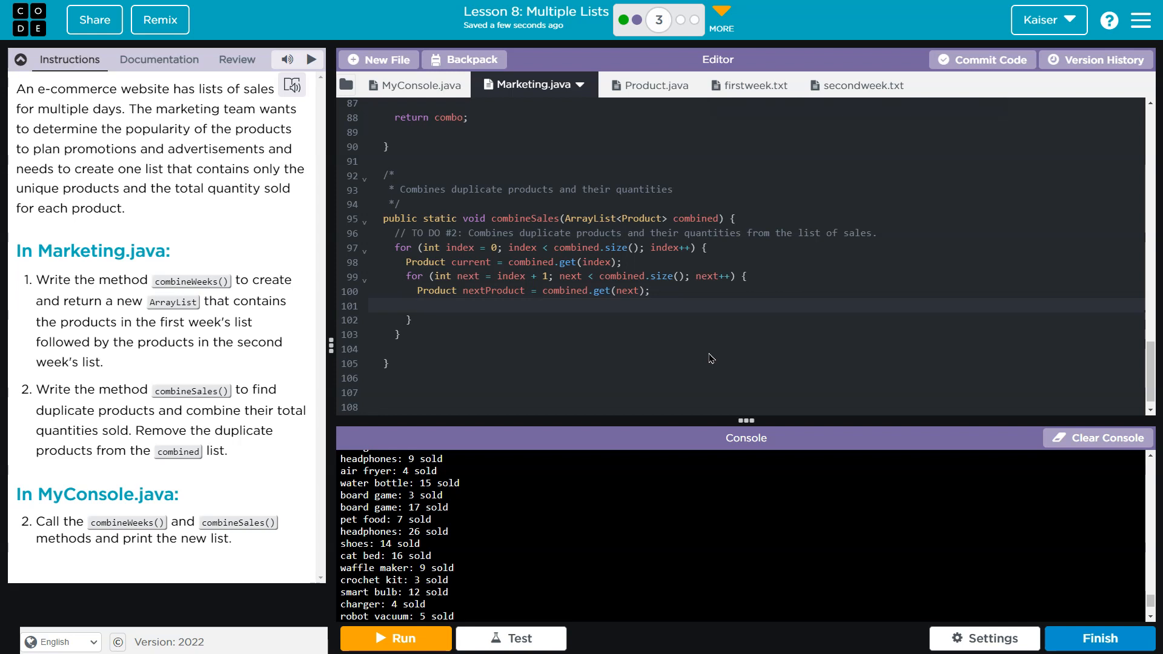
- Inside the inner loop add an if checking current.equals(nextProduct), glancing at Product.java for the method
left_click(416, 305)
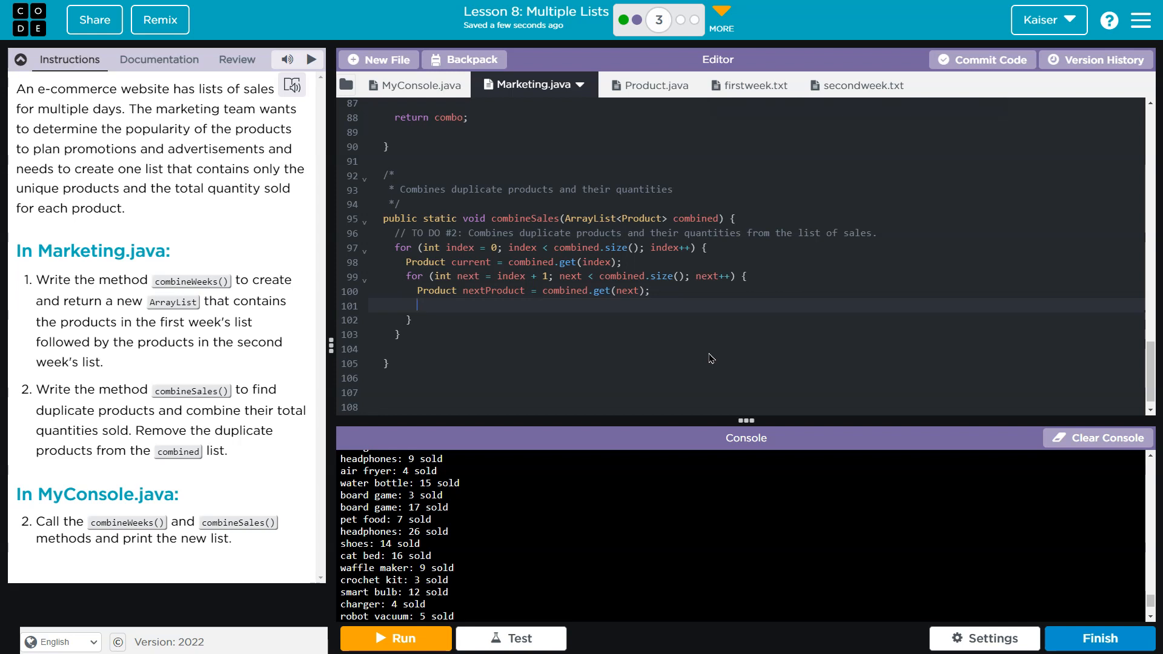
type("if")
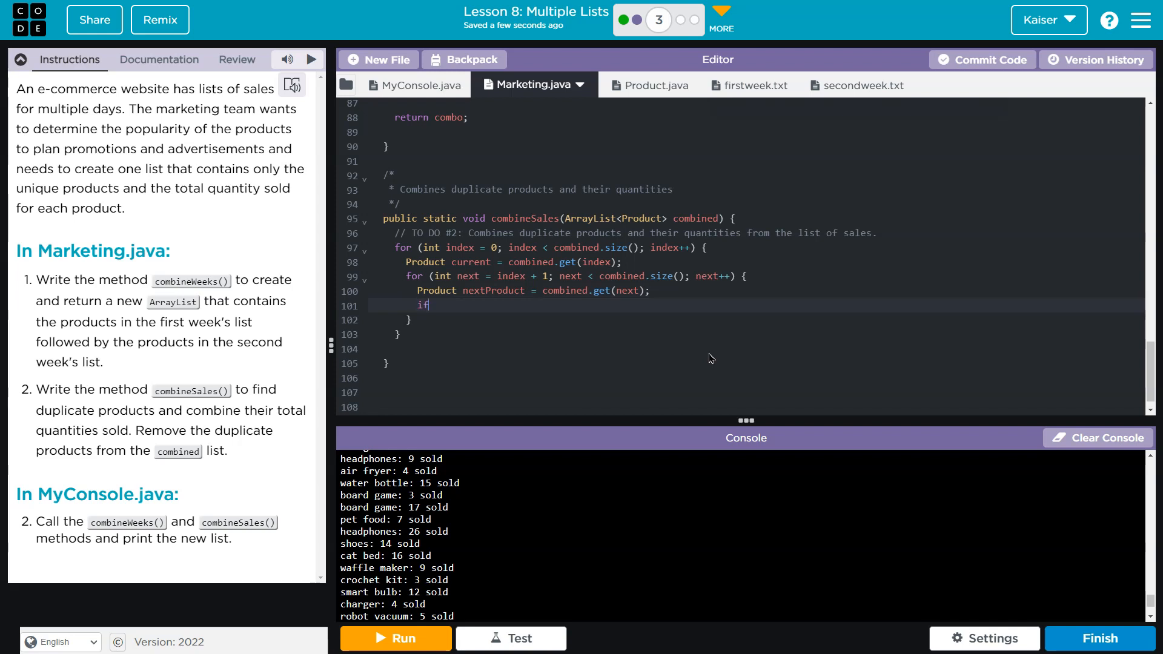
type("(current.")
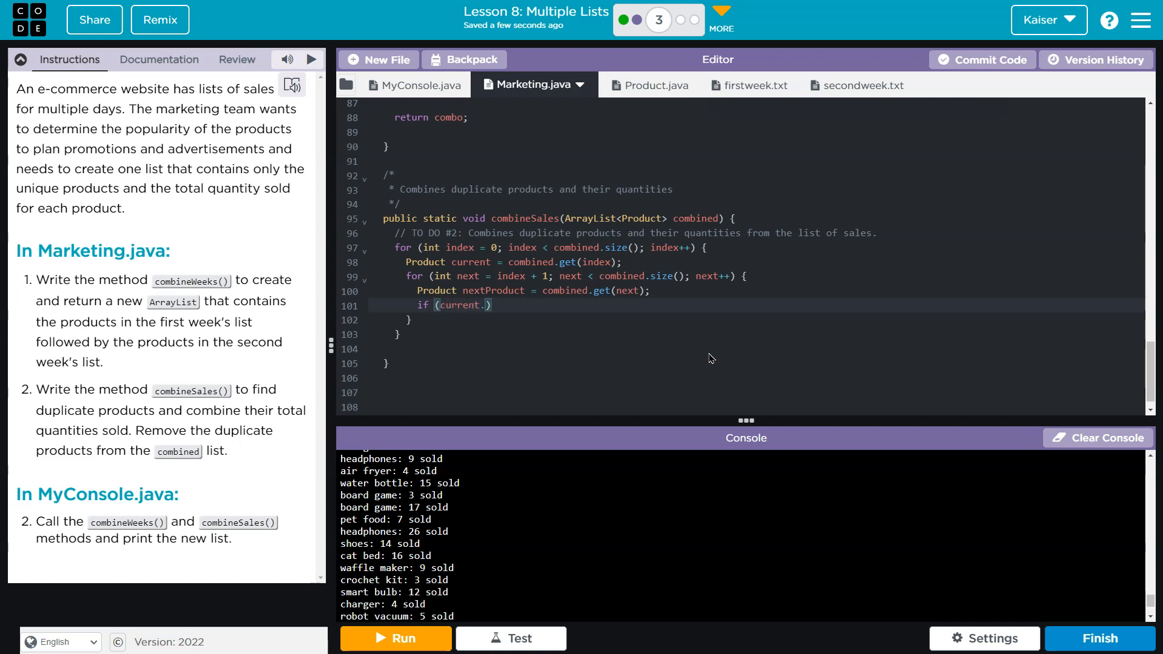
left_click(654, 85)
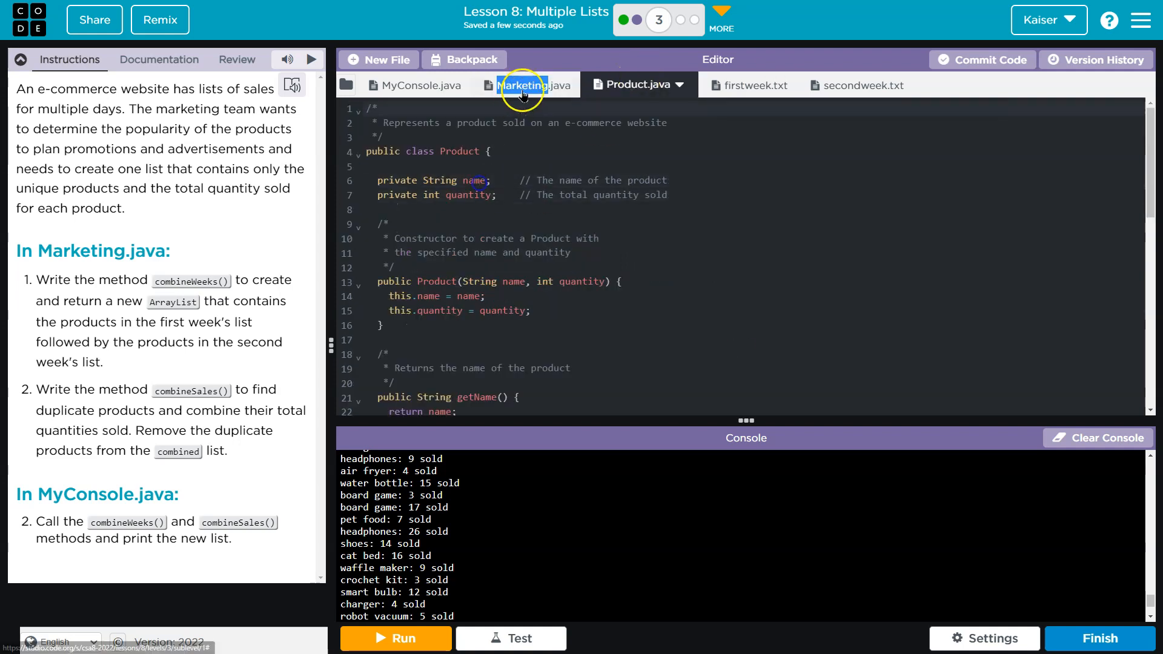
left_click(529, 85)
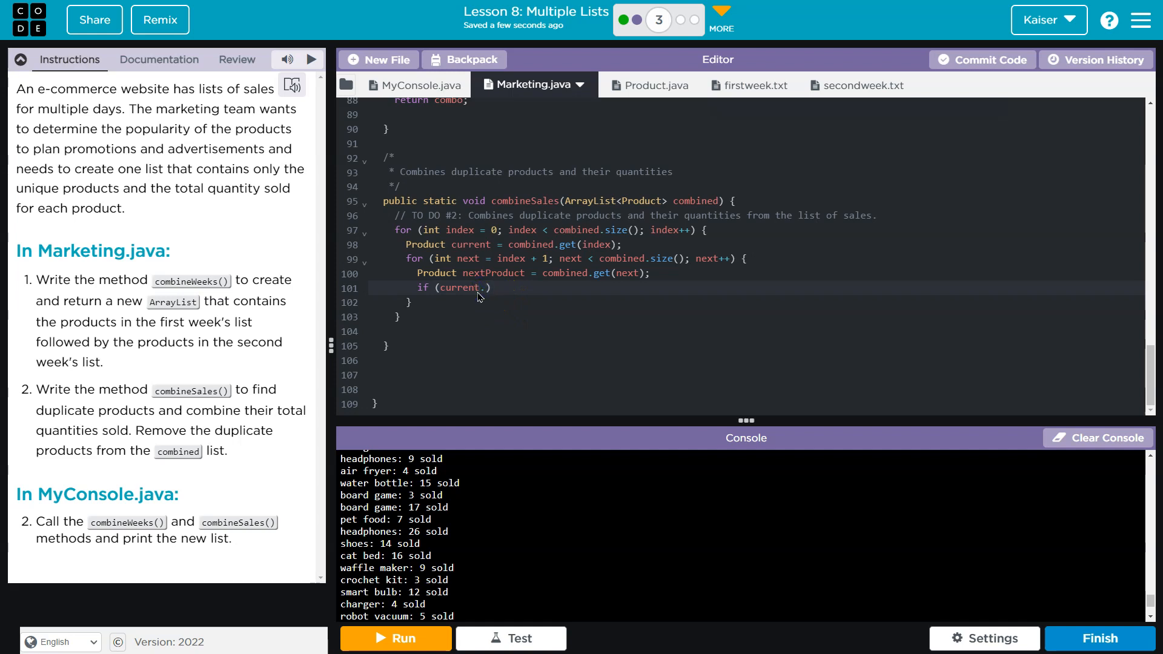
type(".equals(nextProduct)")
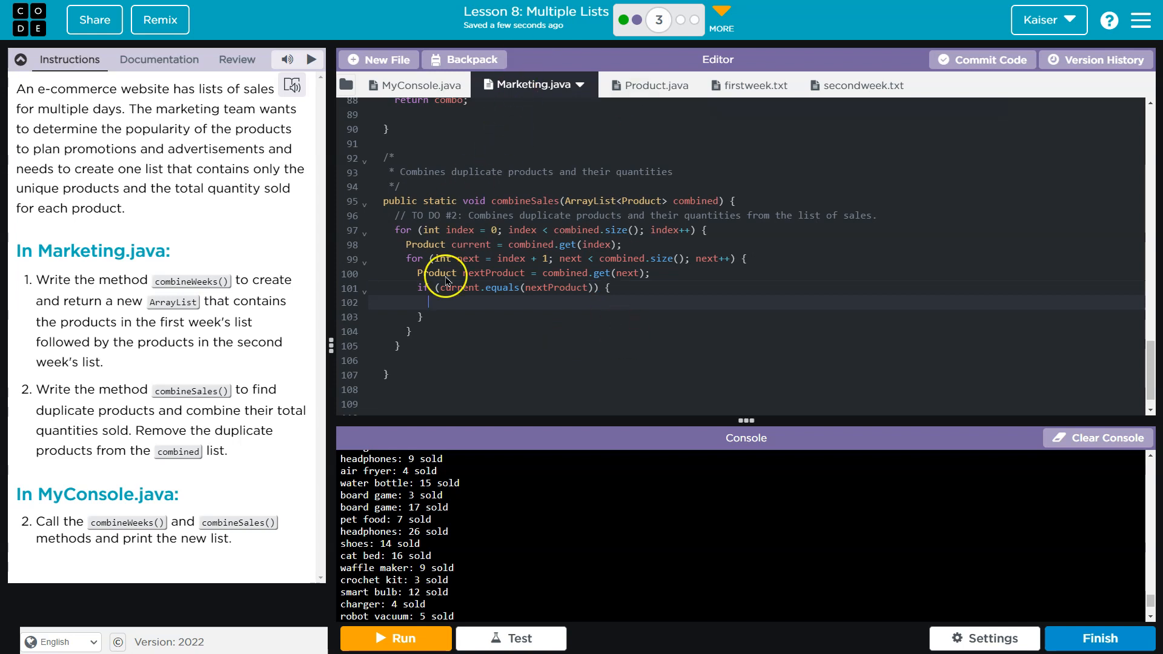
mouse_move(629, 87)
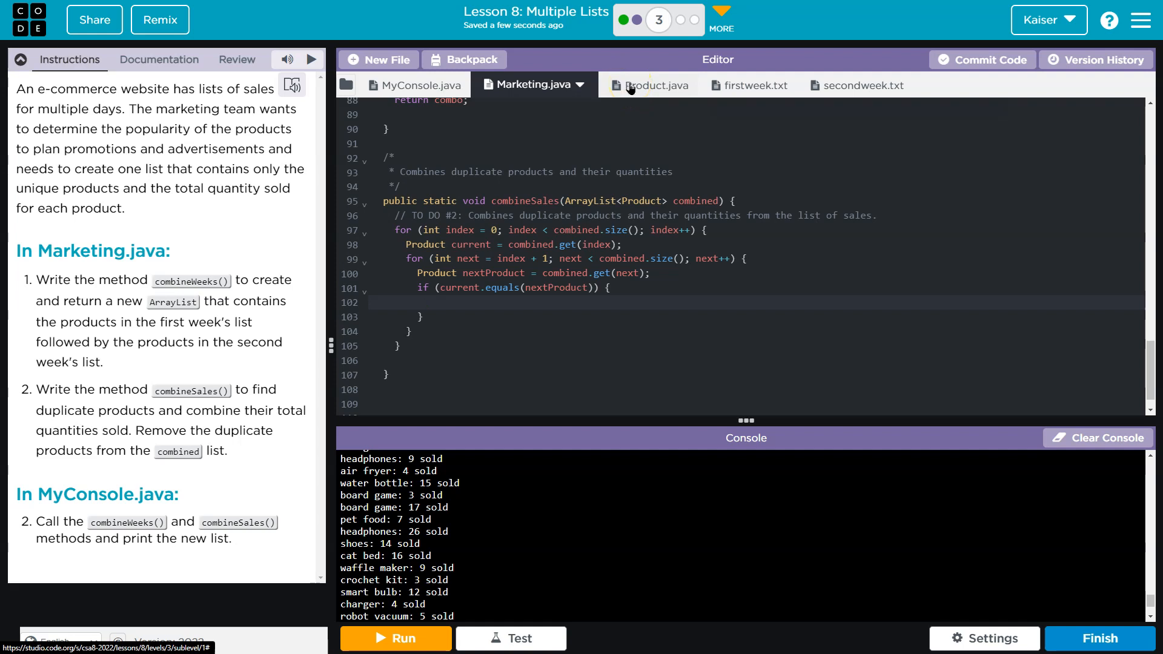
- Review Product.java's equals method alongside the combineSales code before filling the if body
left_click(652, 85)
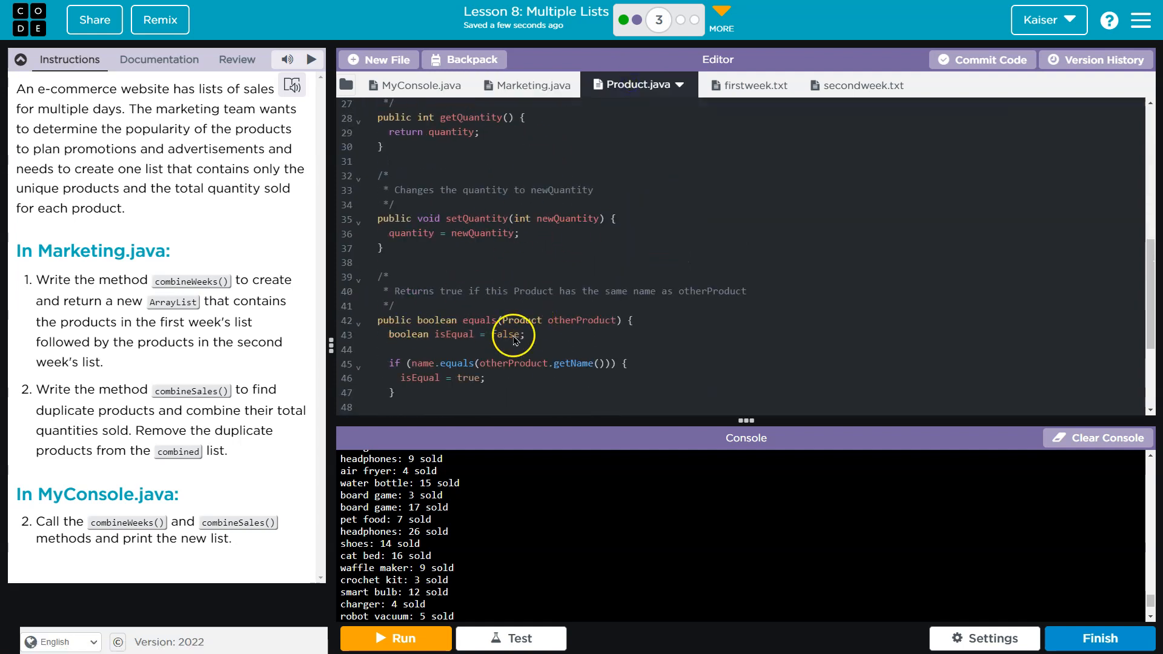
left_click(530, 85)
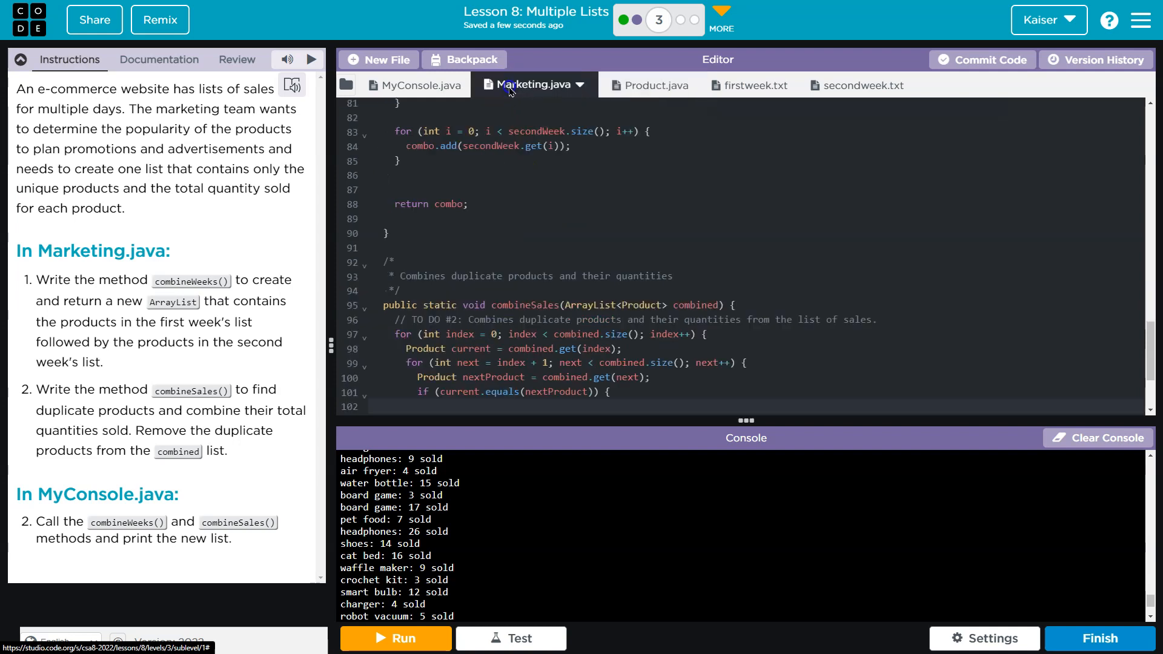
scroll("down", 3)
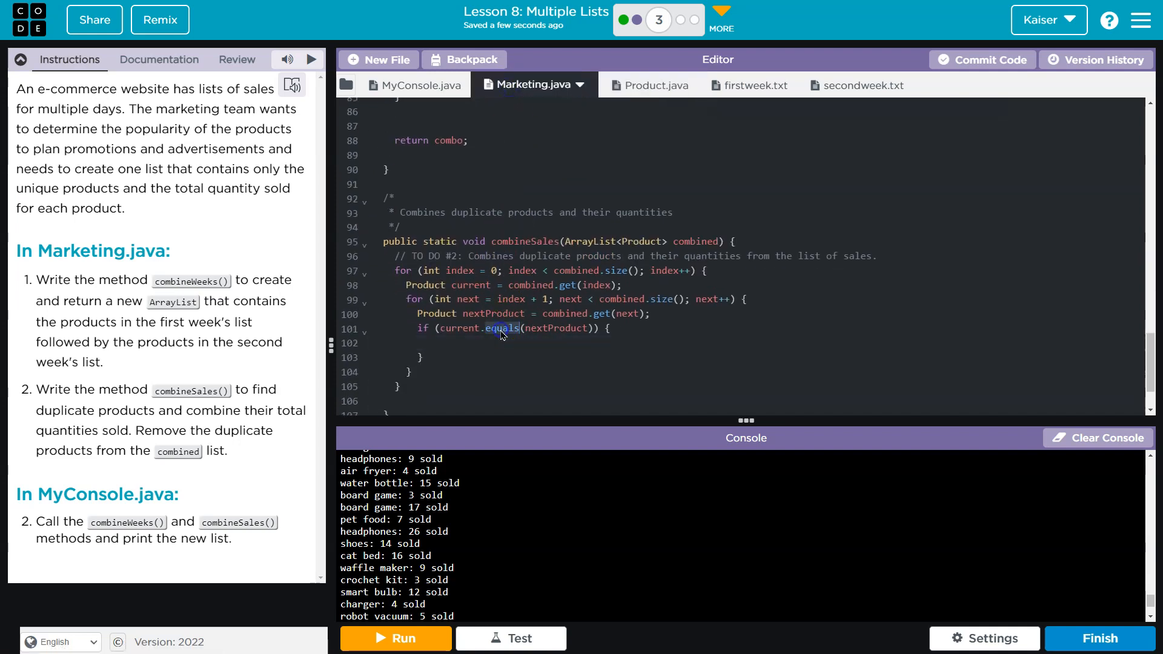
left_click(633, 84)
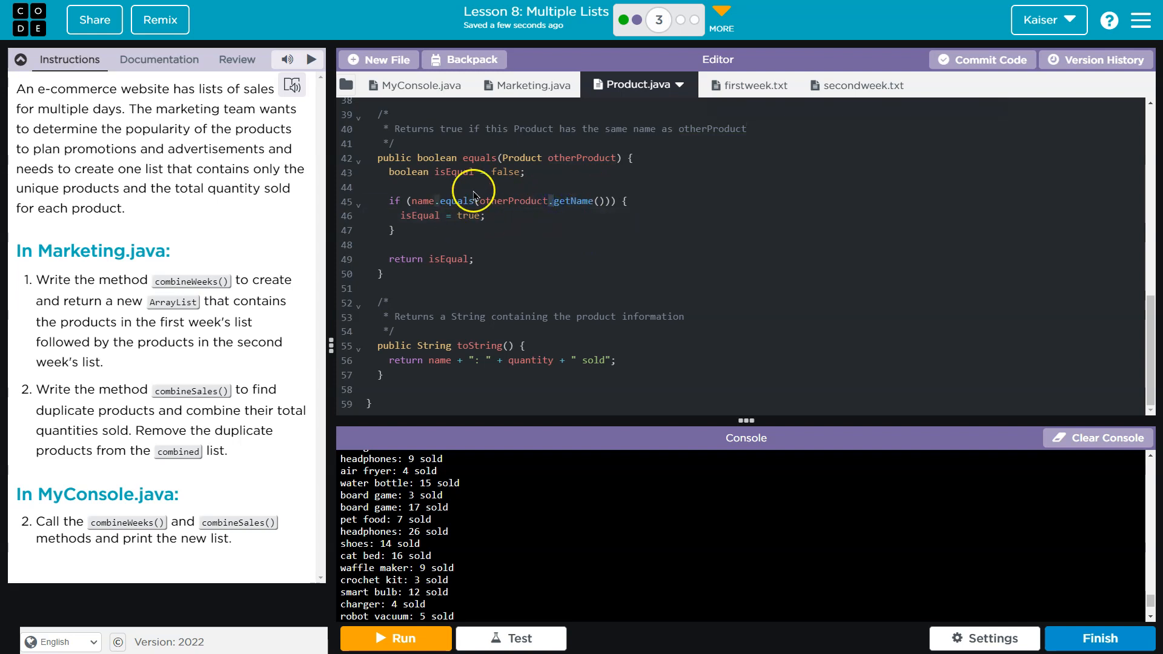
mouse_move(538, 84)
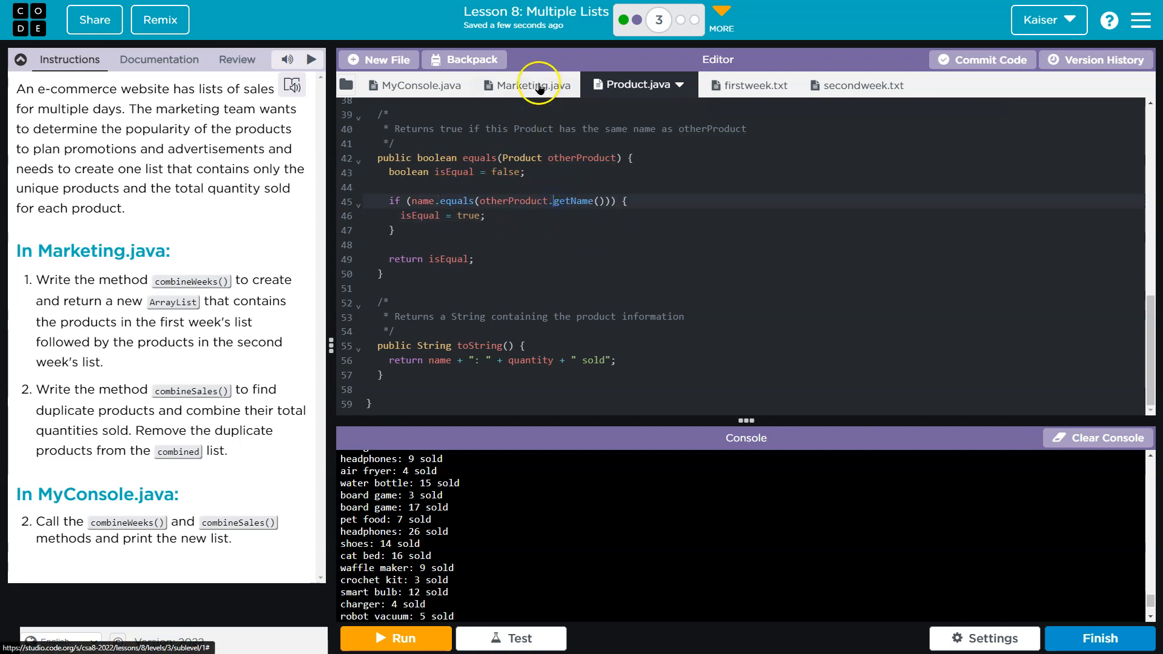
left_click(528, 85)
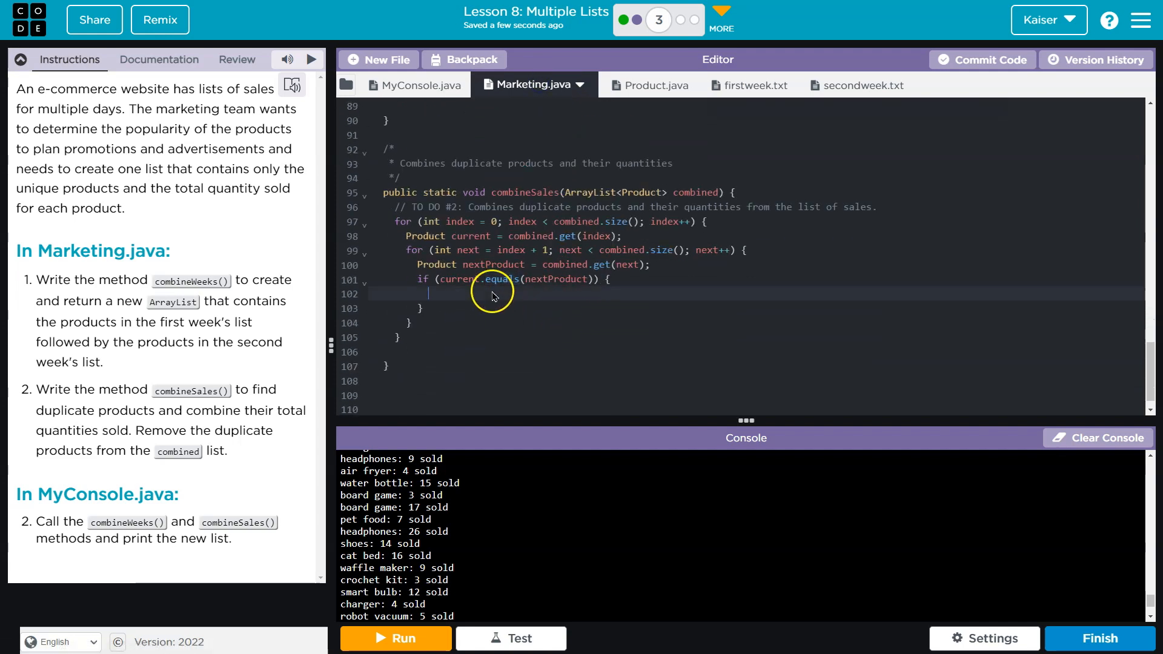
mouse_move(504, 303)
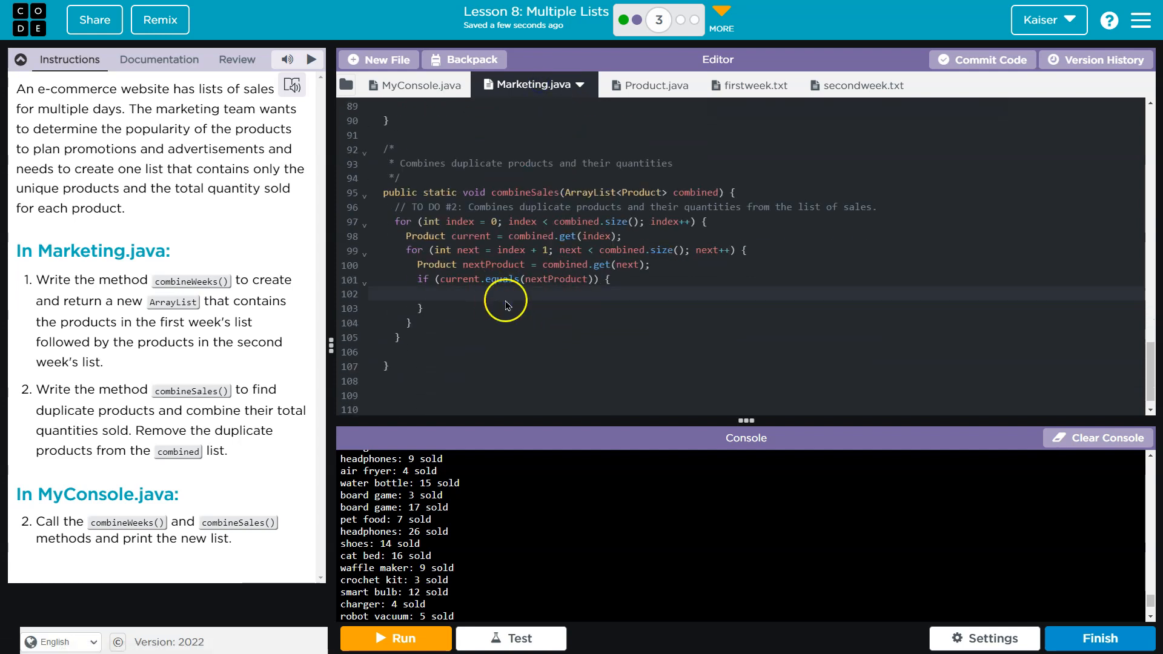
left_click(639, 85)
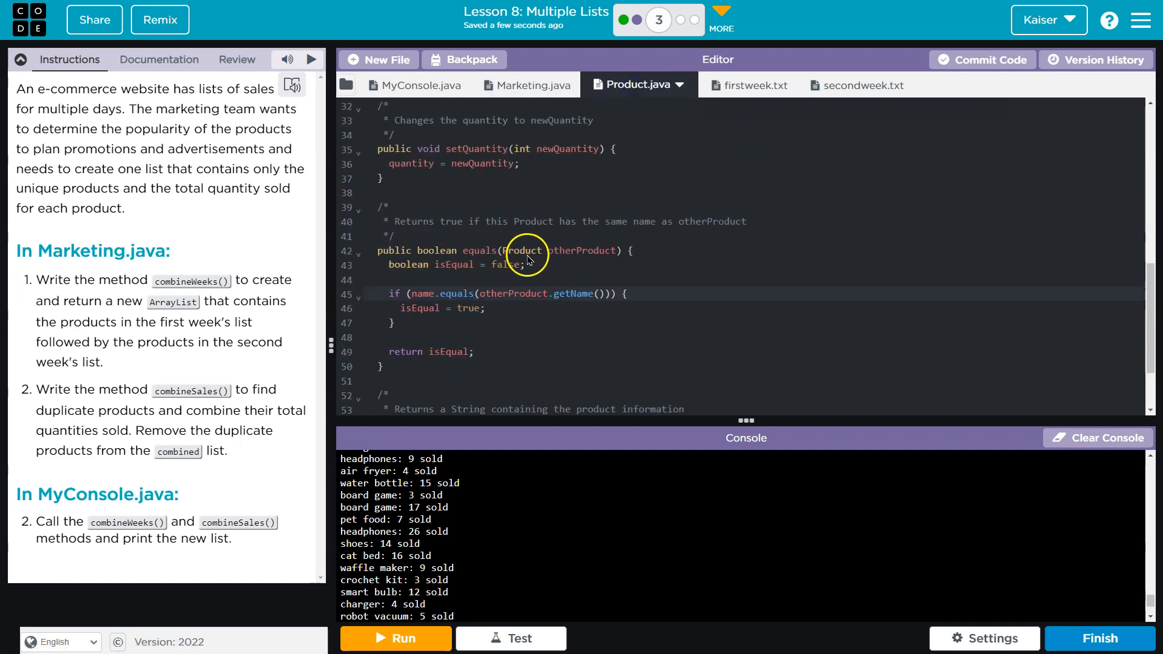
scroll("down", 3)
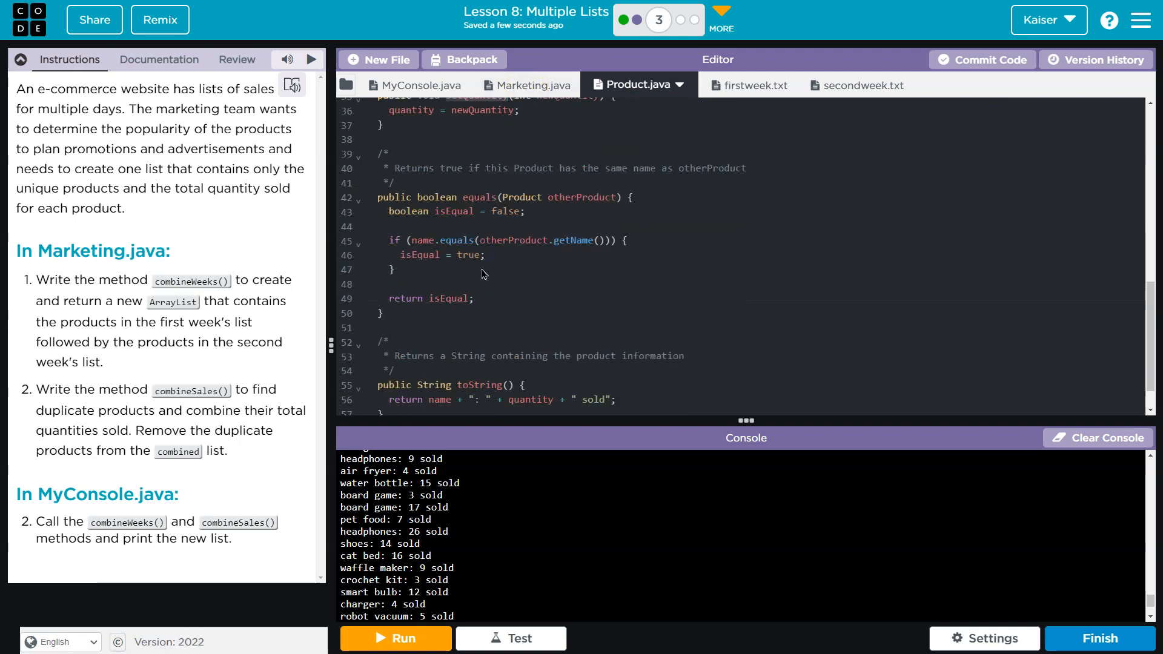
scroll("up", 3)
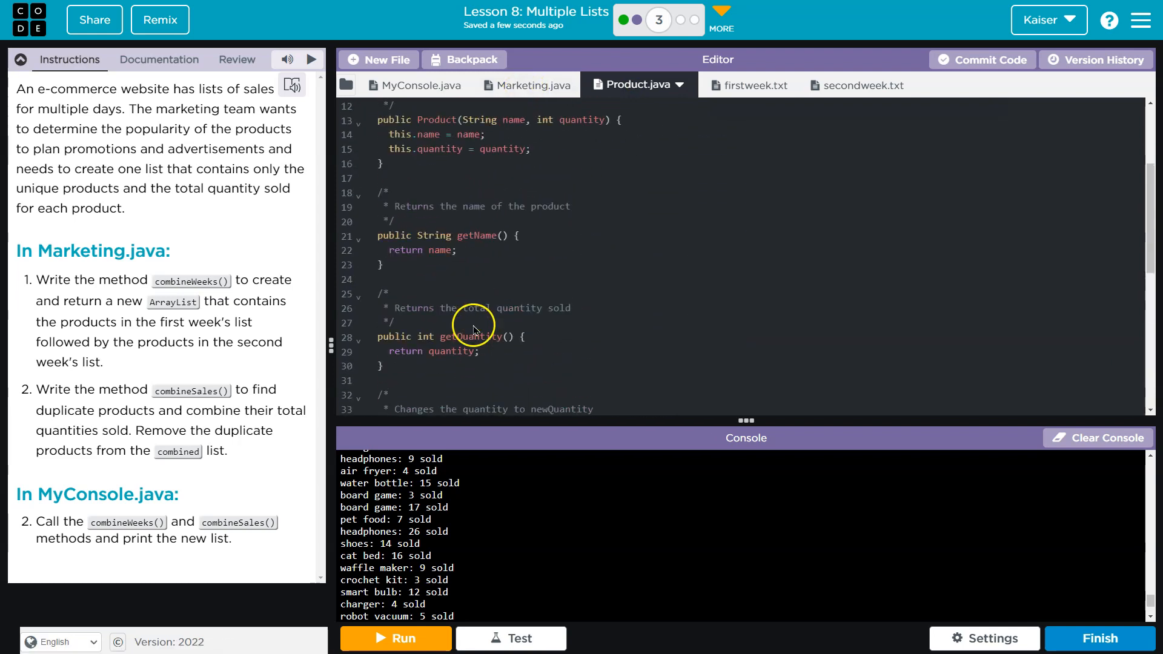
- Inside the if, set current's quantity to current.getQuantity() + nextProduct.getQuantity()
left_click(526, 85)
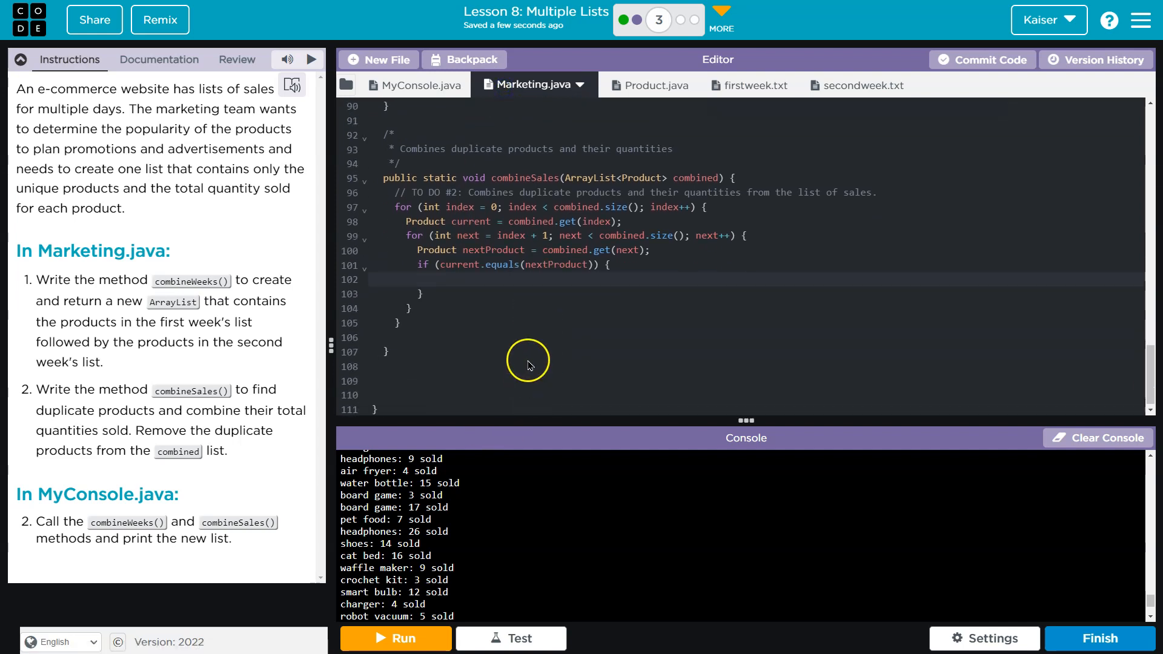
type("current.setQua")
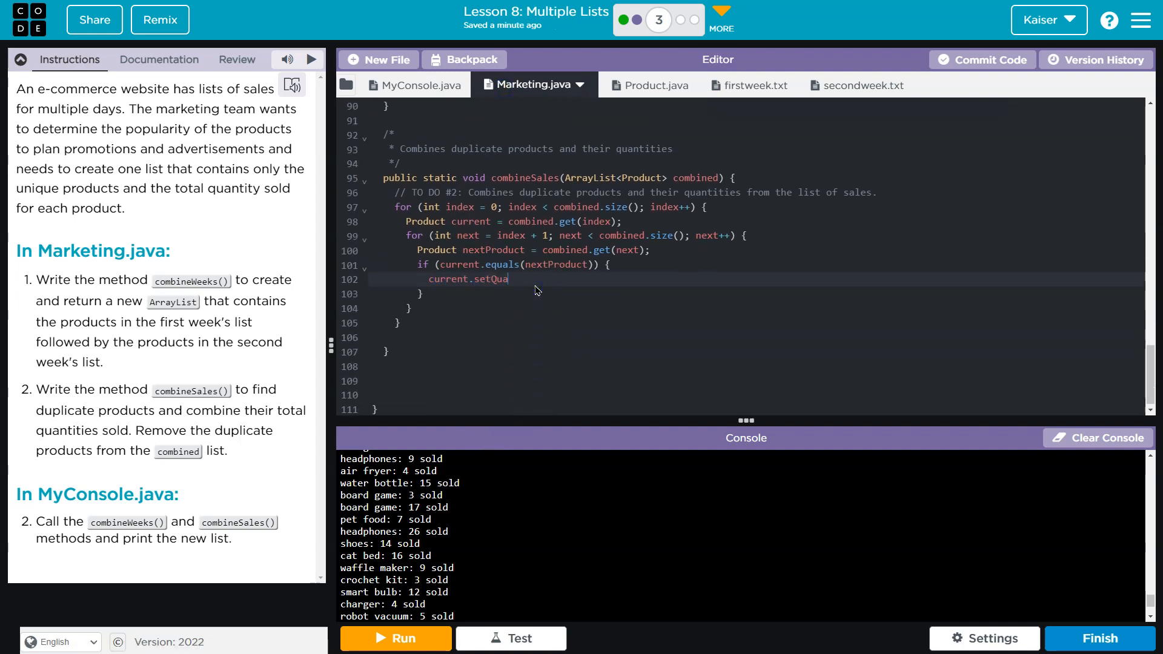
type("ntity()")
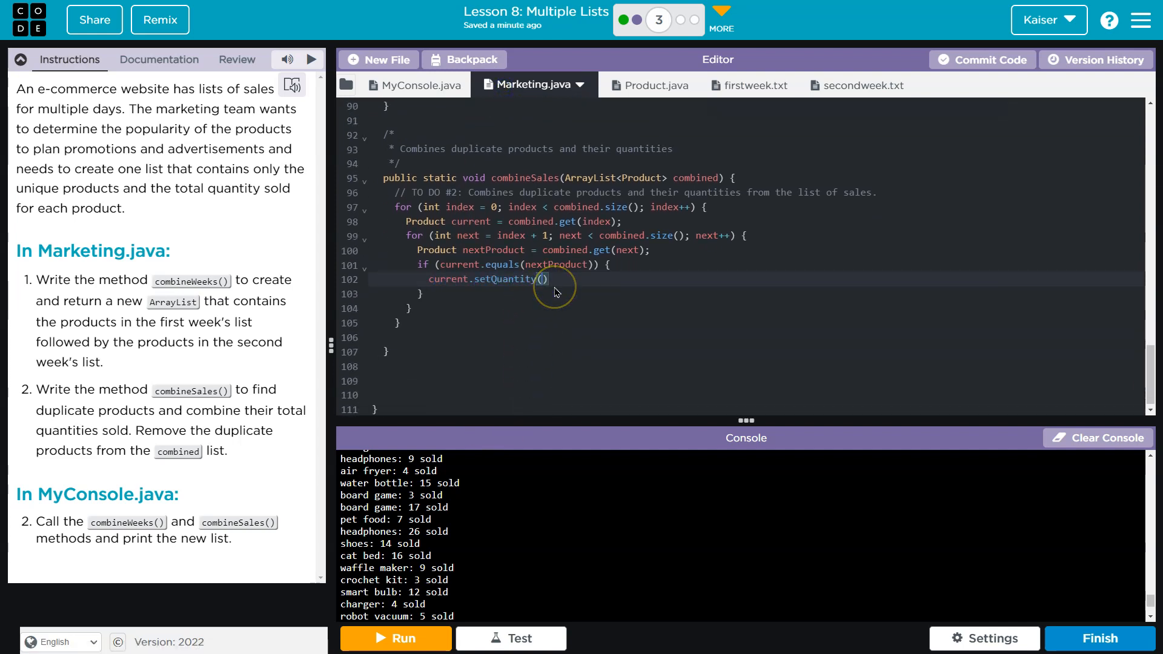
type("current.get")
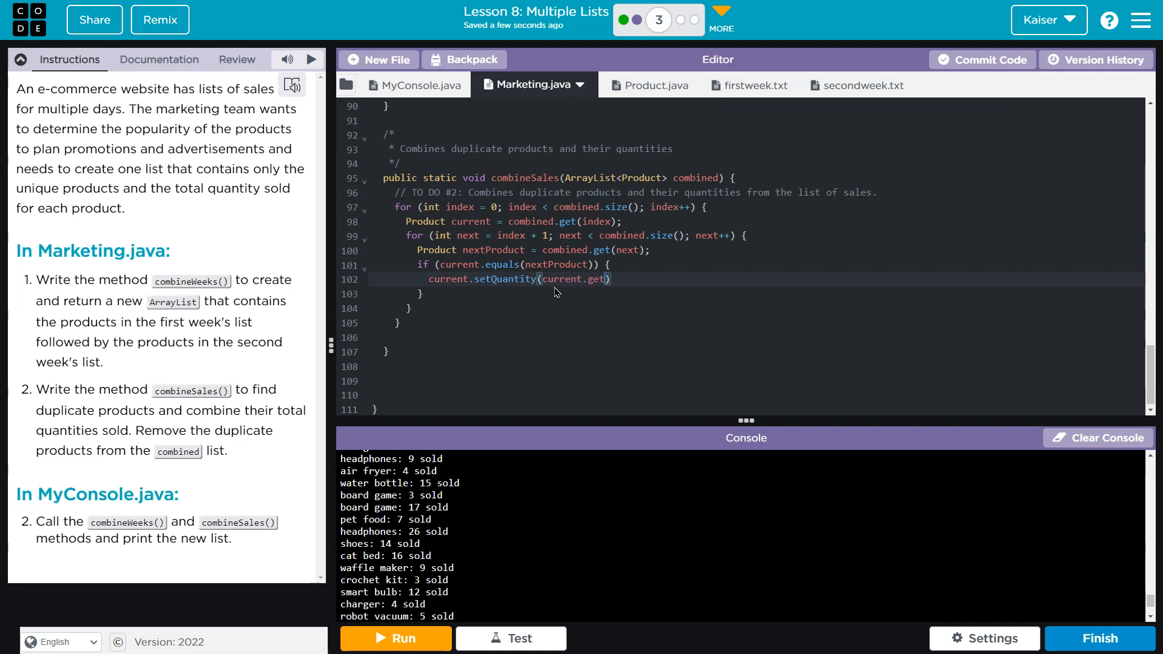
type("Quantit")
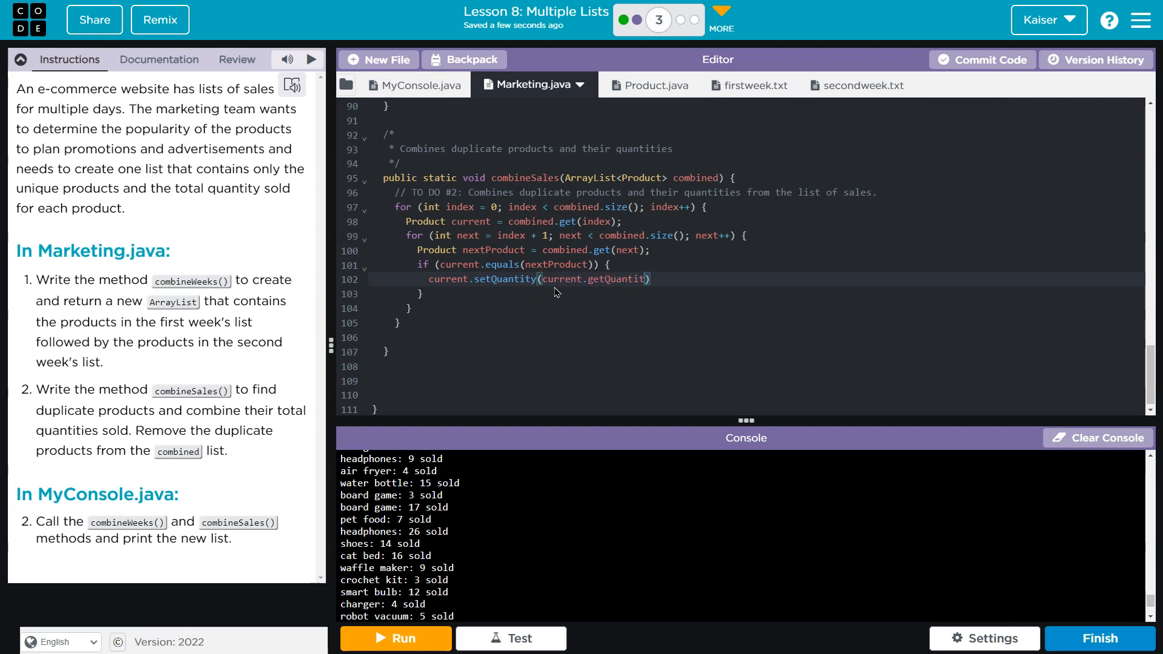
type("y()")
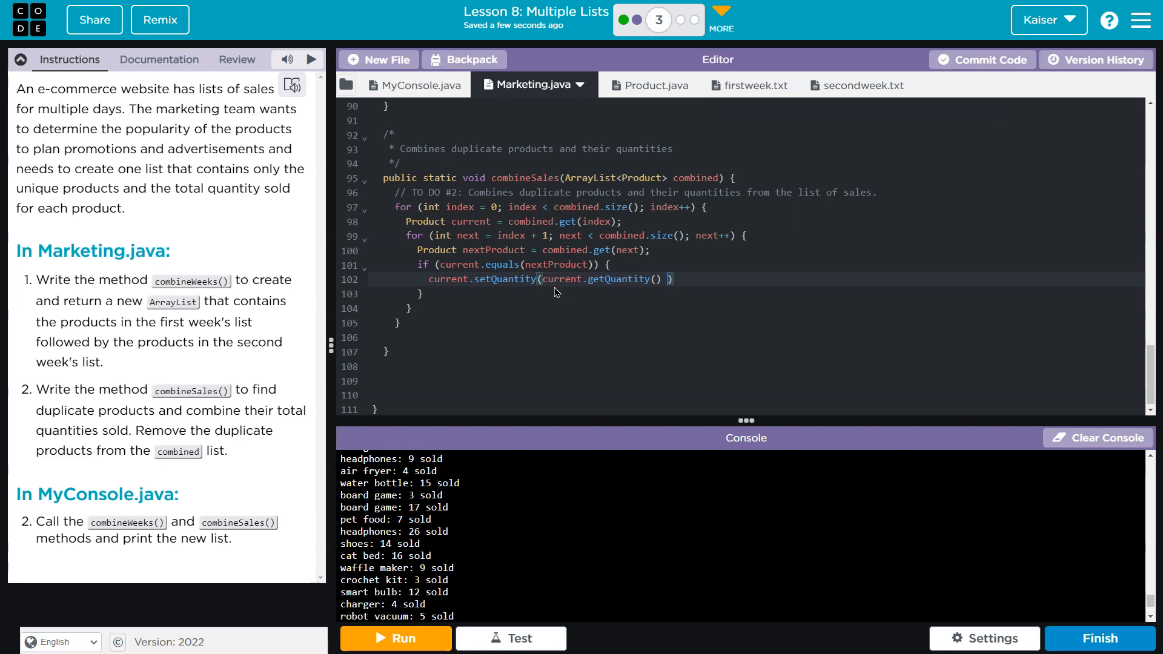
type("+ nextProduct.g")
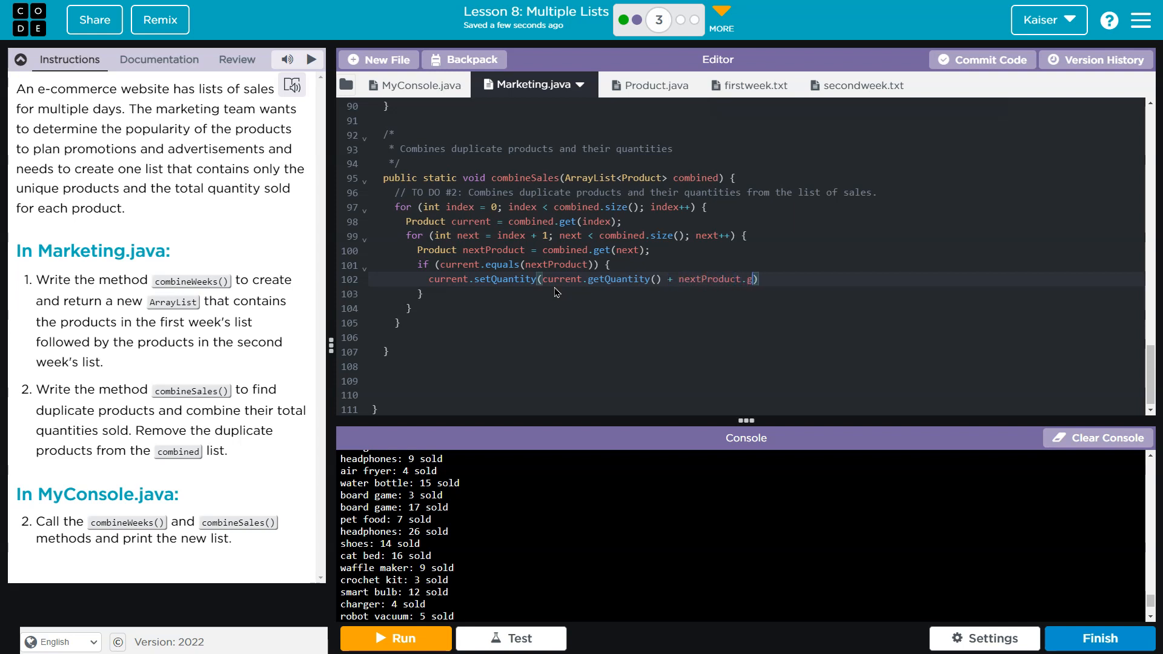
type("etQuantity(")
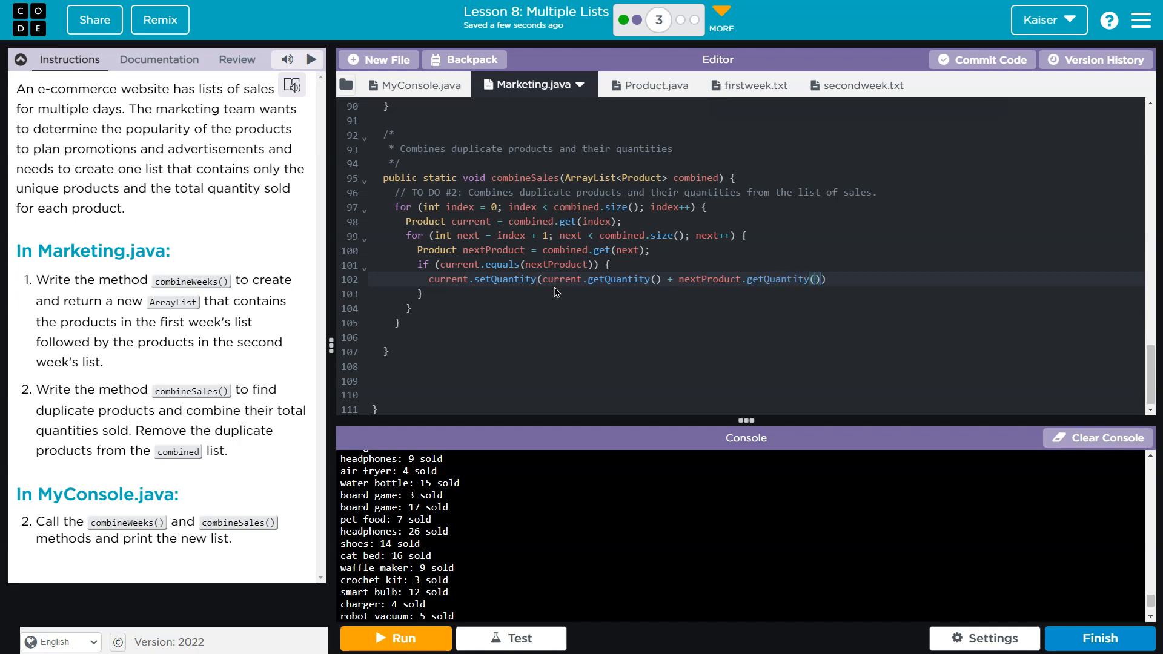
type(";")
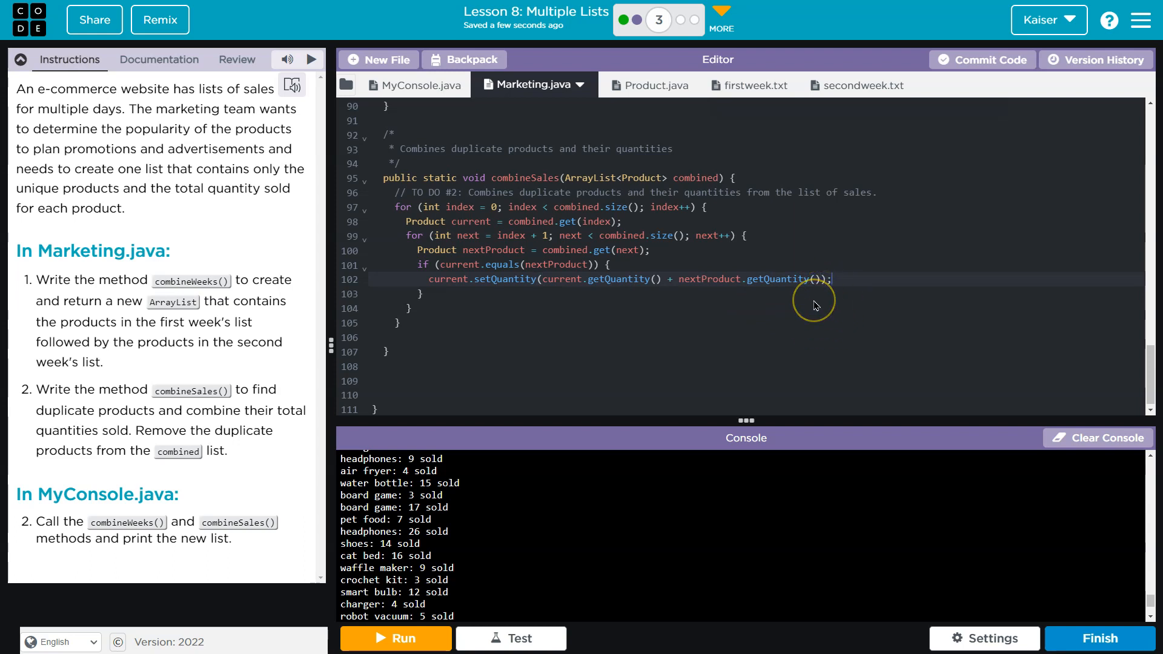
mouse_move(792, 332)
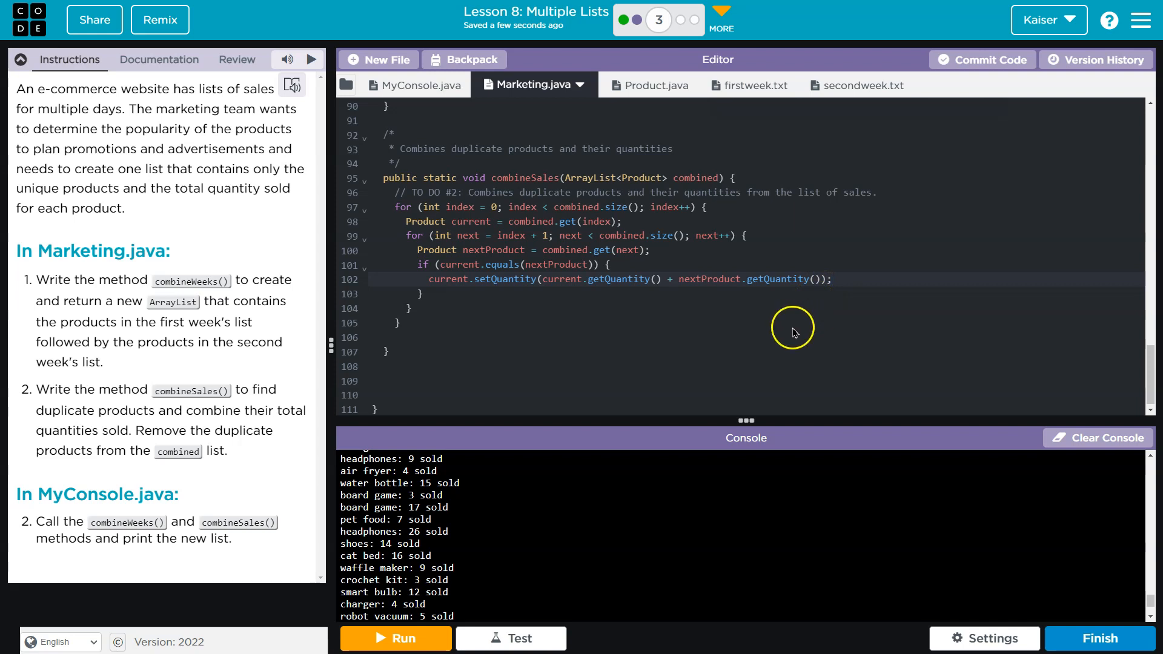
mouse_move(708, 296)
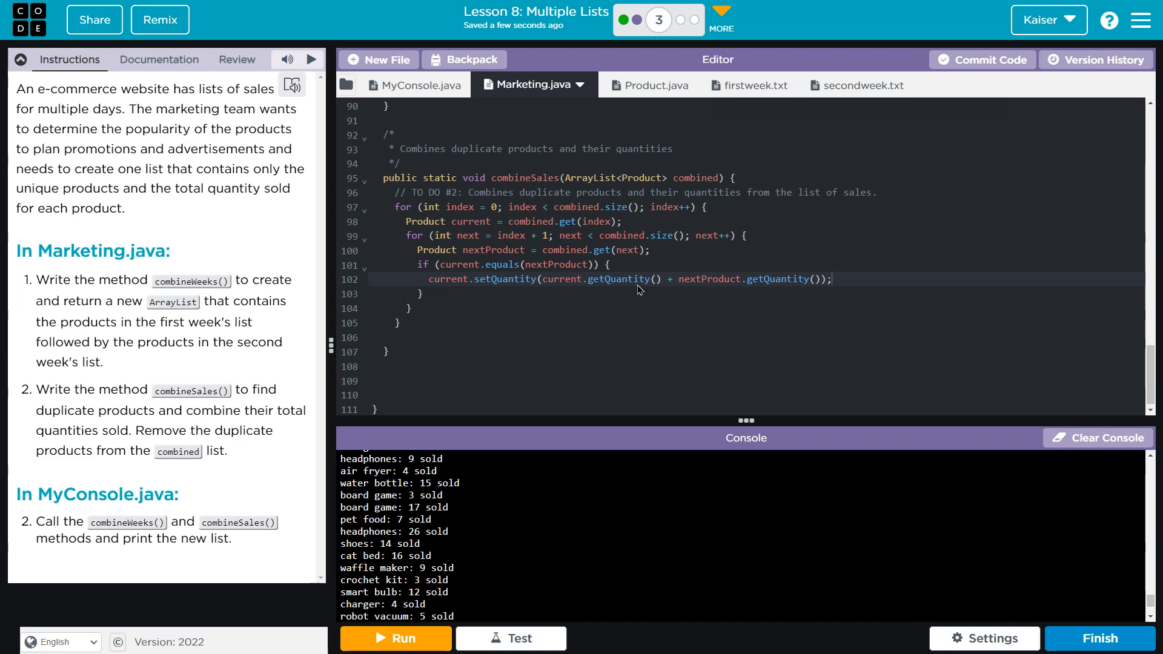
- Below the quantity update add combined.remove(next); and next--; to drop the duplicate and step back
key("enter")
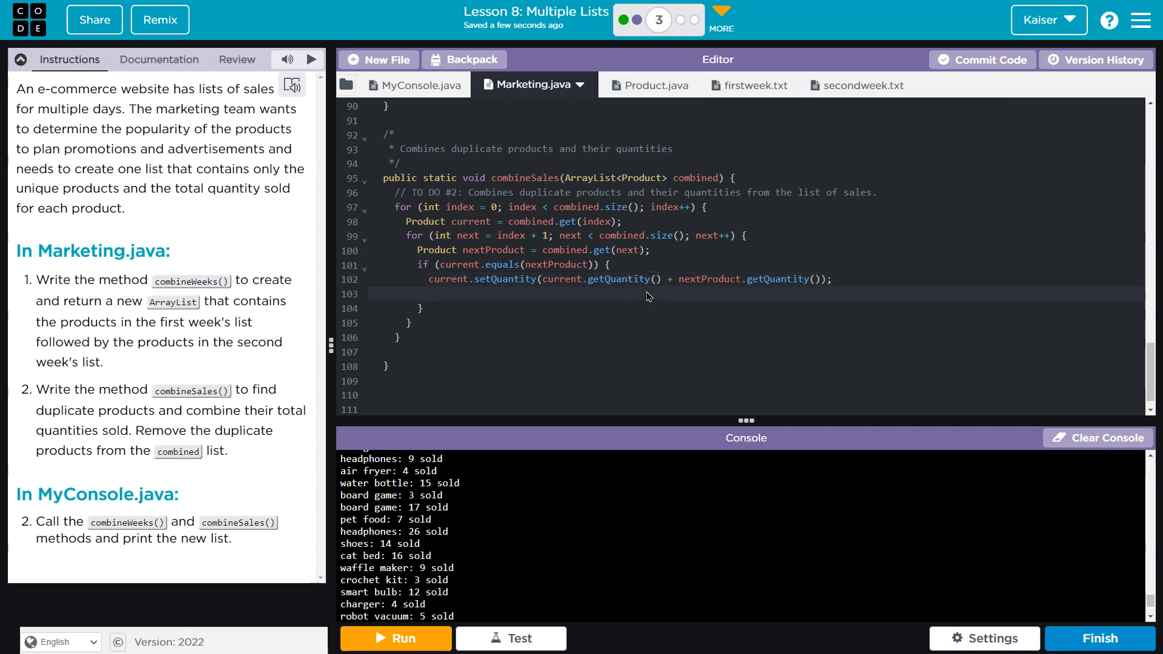
type("comb")
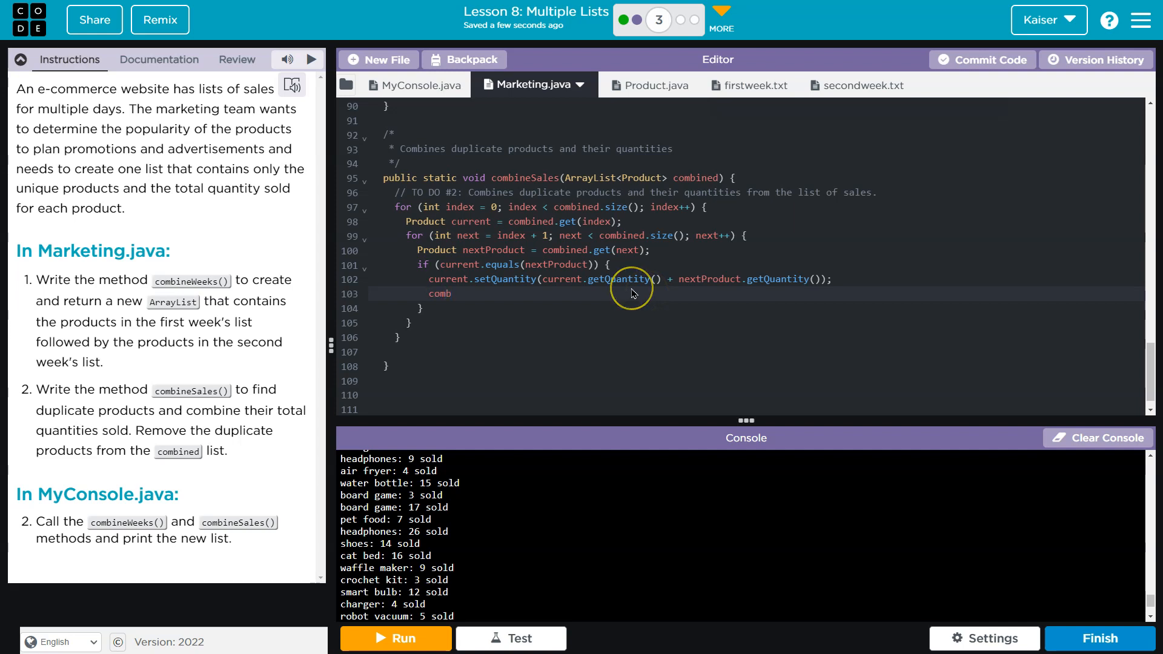
type("ined.rem")
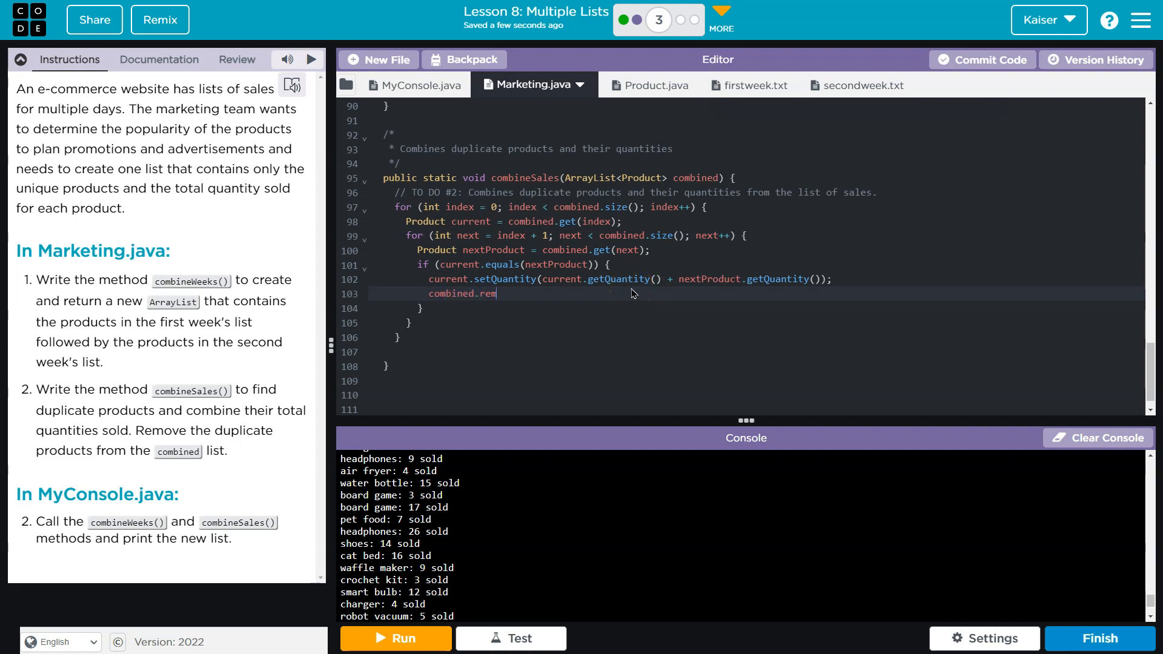
type("ove(n)")
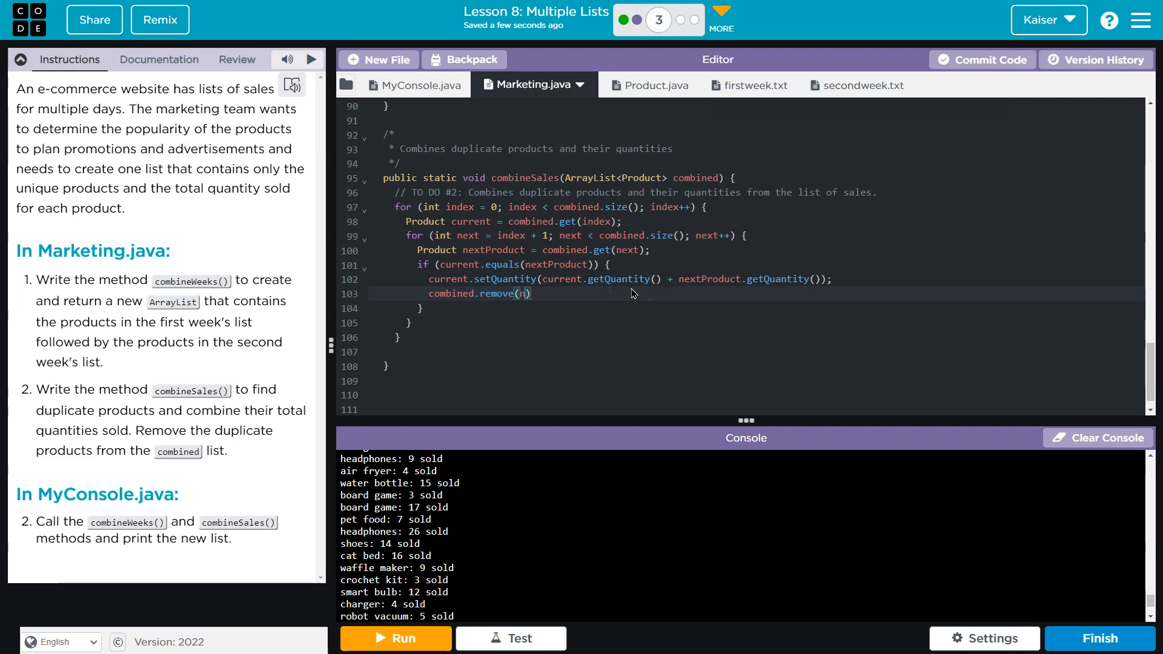
type("ext);")
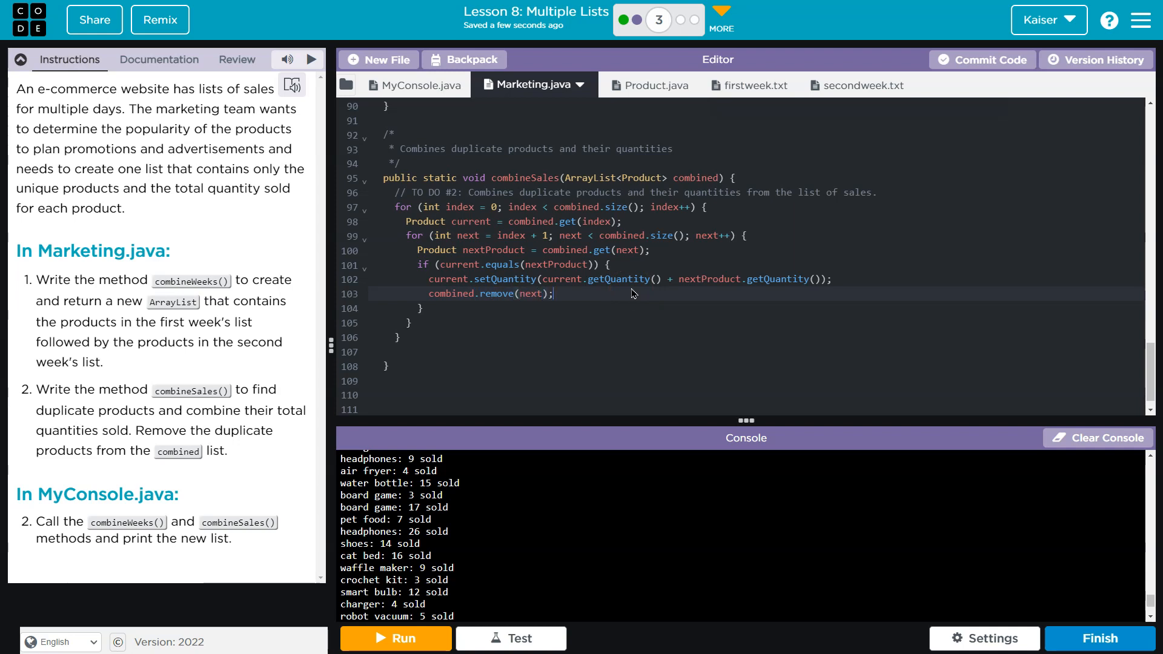
key("Enter")
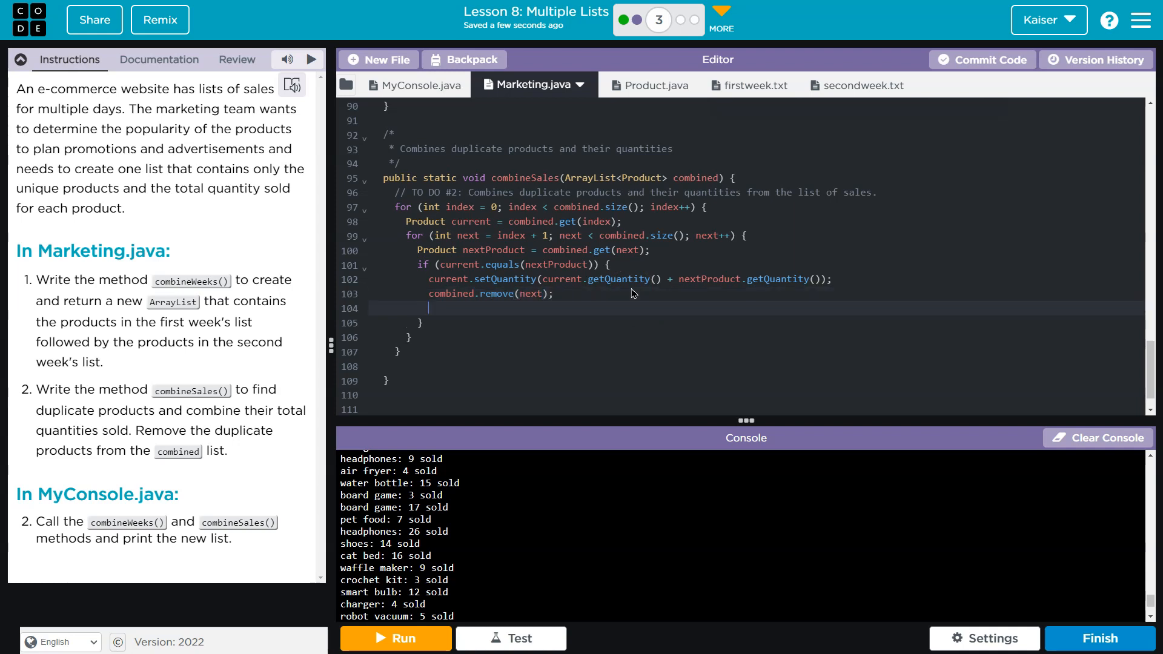
type("next--;")
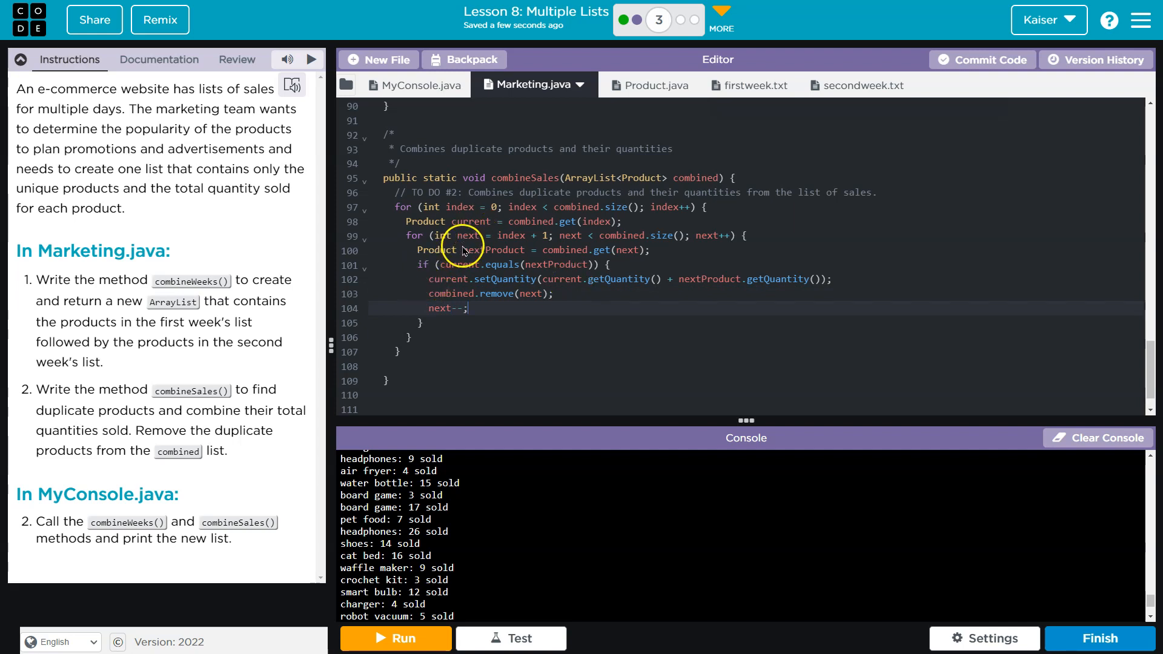
mouse_move(532, 299)
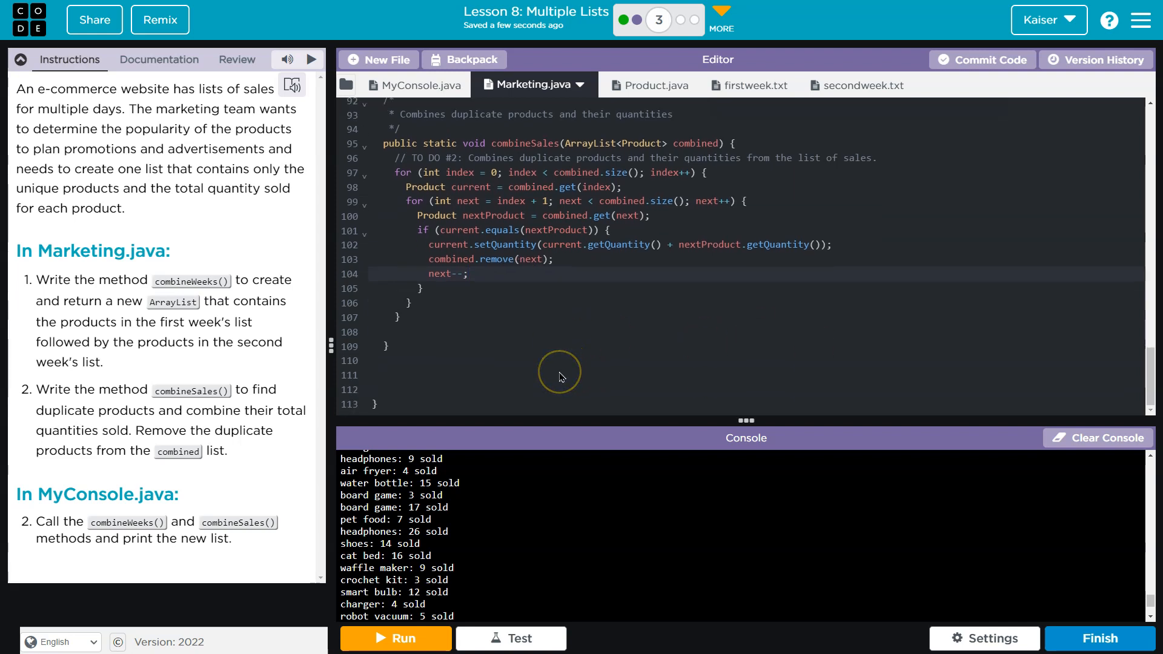
- In MyConsole.java add a combineSales(combo) call before the Combined Sales println
left_click(415, 85)
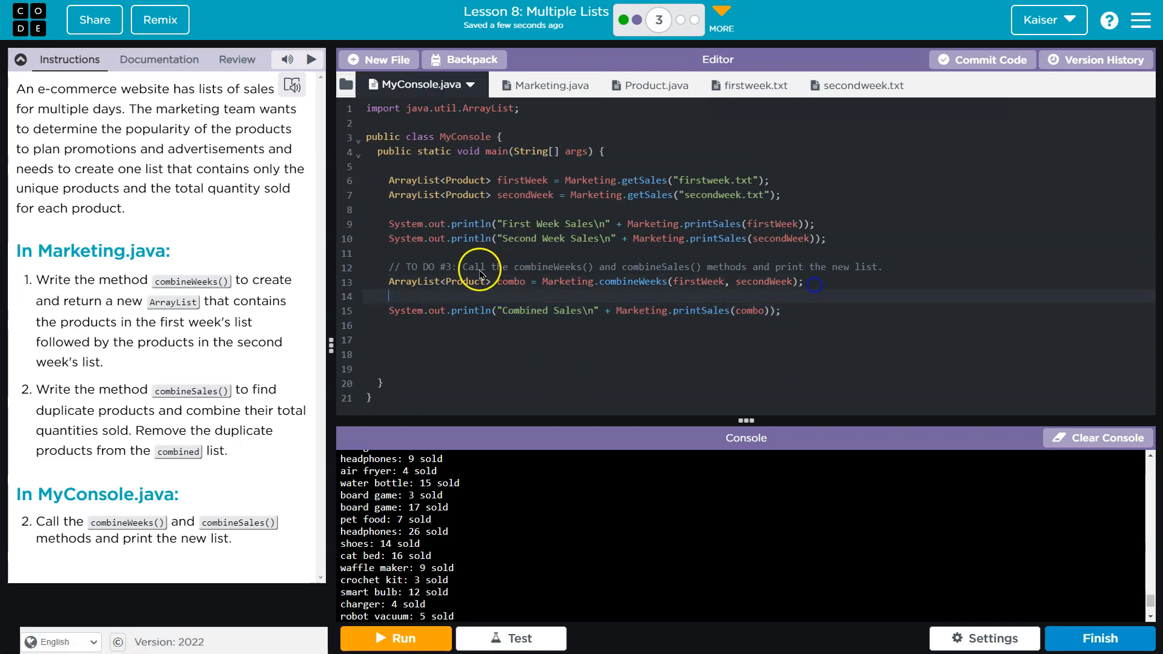
type("combo")
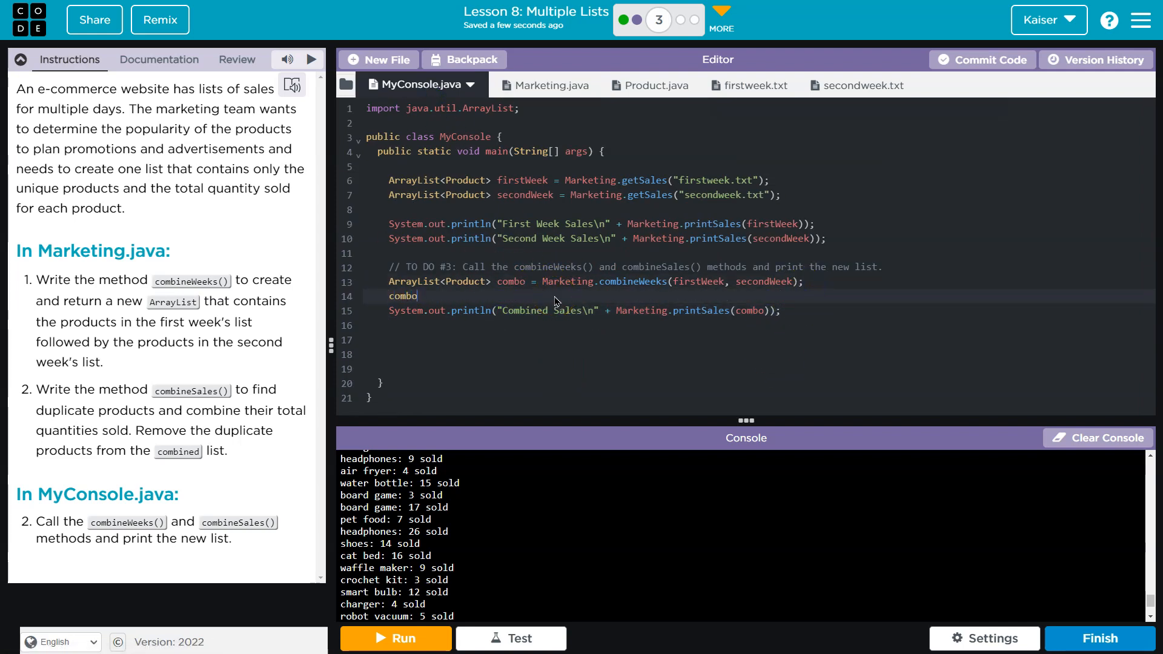
type(".combineSales(combo);")
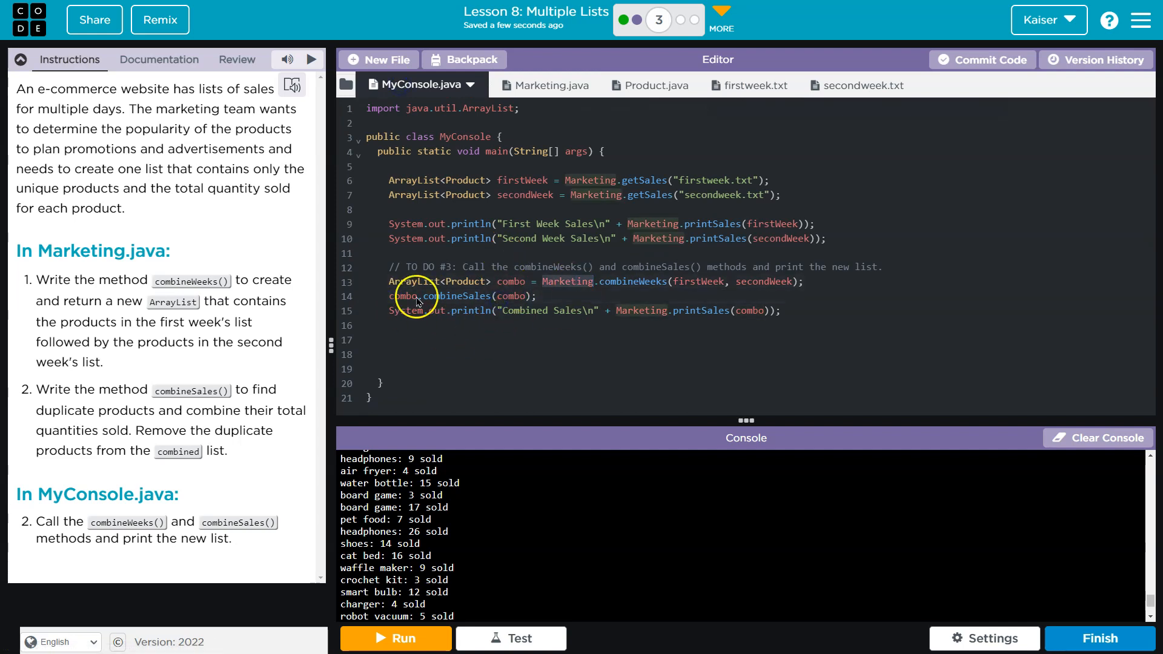
left_click(395, 638)
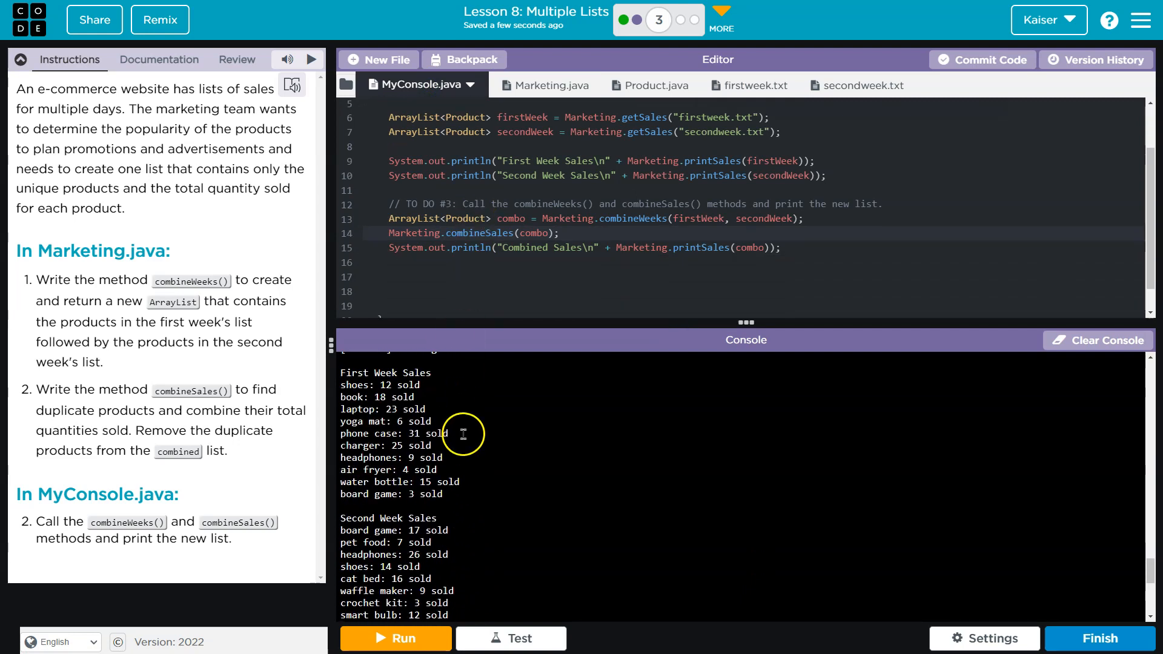
- Check the console's Combined Sales output shows each product once, e.g. shoes 26 and headphones 35
scroll("down", 3)
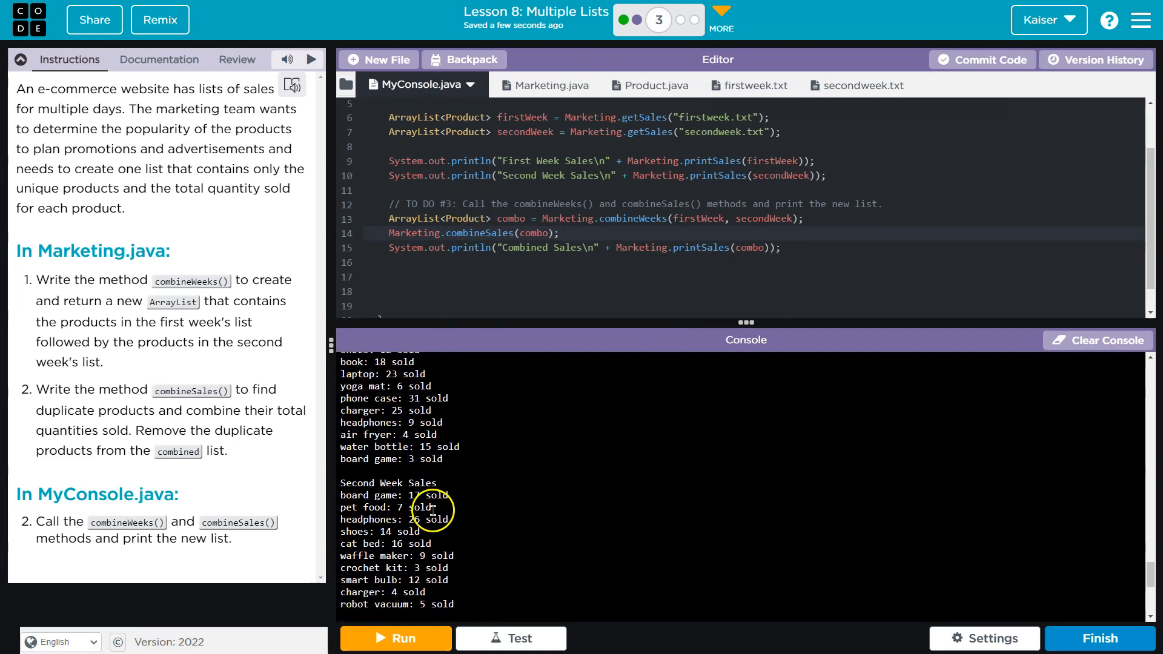
scroll("down", 3)
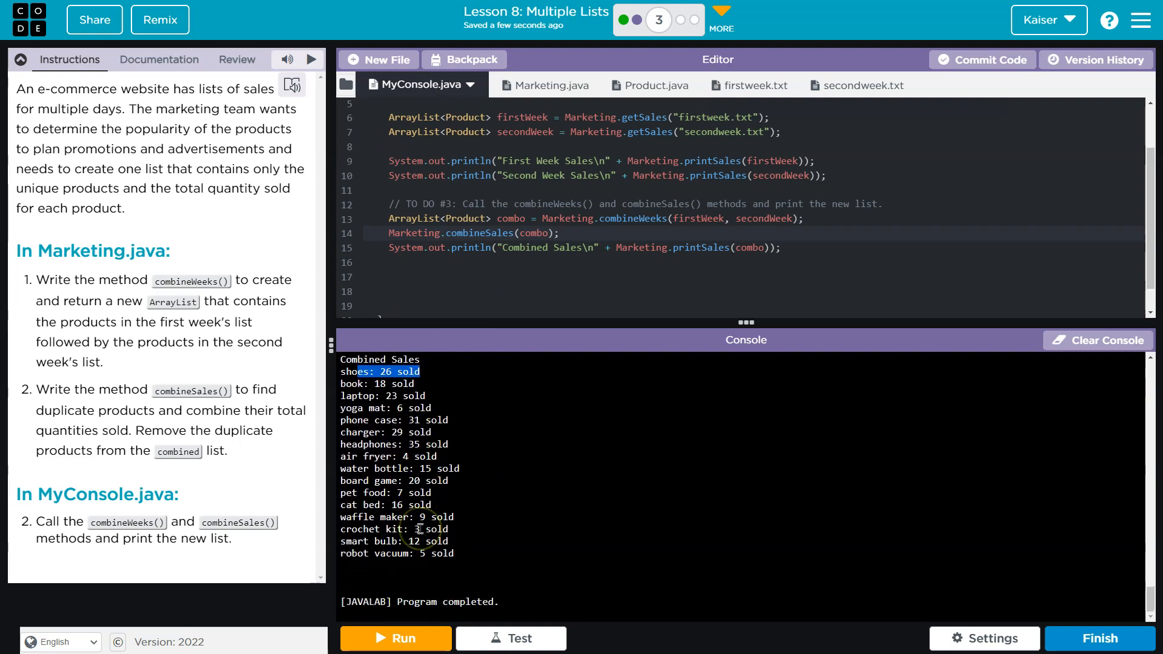
scroll("up", 3)
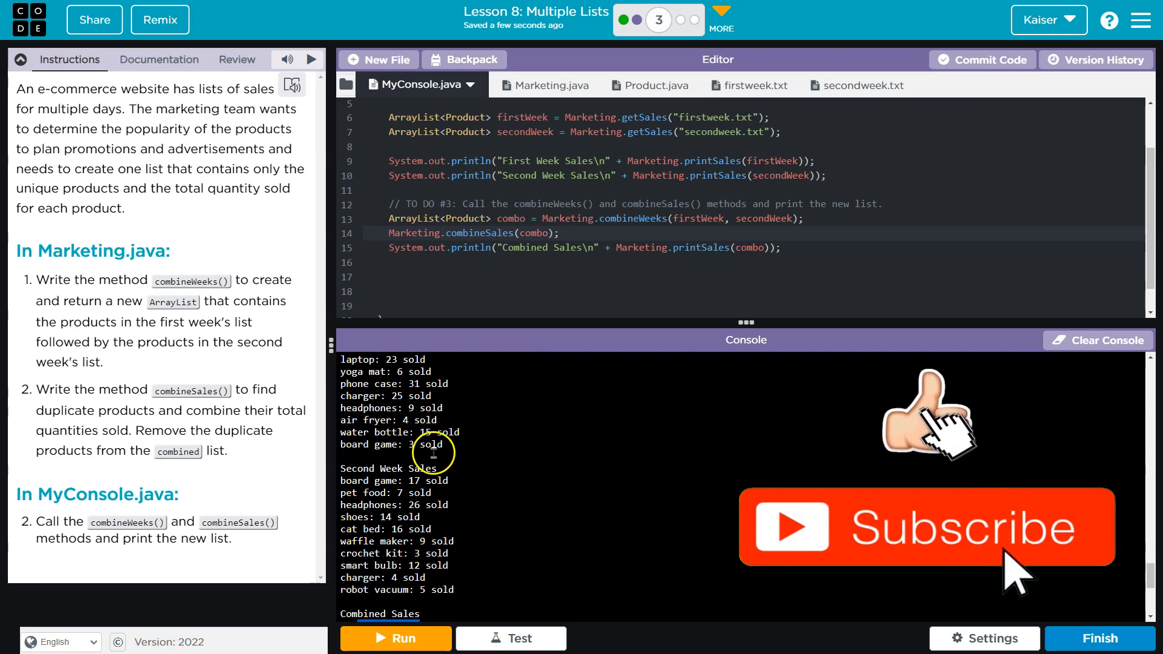
scroll("down", 3)
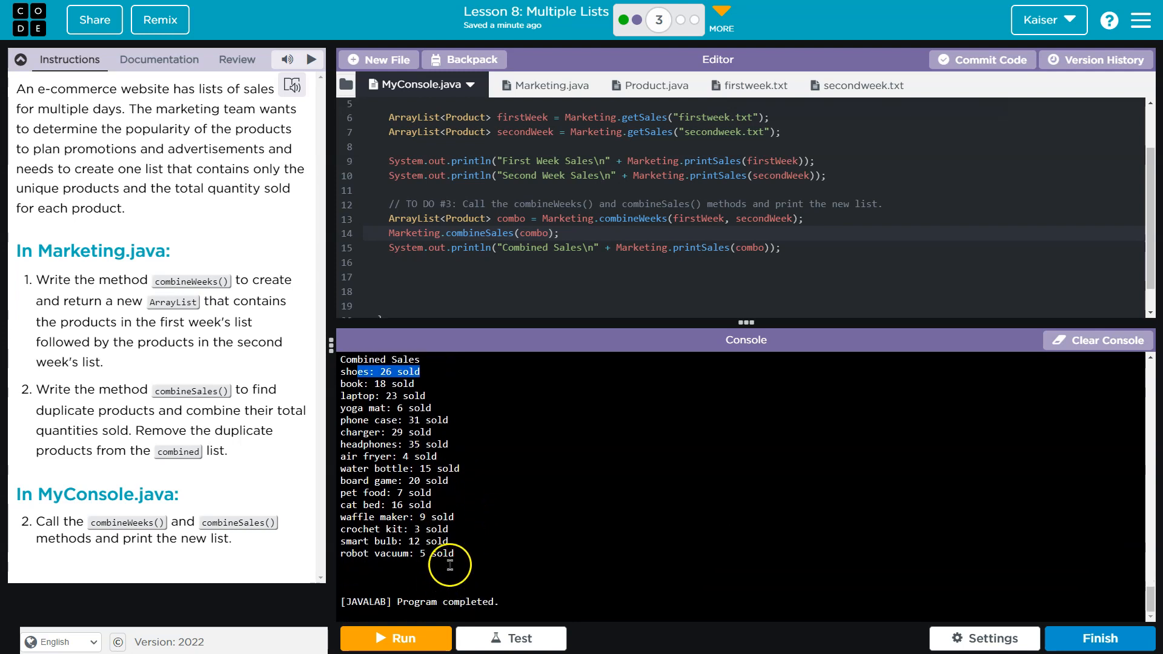
left_click(549, 85)
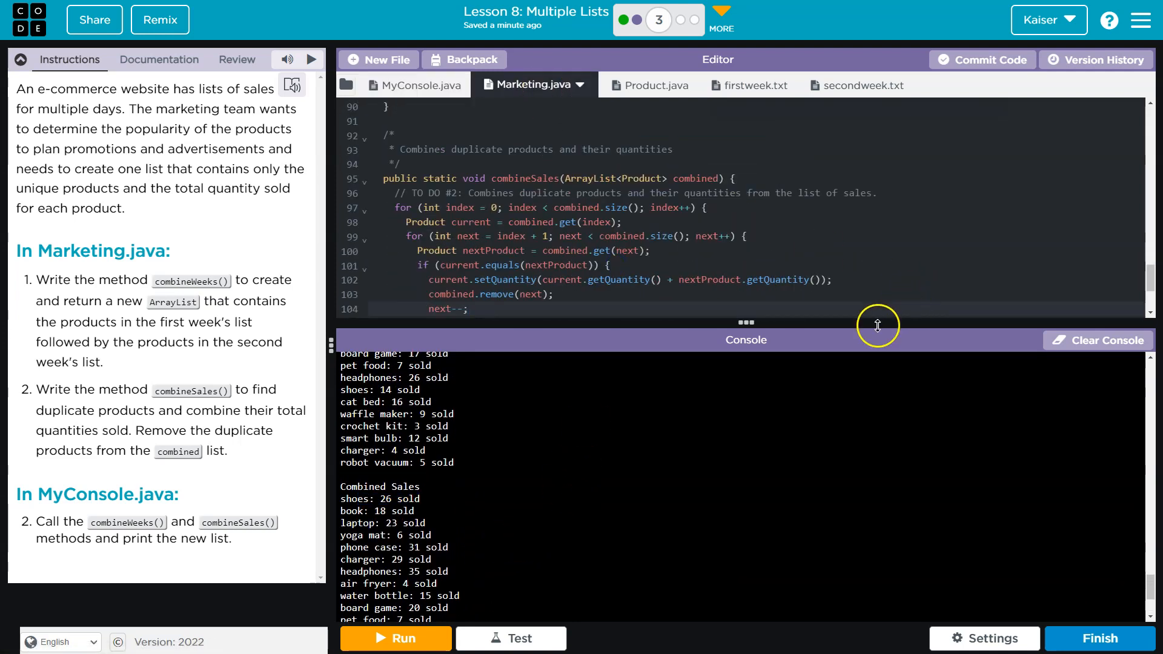